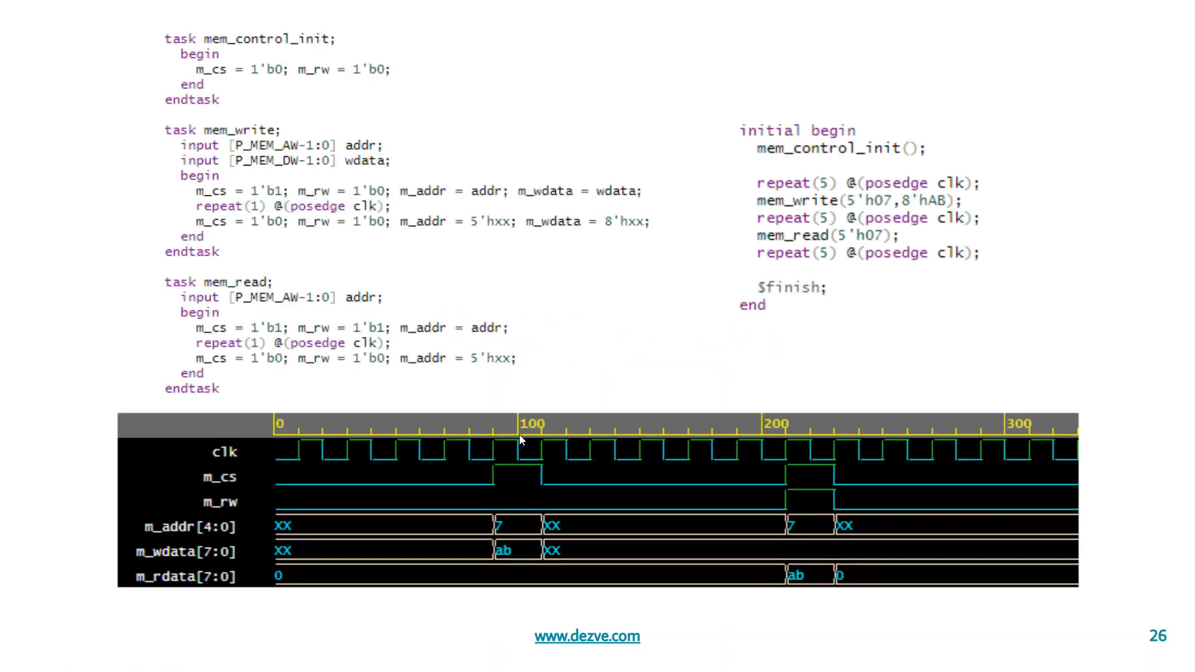
mouse_move(531, 258)
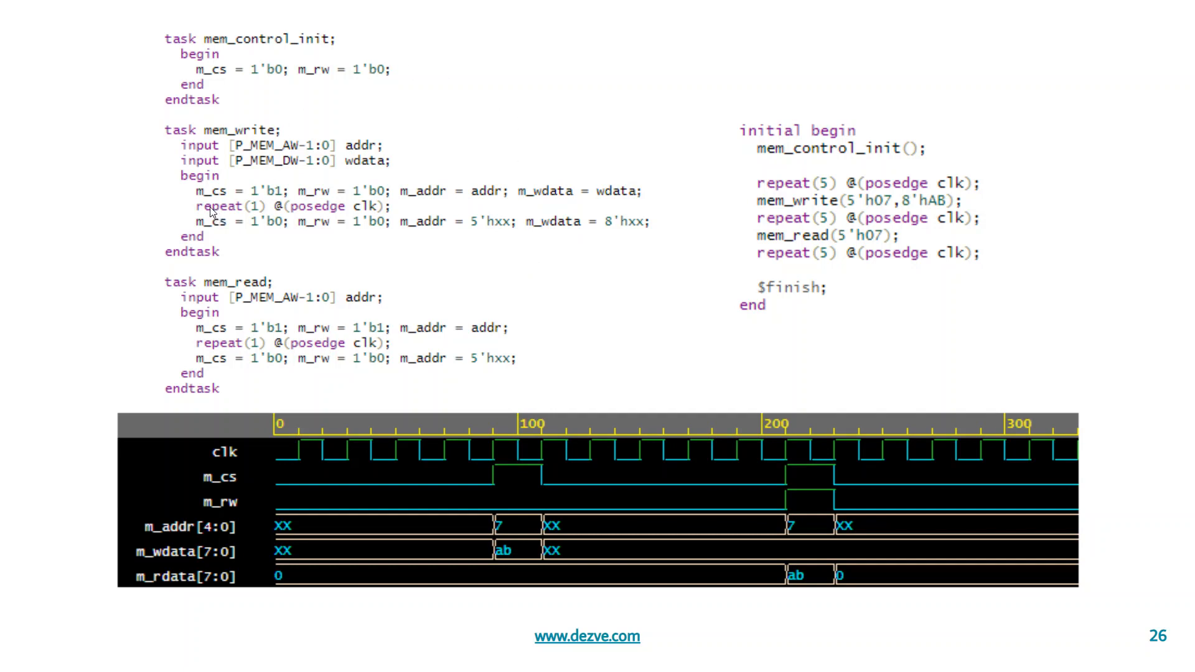
mouse_move(217, 197)
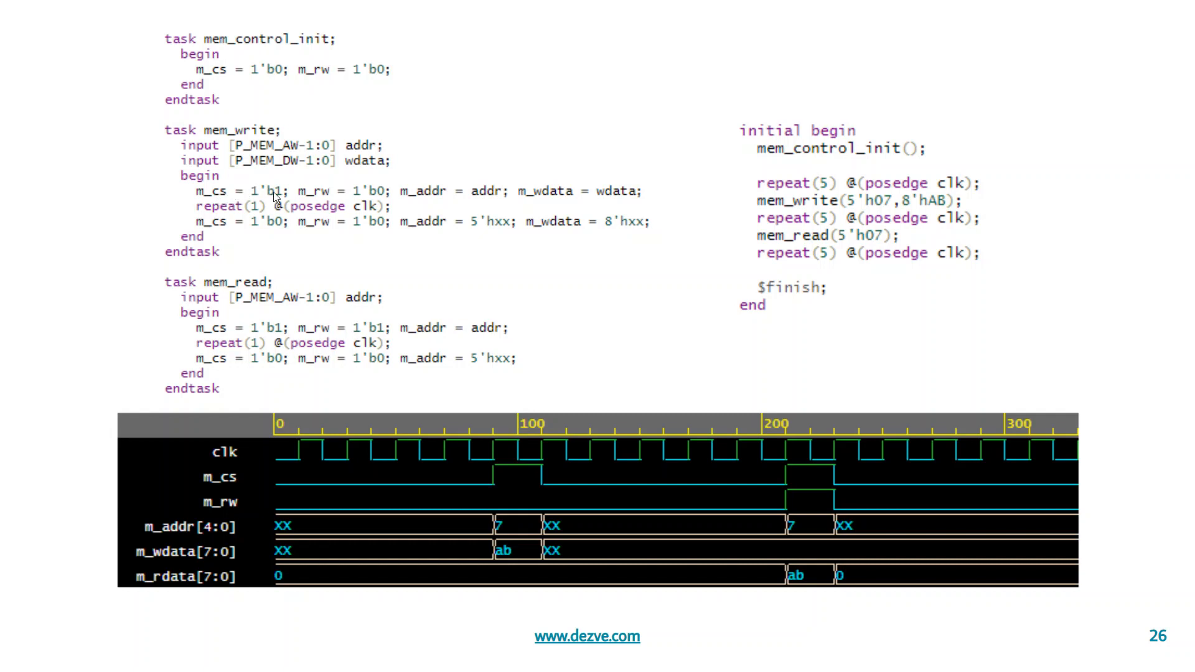
mouse_move(313, 203)
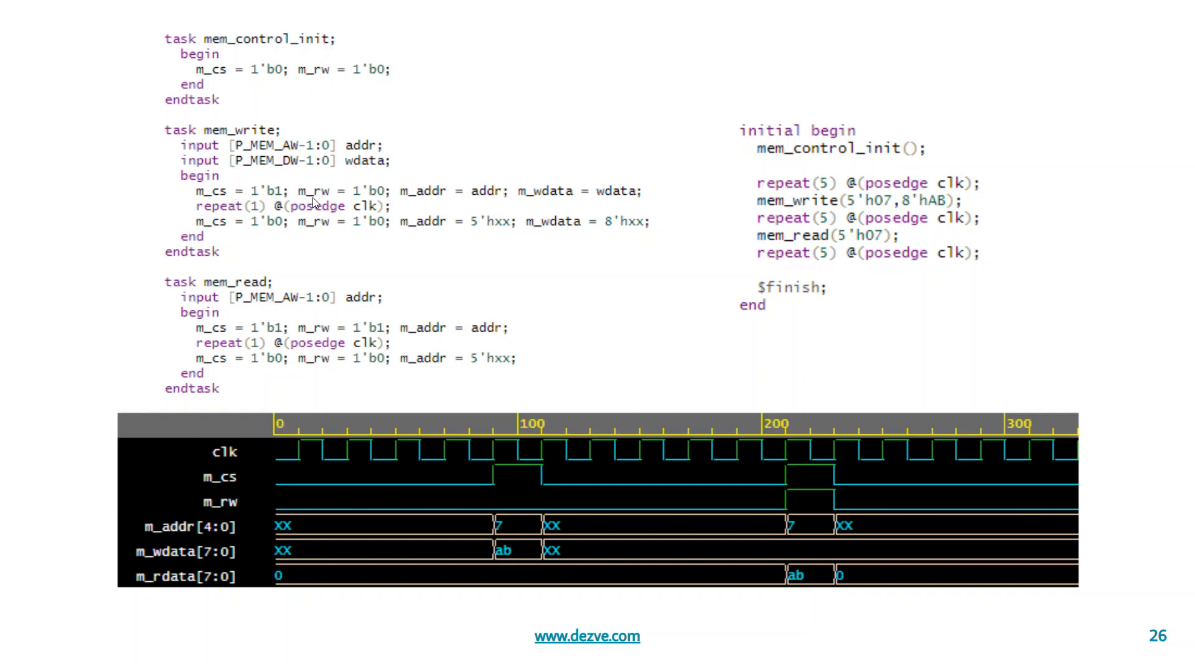
mouse_move(384, 196)
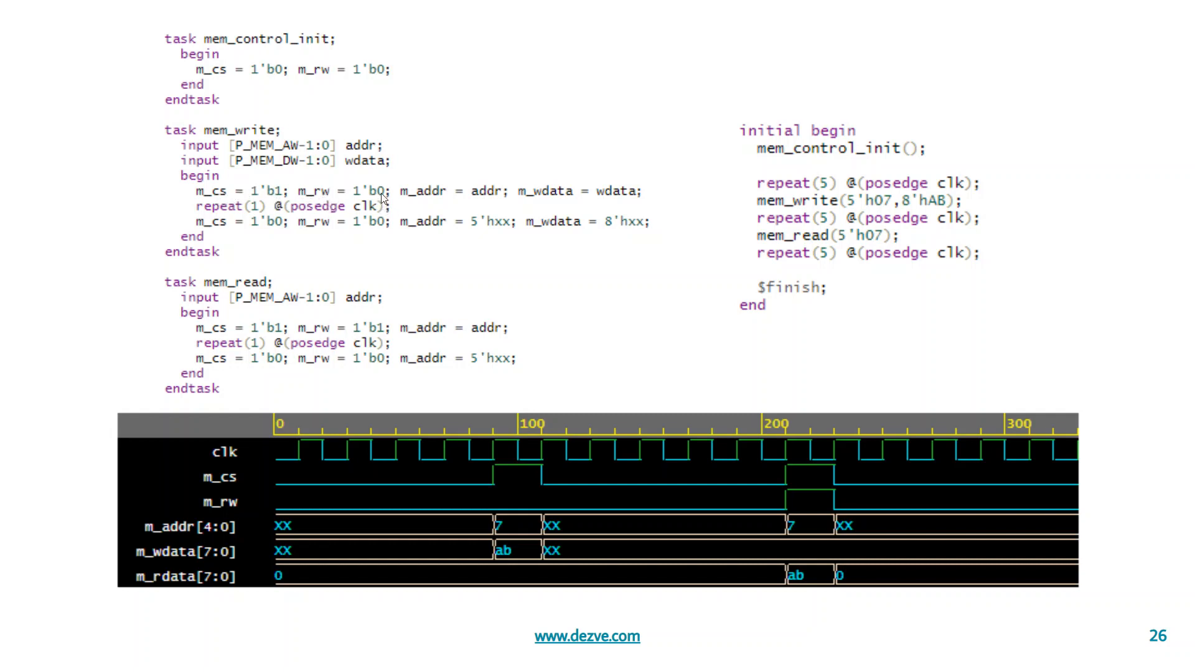
mouse_move(461, 199)
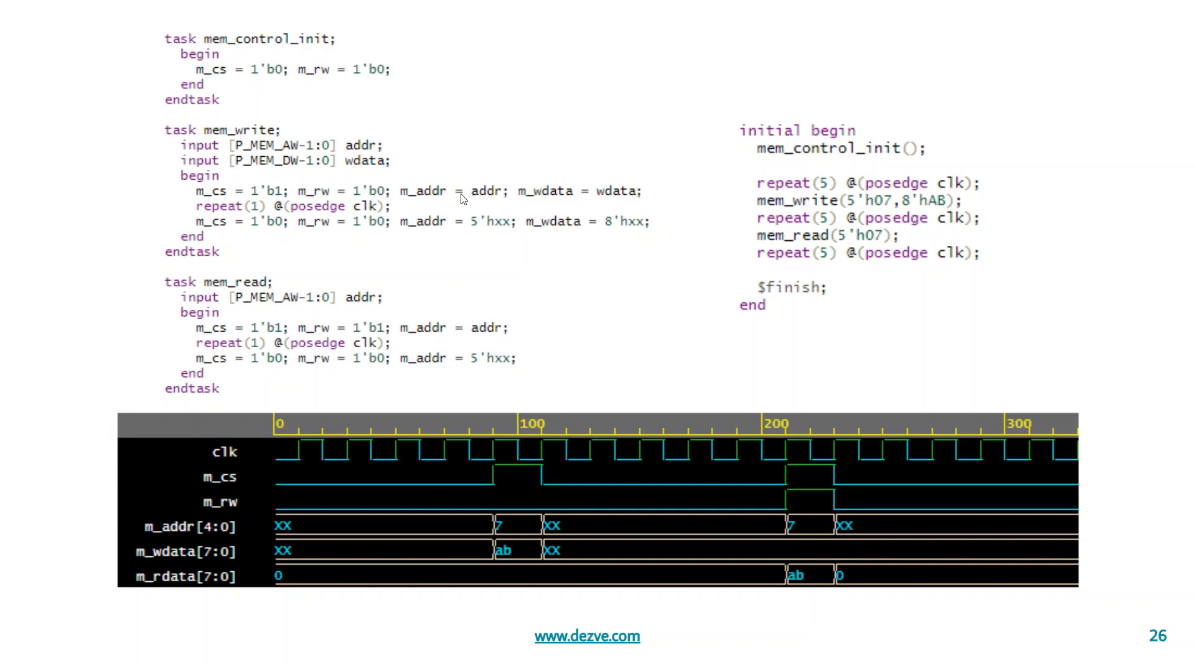
mouse_move(494, 194)
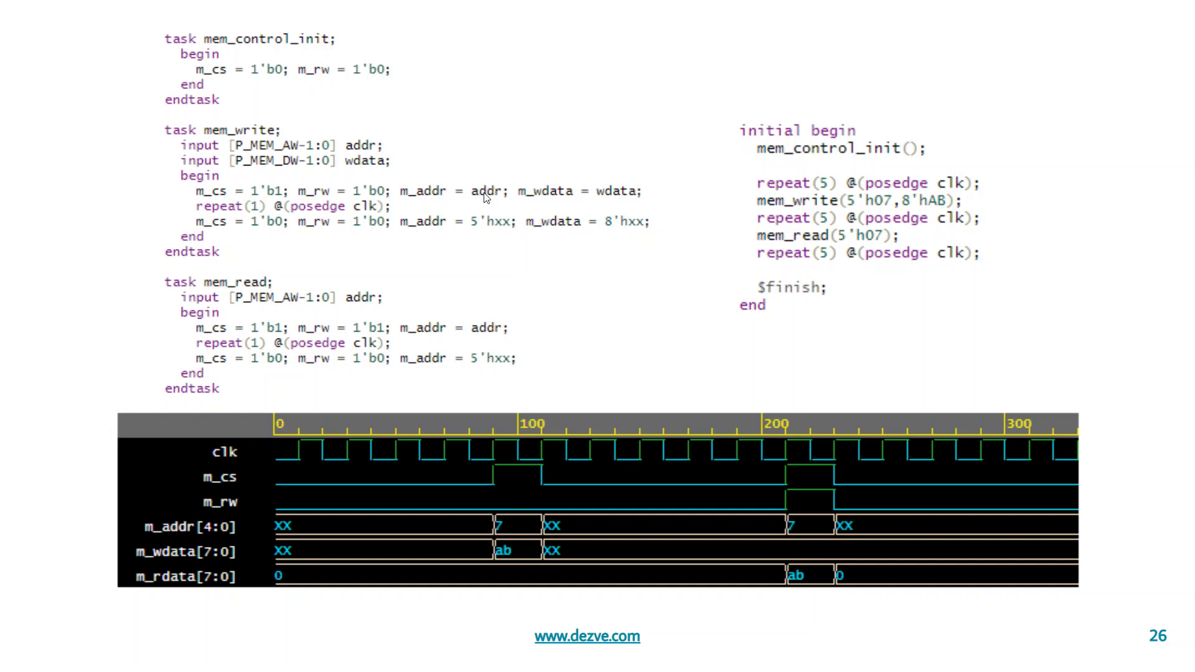
mouse_move(482, 196)
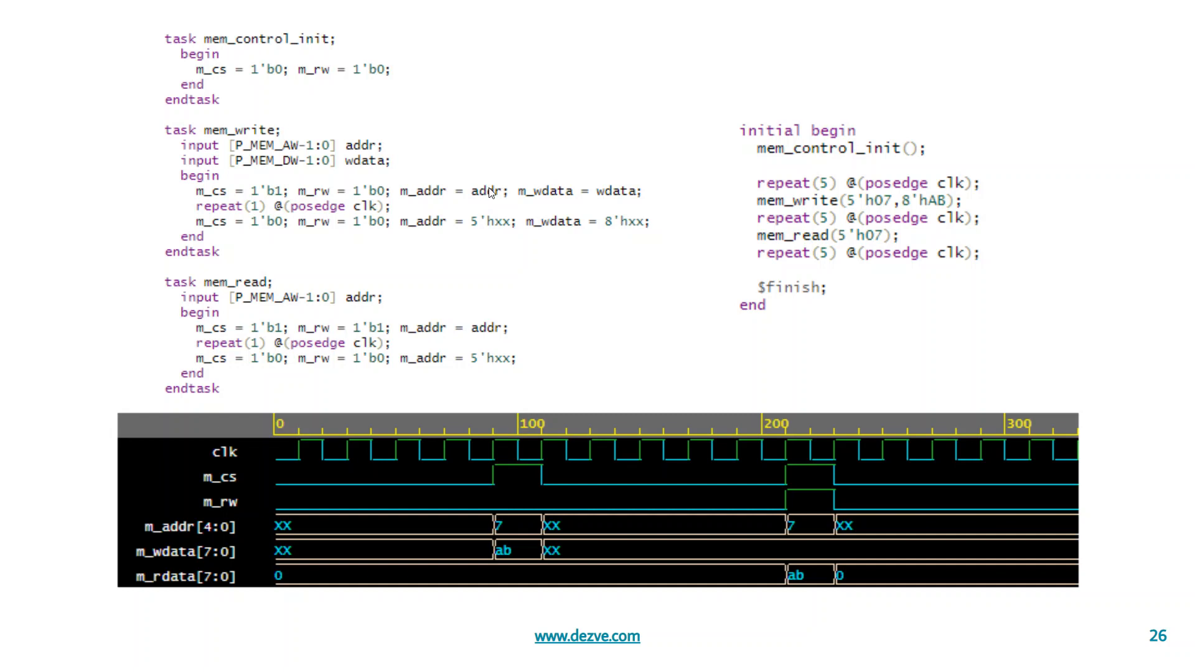
mouse_move(618, 191)
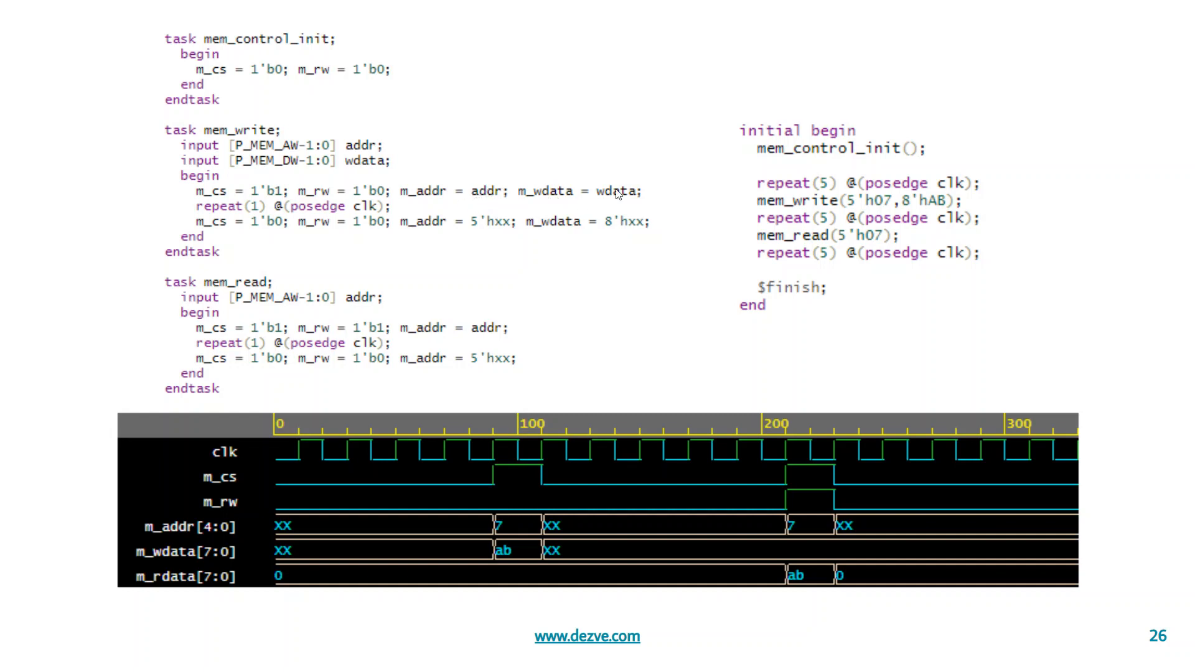
mouse_move(373, 217)
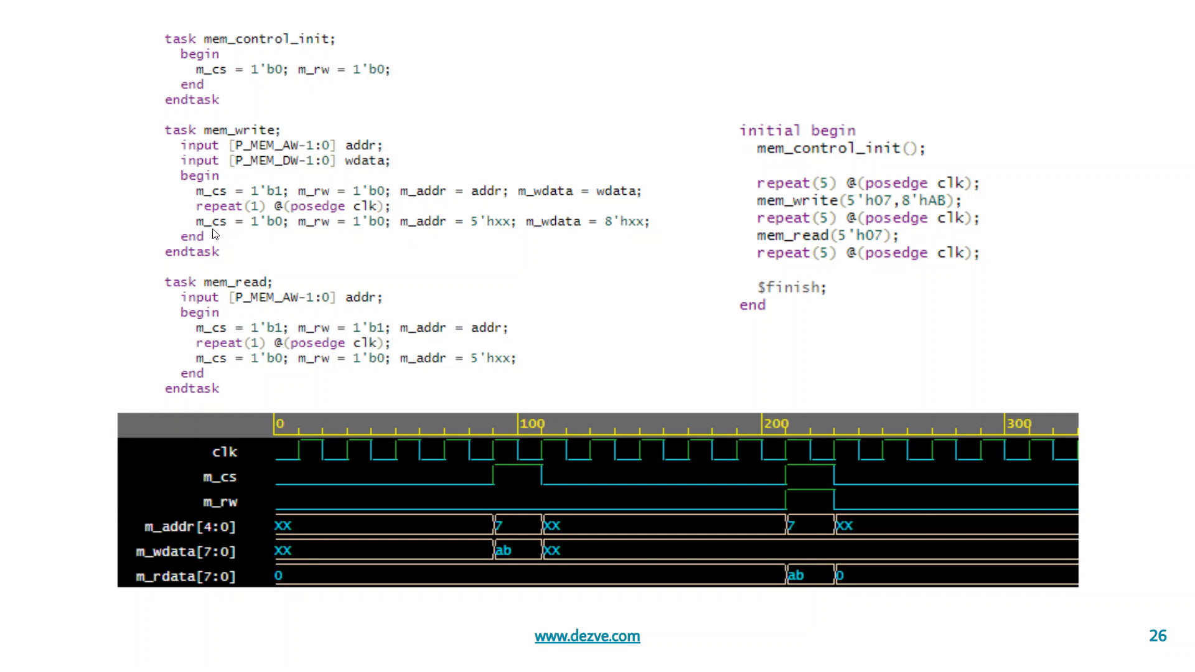
mouse_move(552, 231)
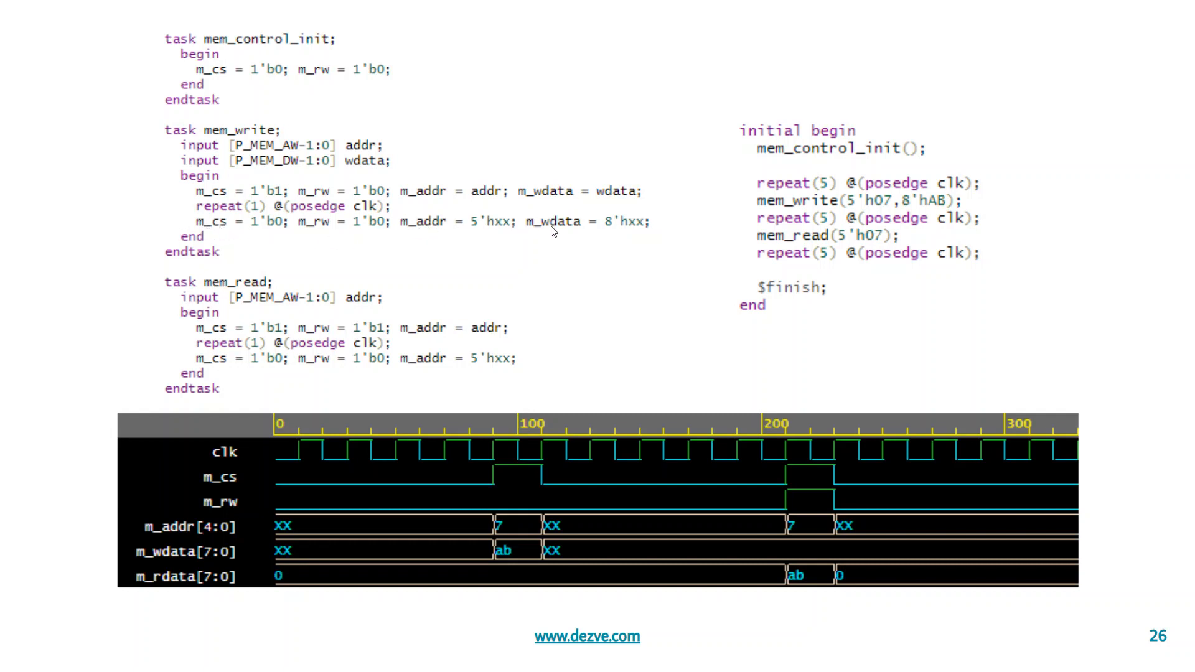
mouse_move(341, 244)
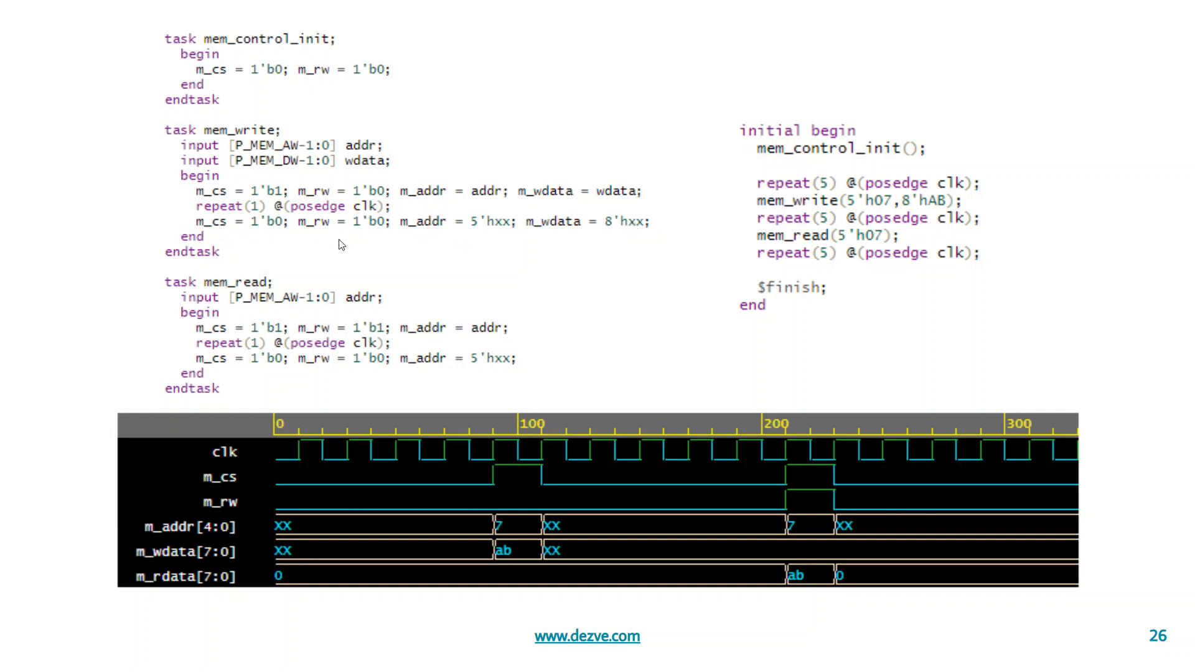
mouse_move(212, 337)
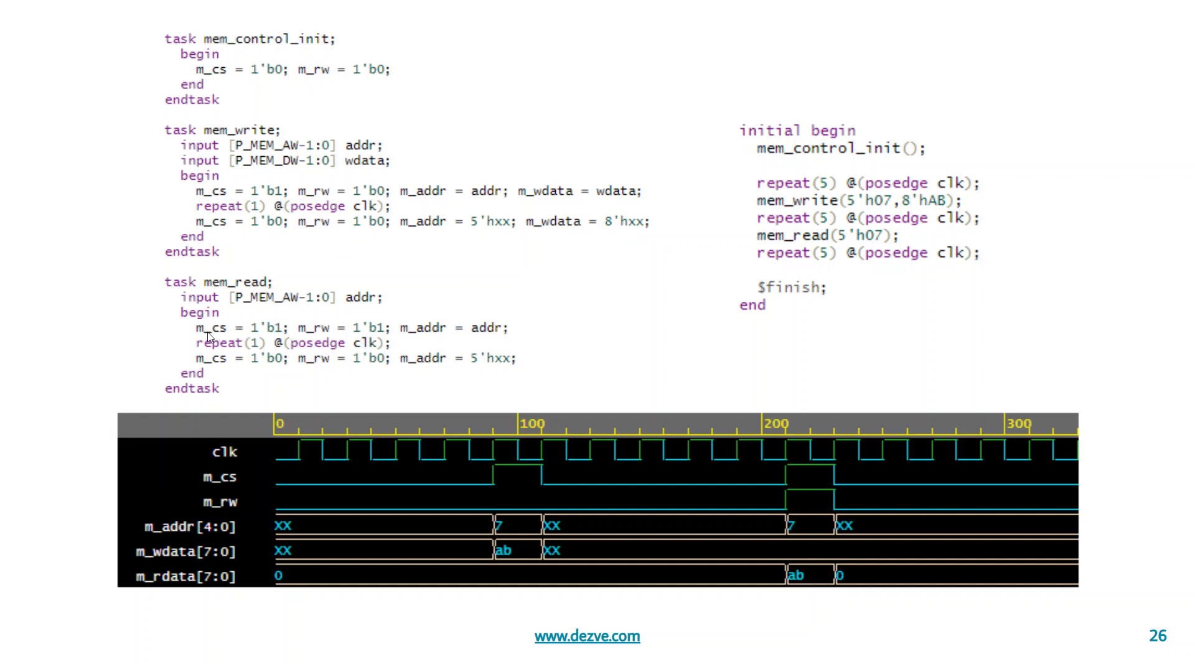
mouse_move(311, 330)
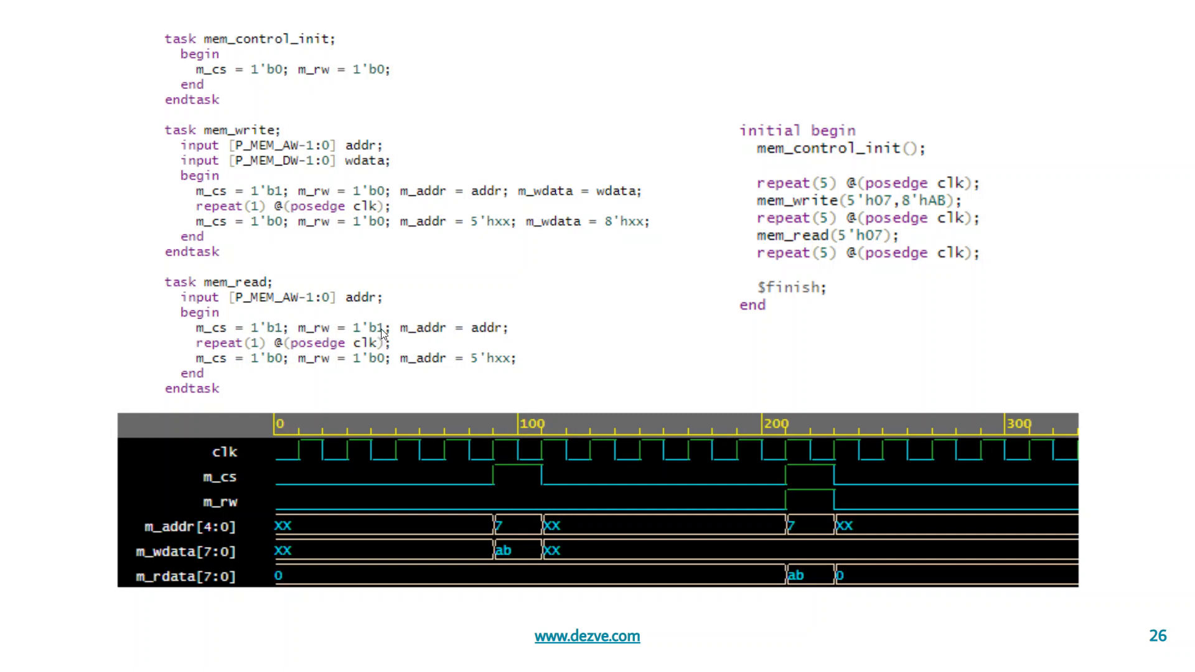
mouse_move(502, 335)
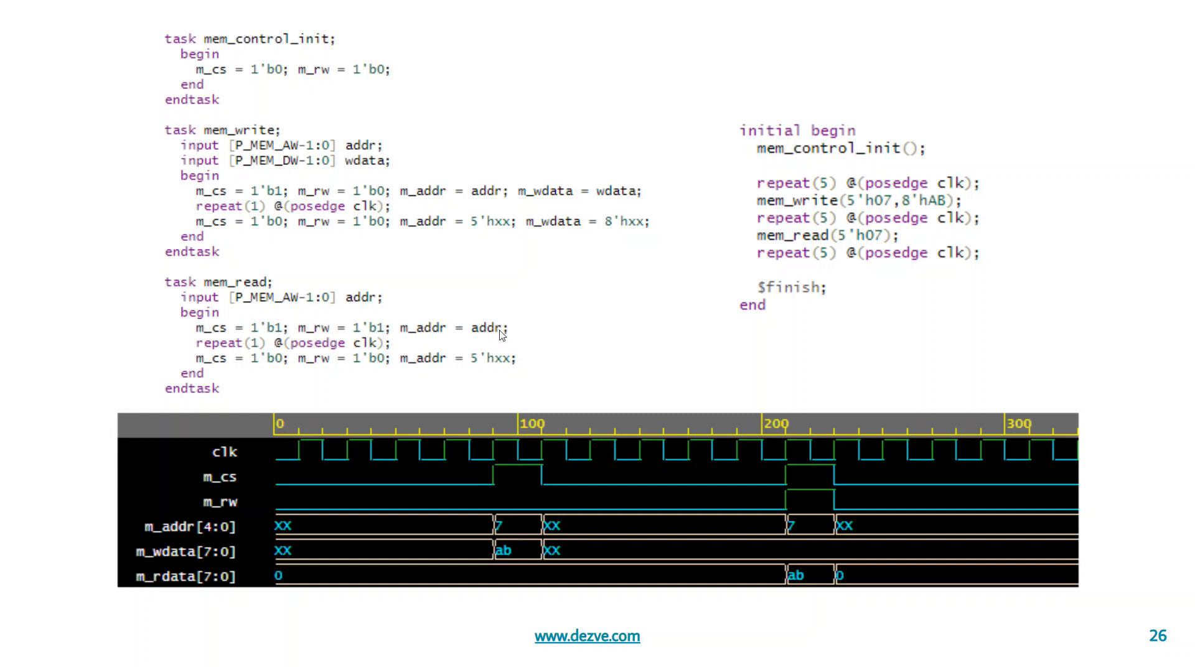
mouse_move(451, 370)
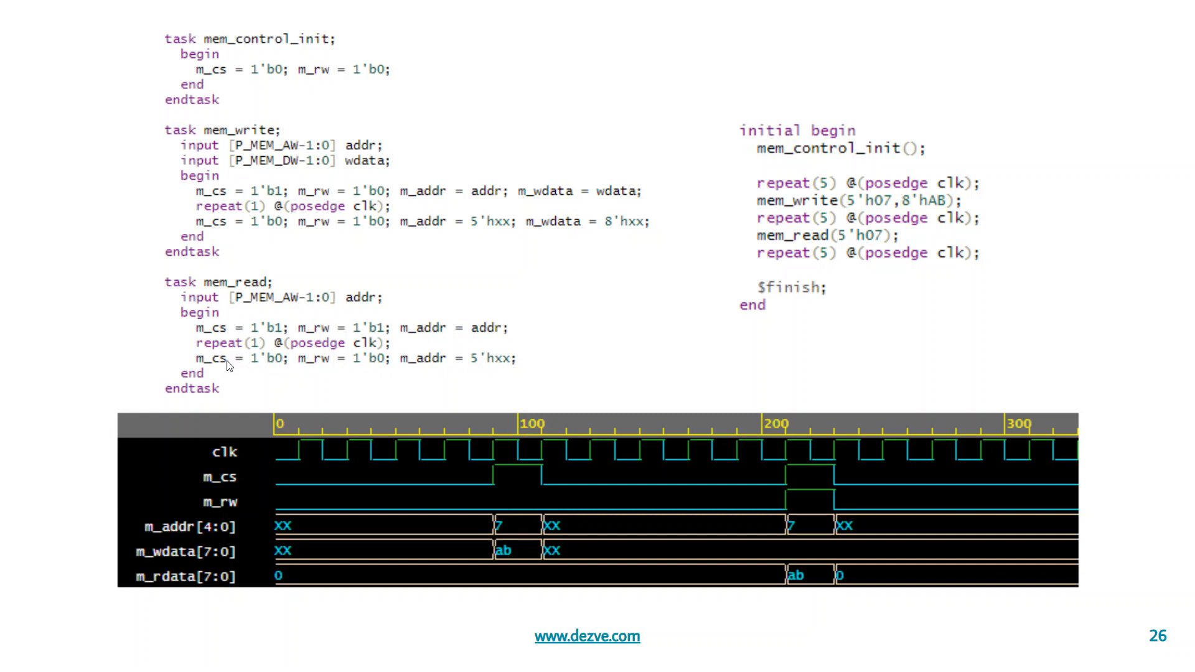
mouse_move(311, 365)
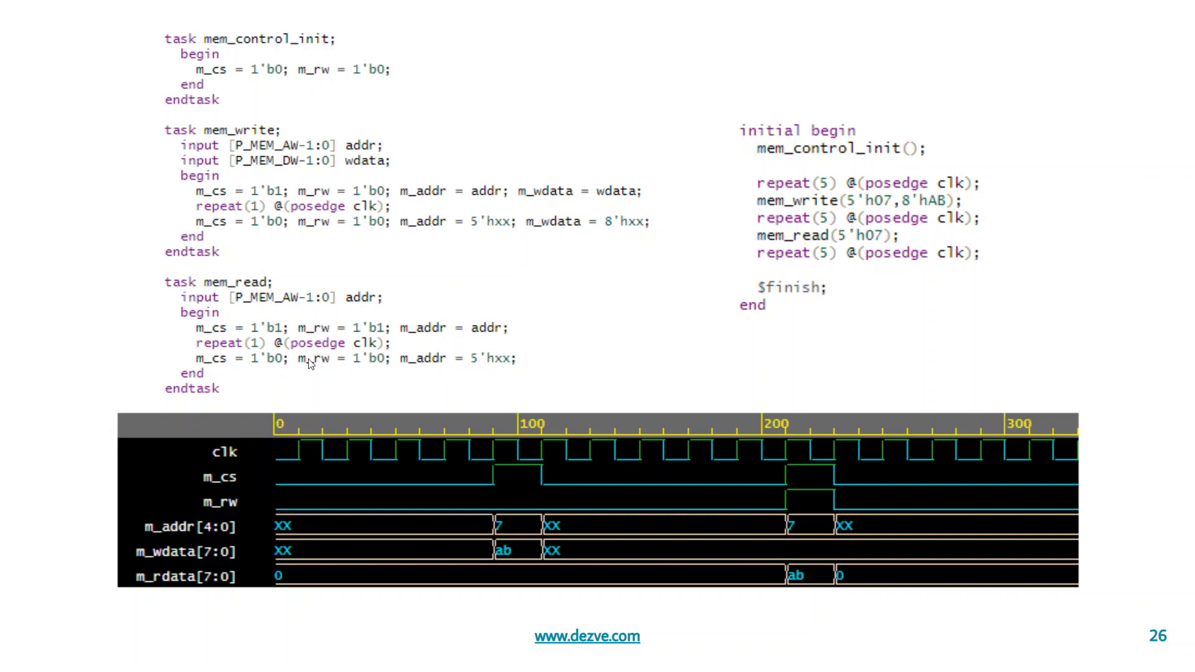
mouse_move(344, 371)
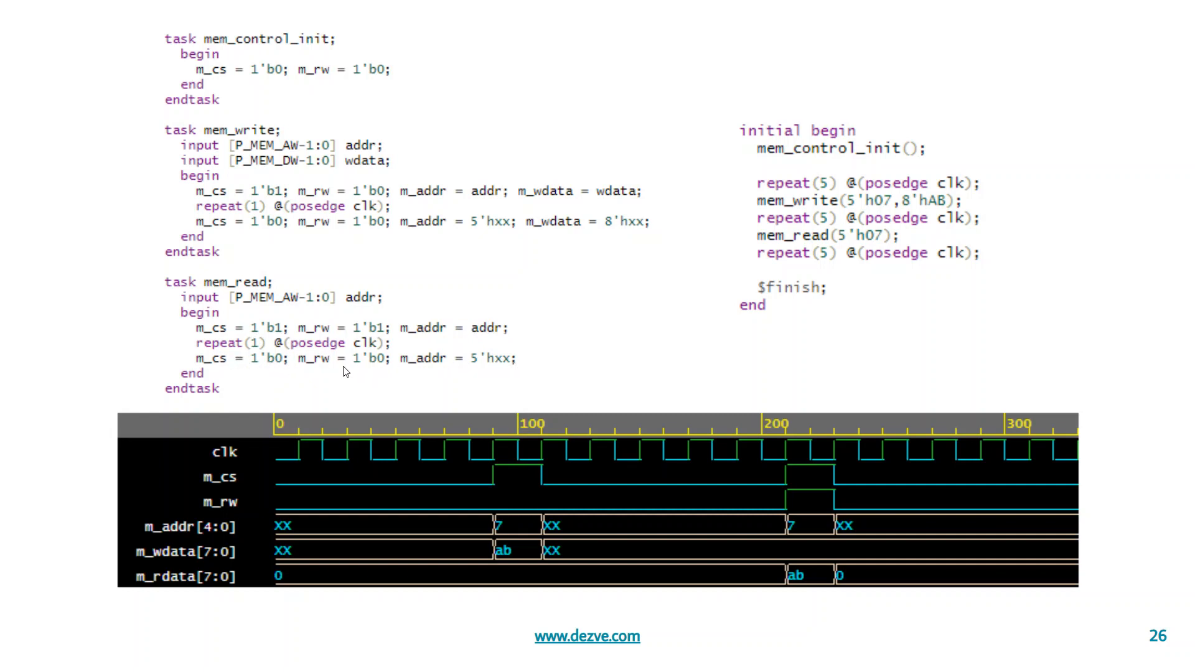
mouse_move(332, 208)
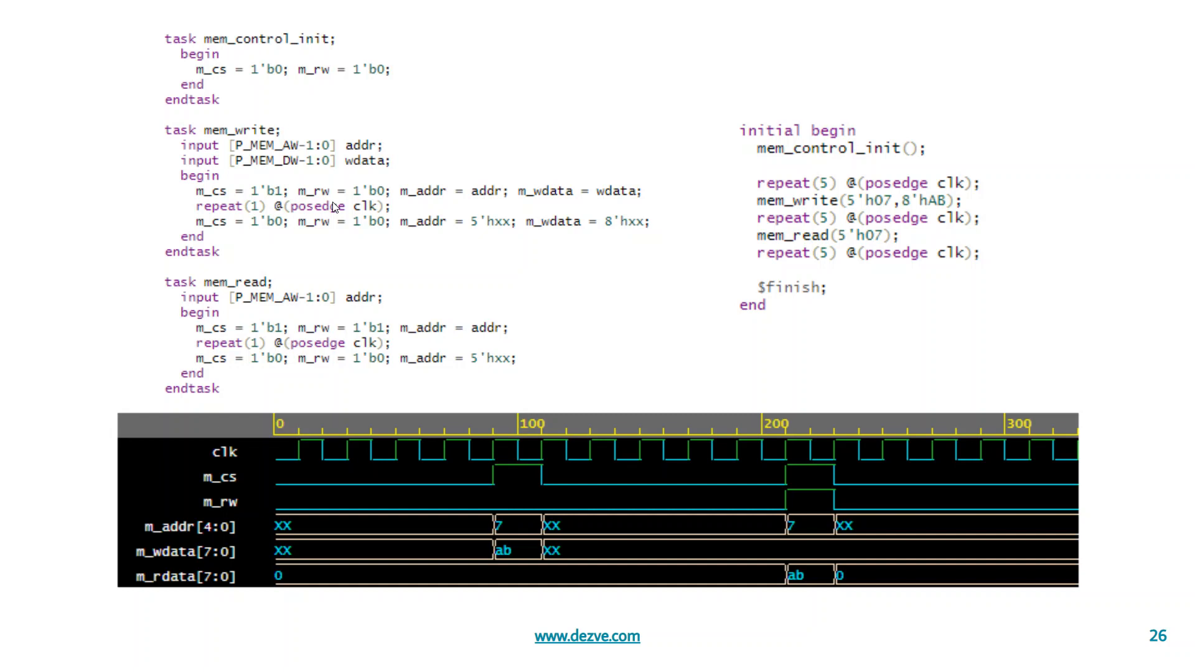
mouse_move(335, 208)
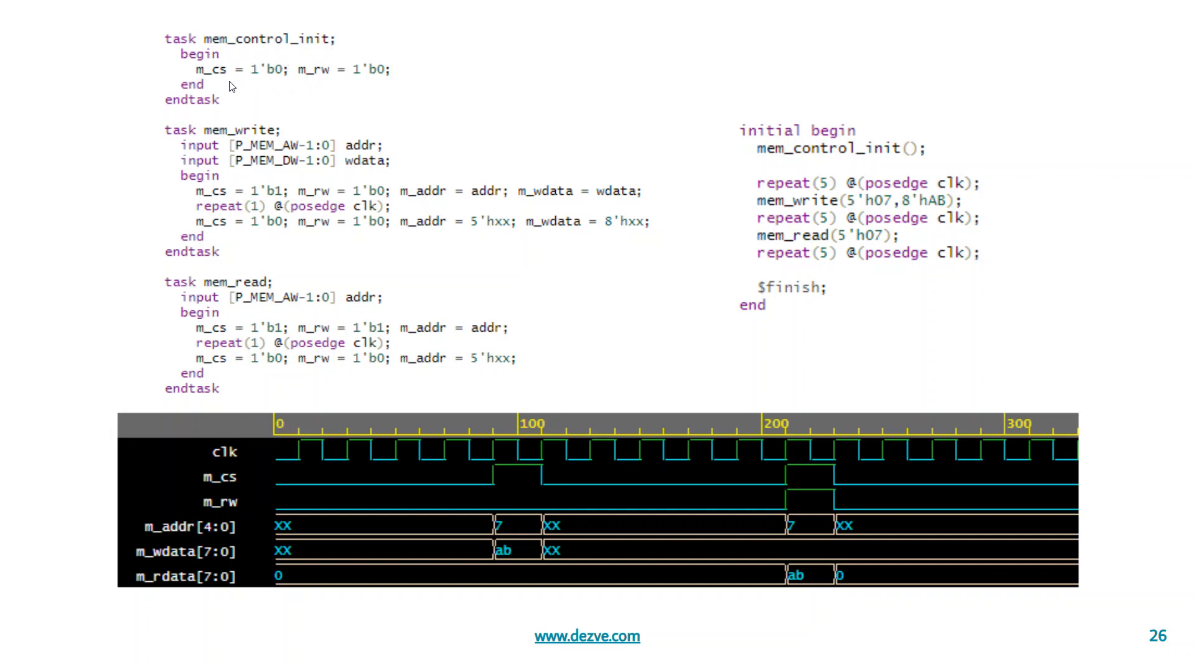
mouse_move(219, 57)
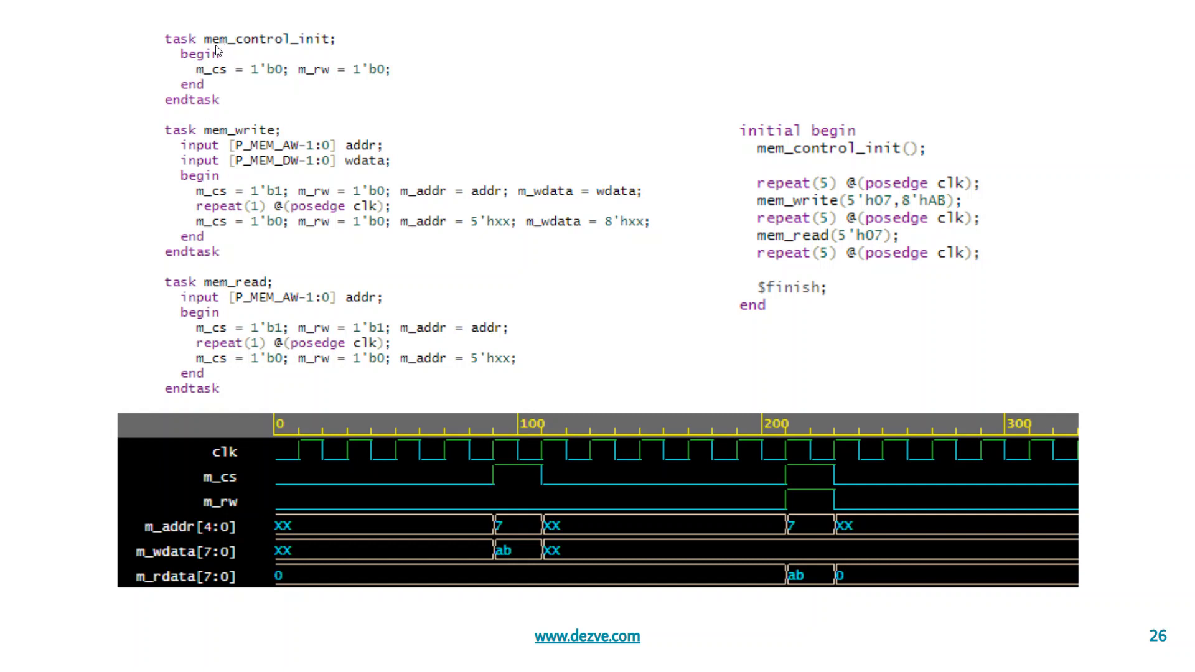
mouse_move(266, 42)
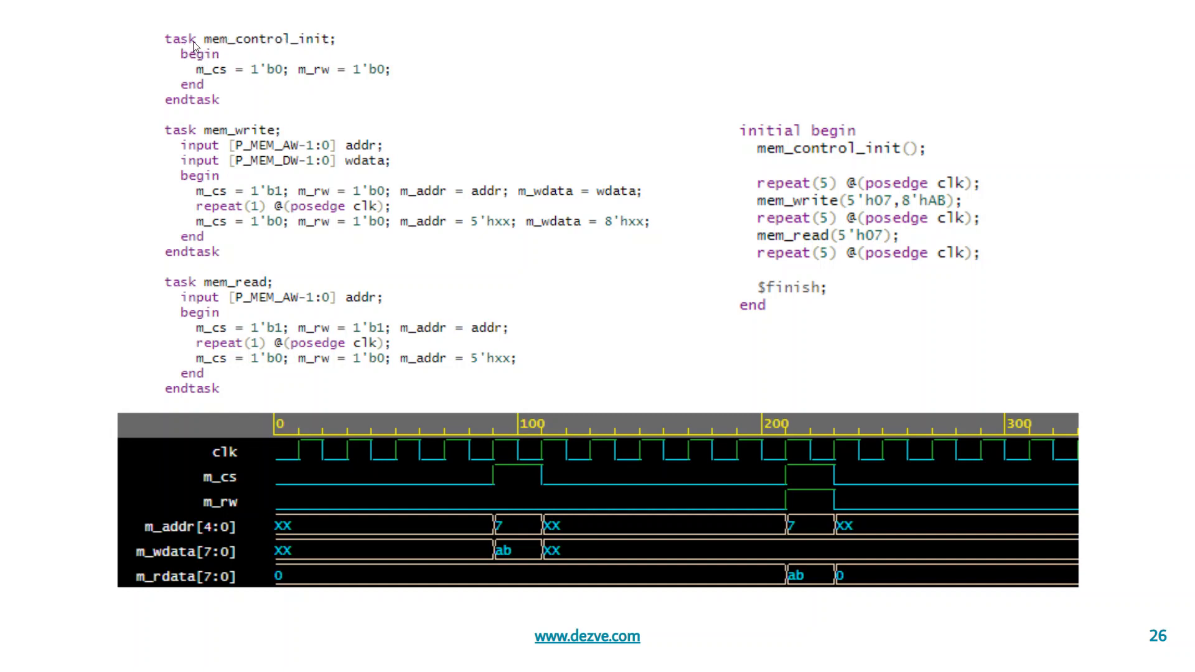
mouse_move(192, 104)
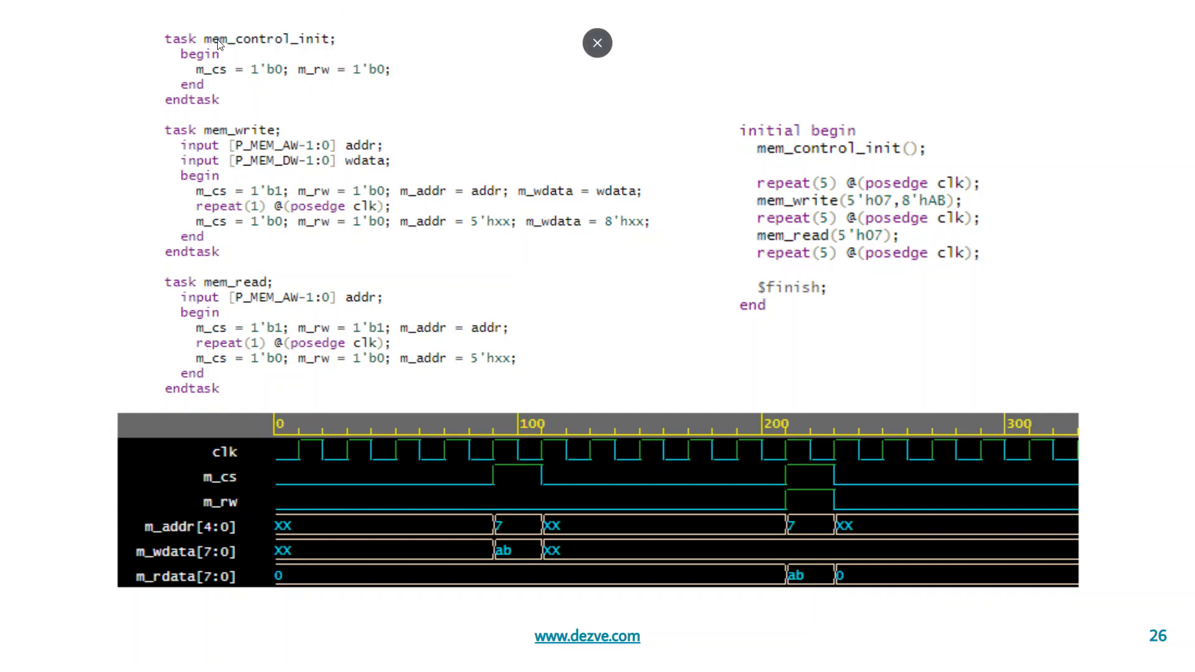
mouse_move(361, 86)
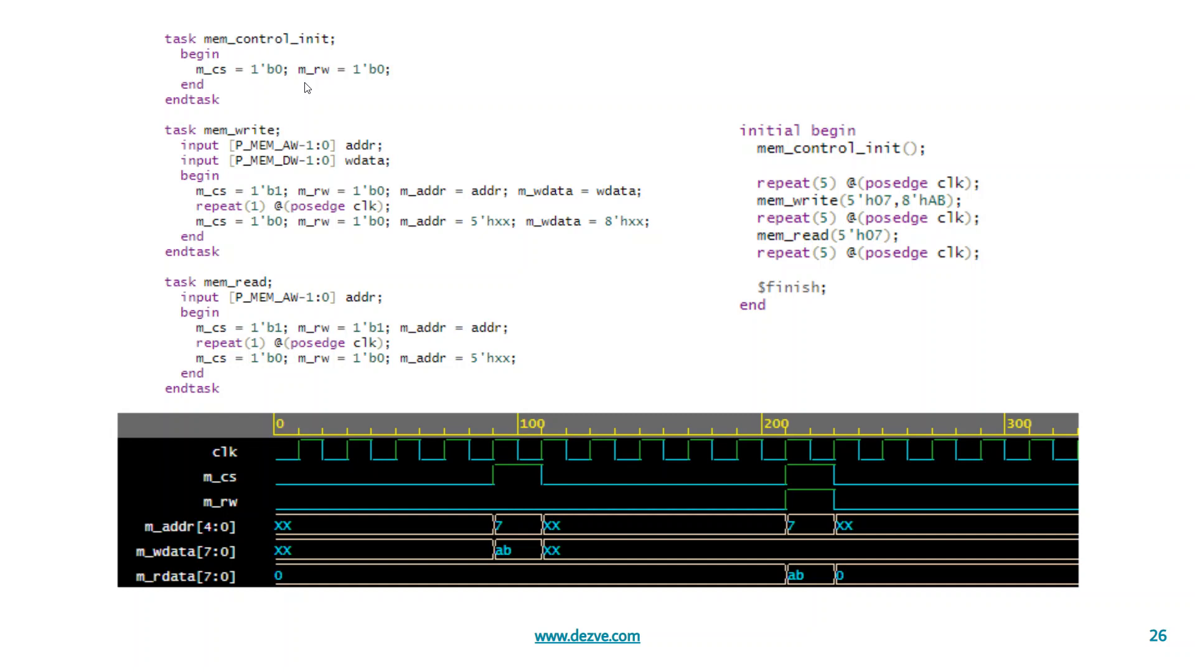
mouse_move(274, 146)
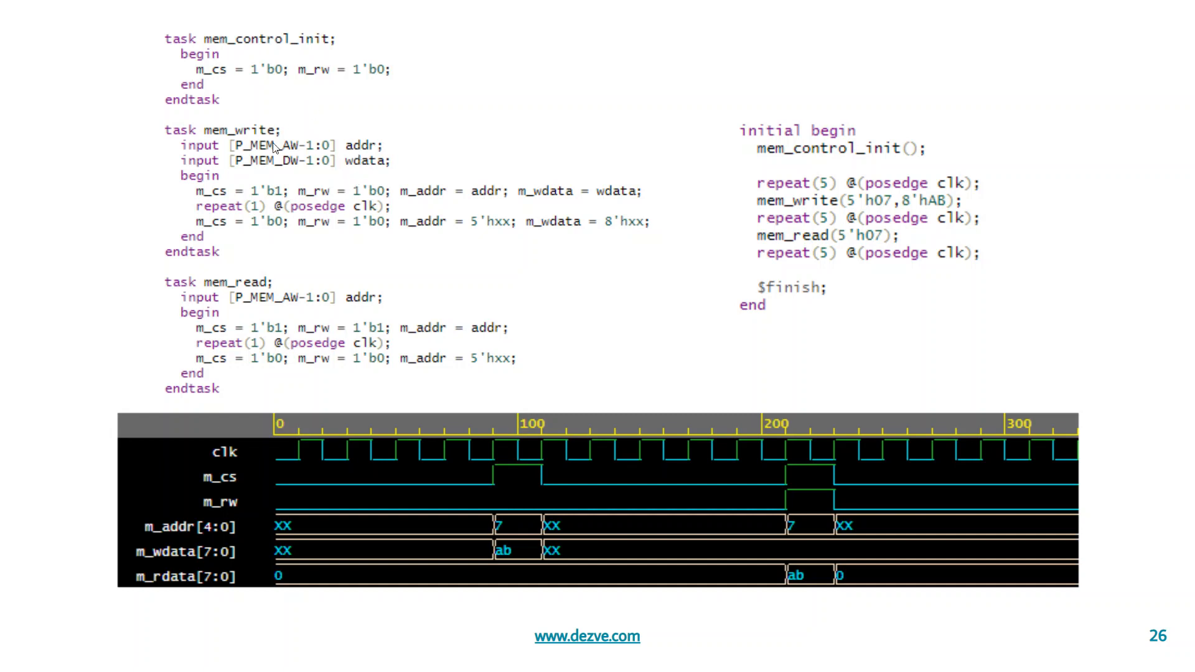
mouse_move(205, 87)
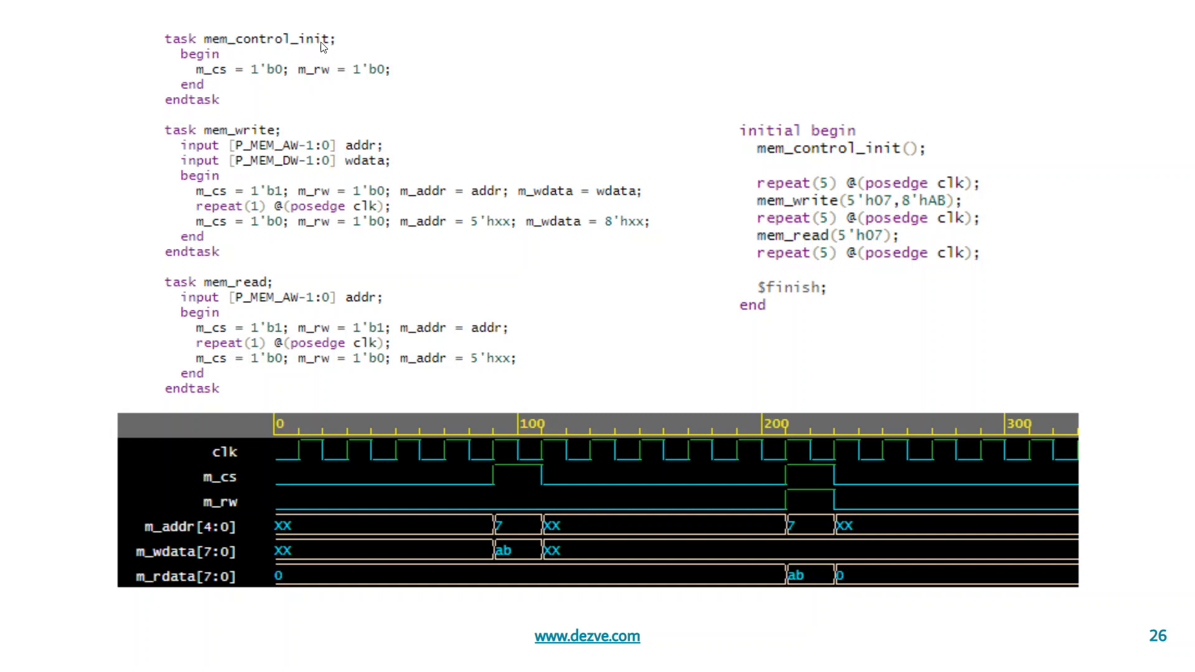
mouse_move(239, 47)
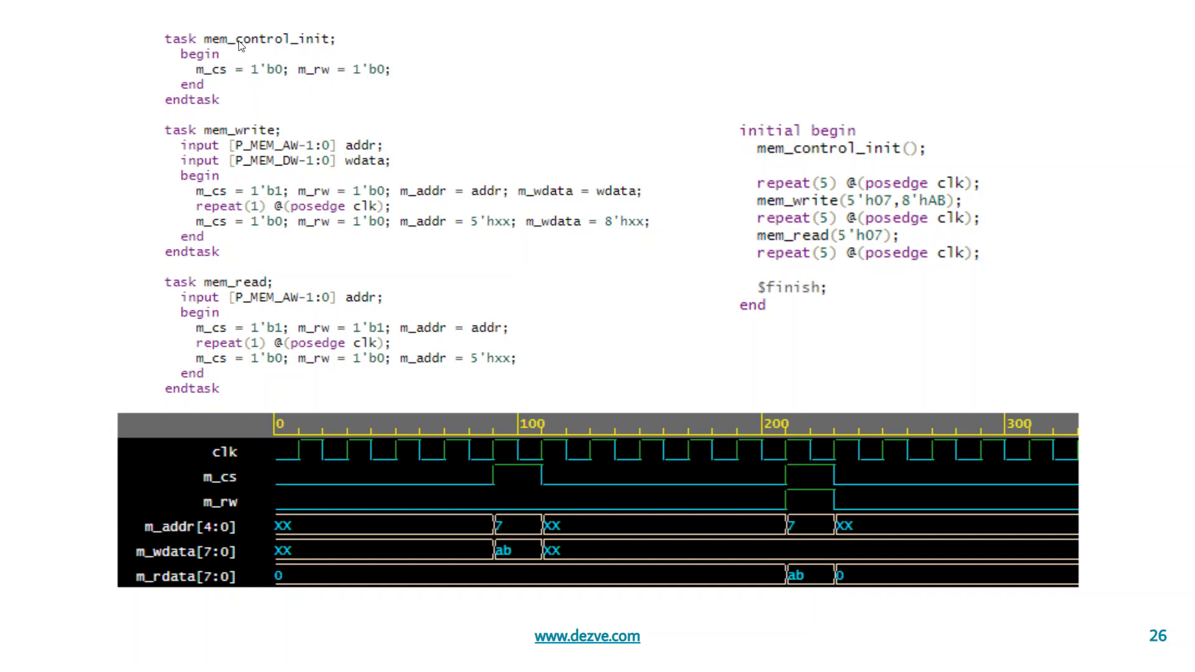
mouse_move(242, 46)
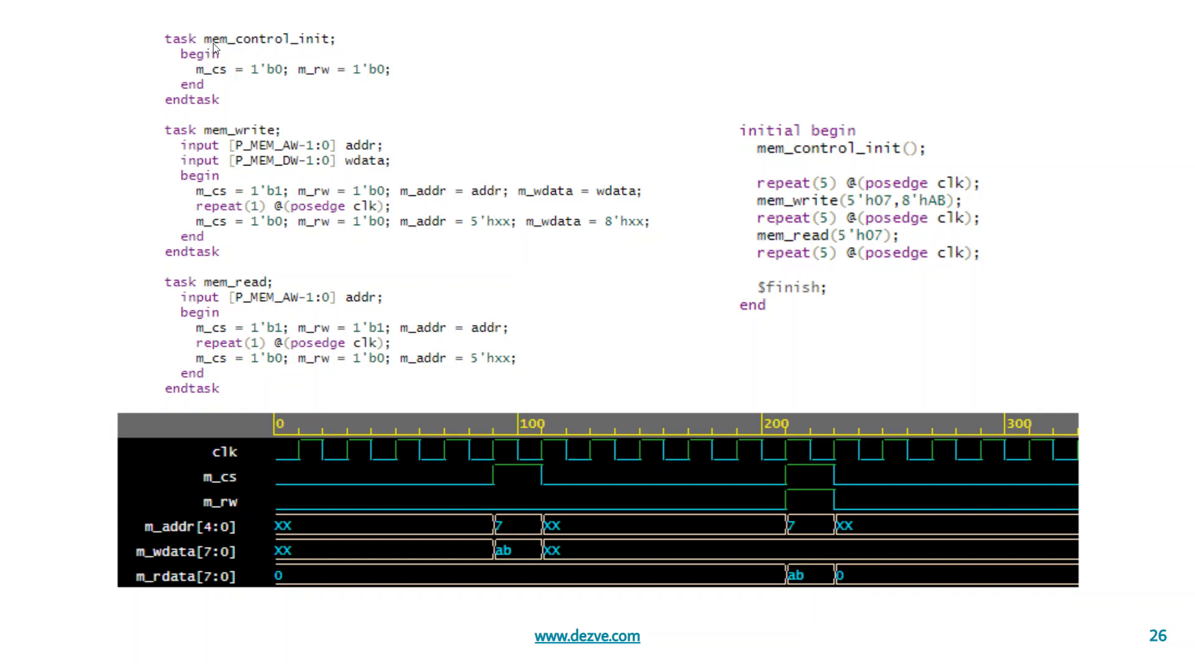
mouse_move(341, 39)
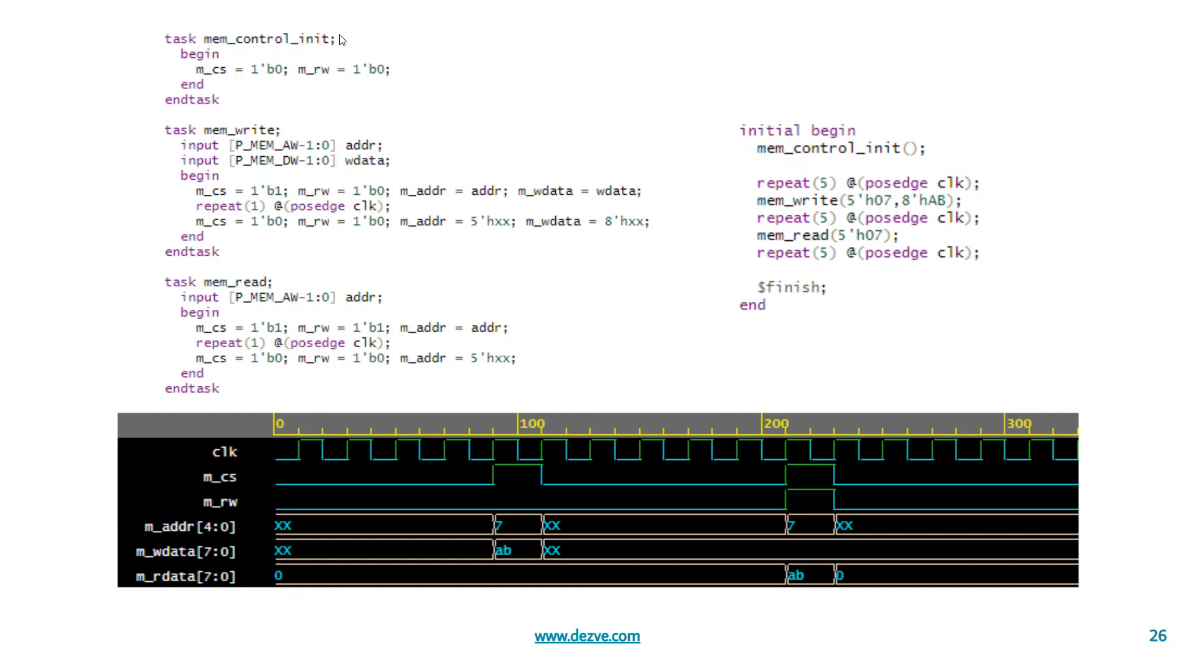
mouse_move(195, 53)
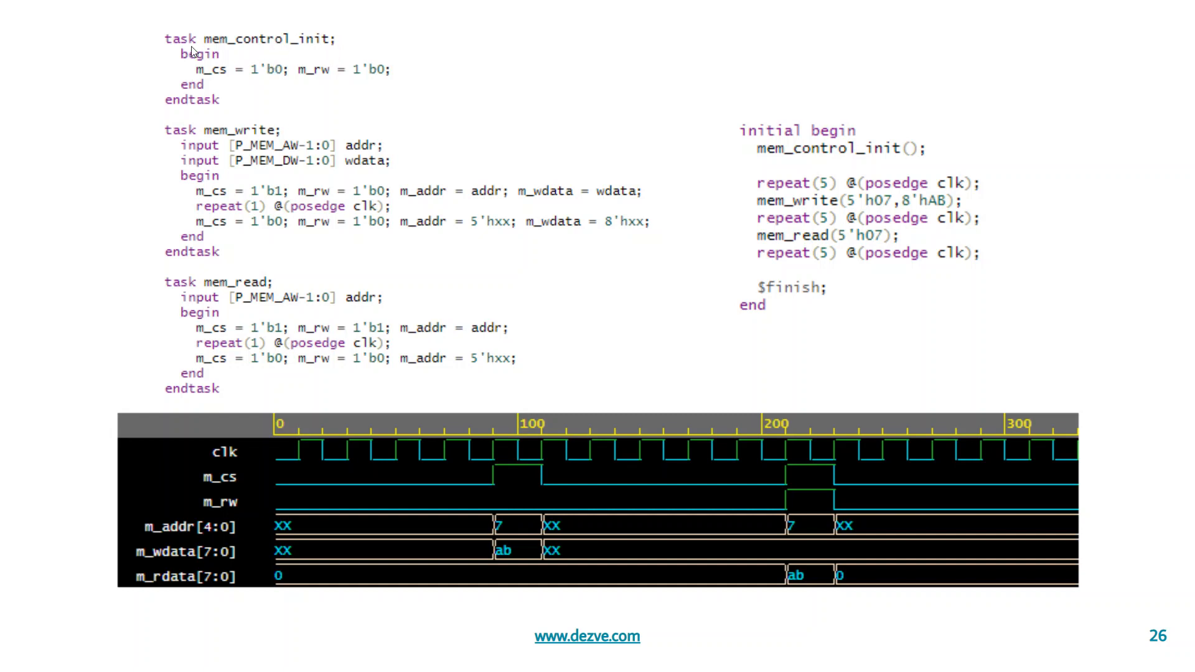
mouse_move(214, 77)
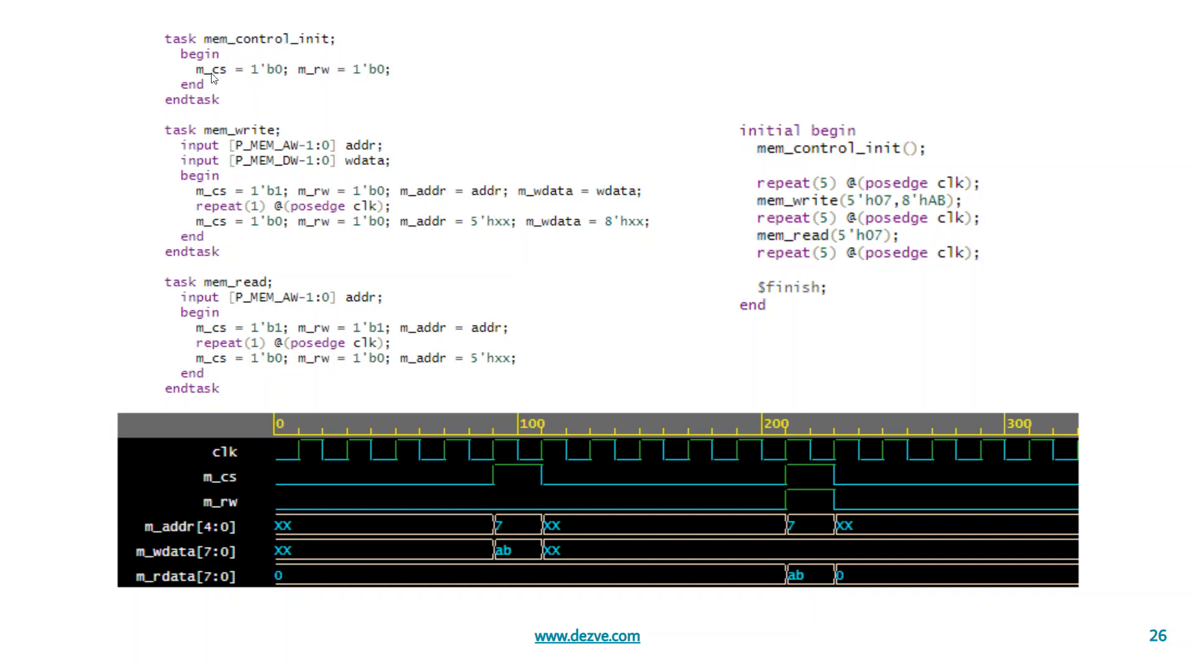
mouse_move(198, 83)
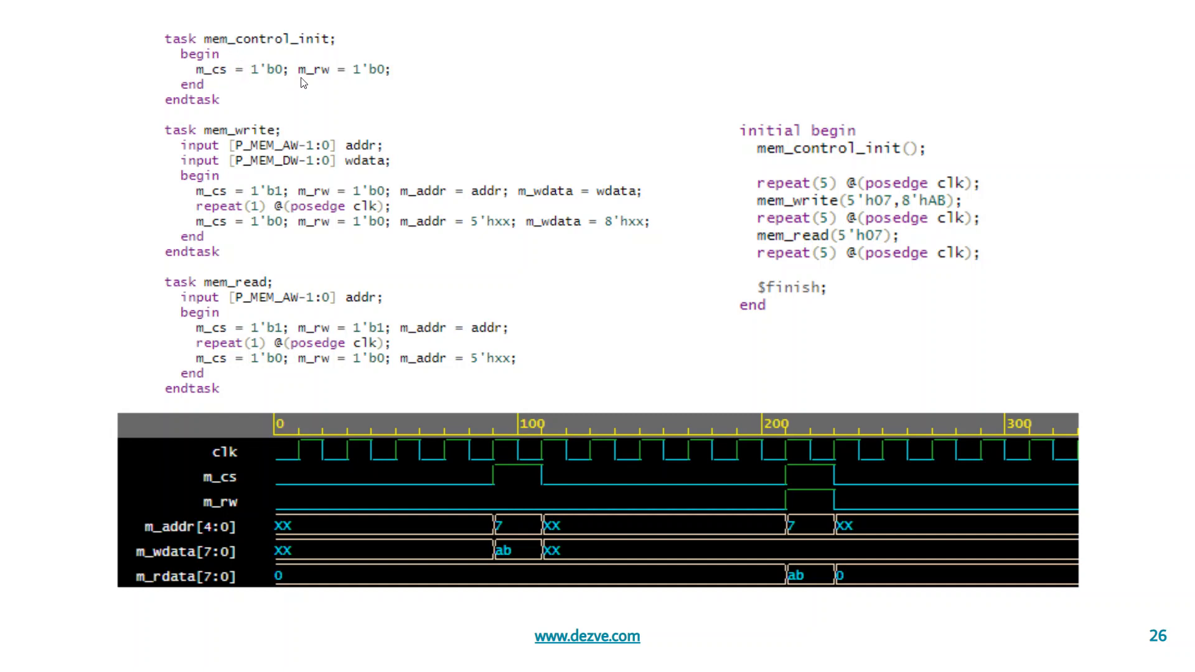
mouse_move(359, 80)
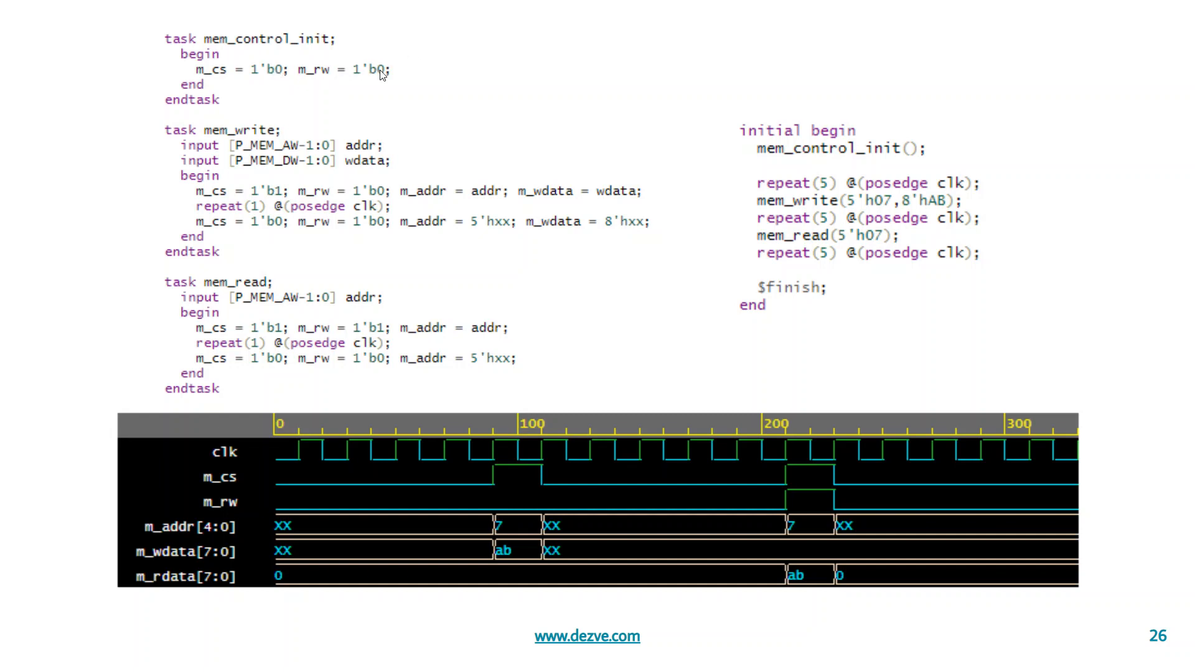
mouse_move(819, 151)
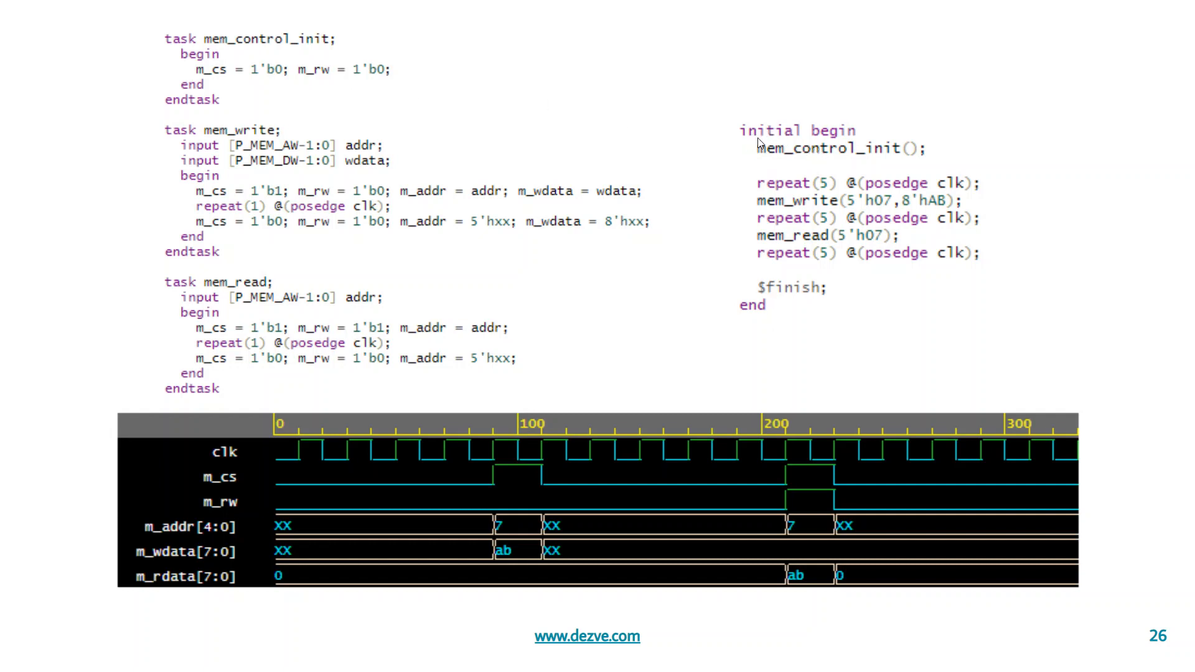
mouse_move(767, 159)
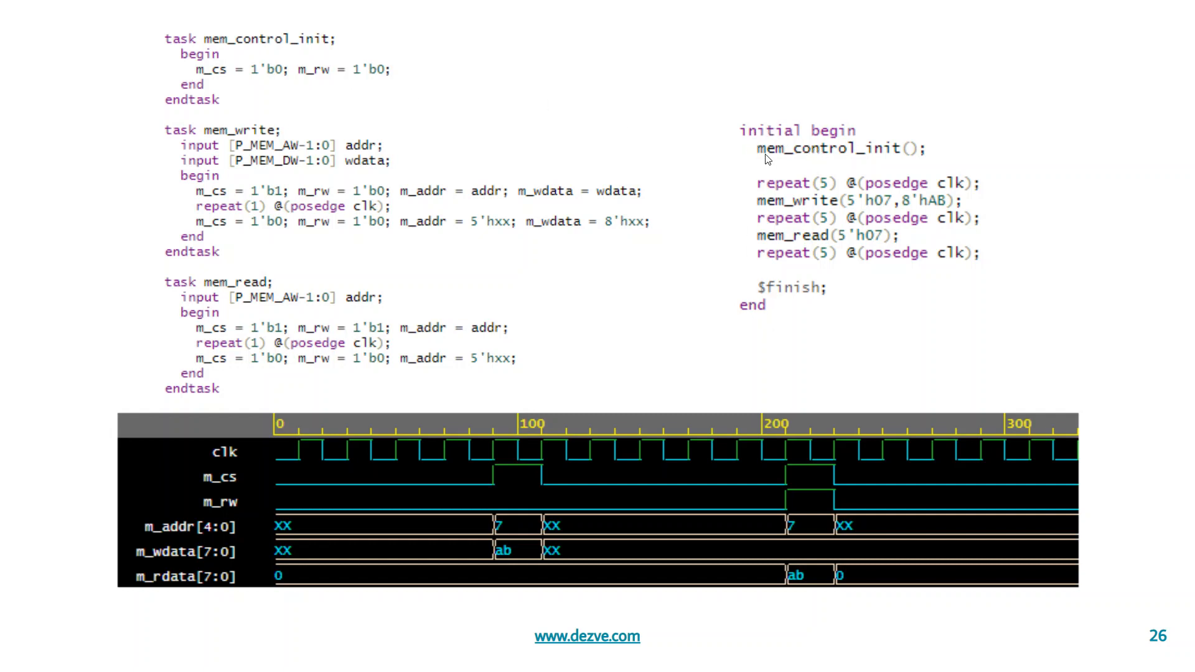
mouse_move(203, 77)
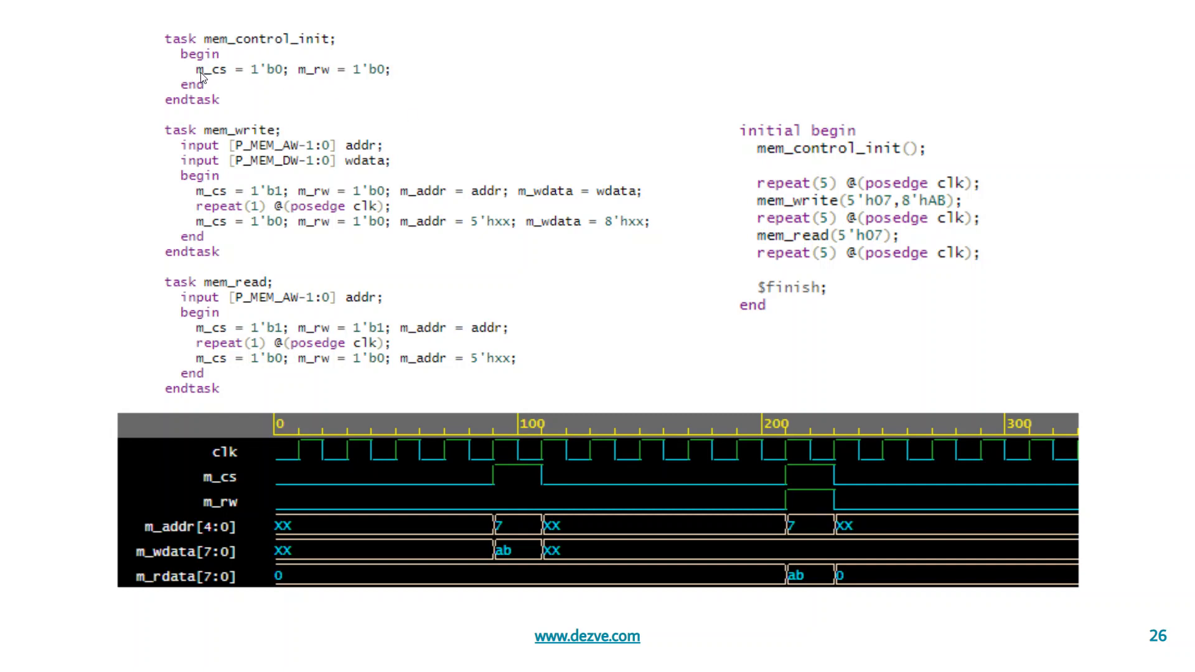
mouse_move(245, 86)
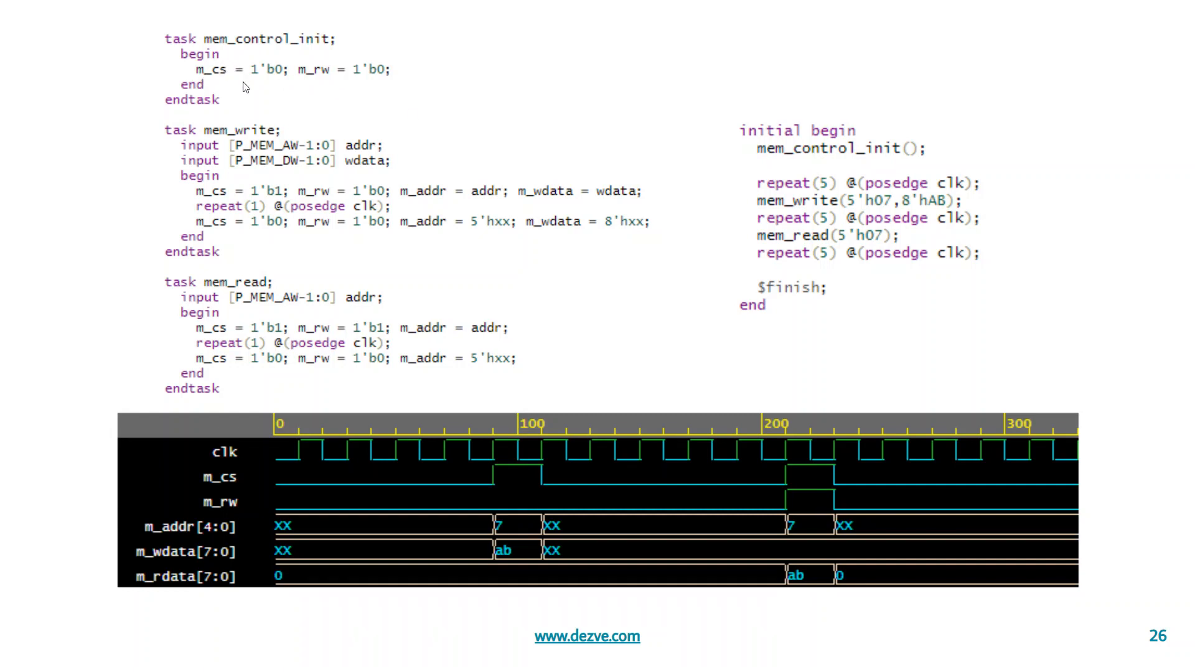
mouse_move(254, 76)
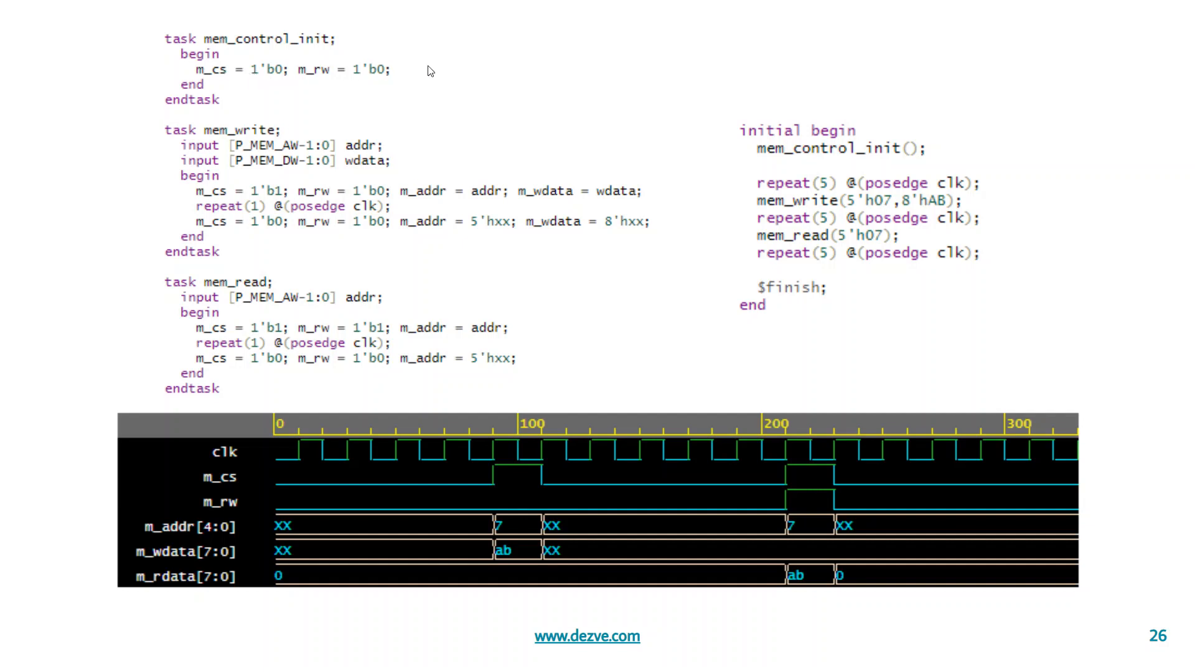
mouse_move(818, 164)
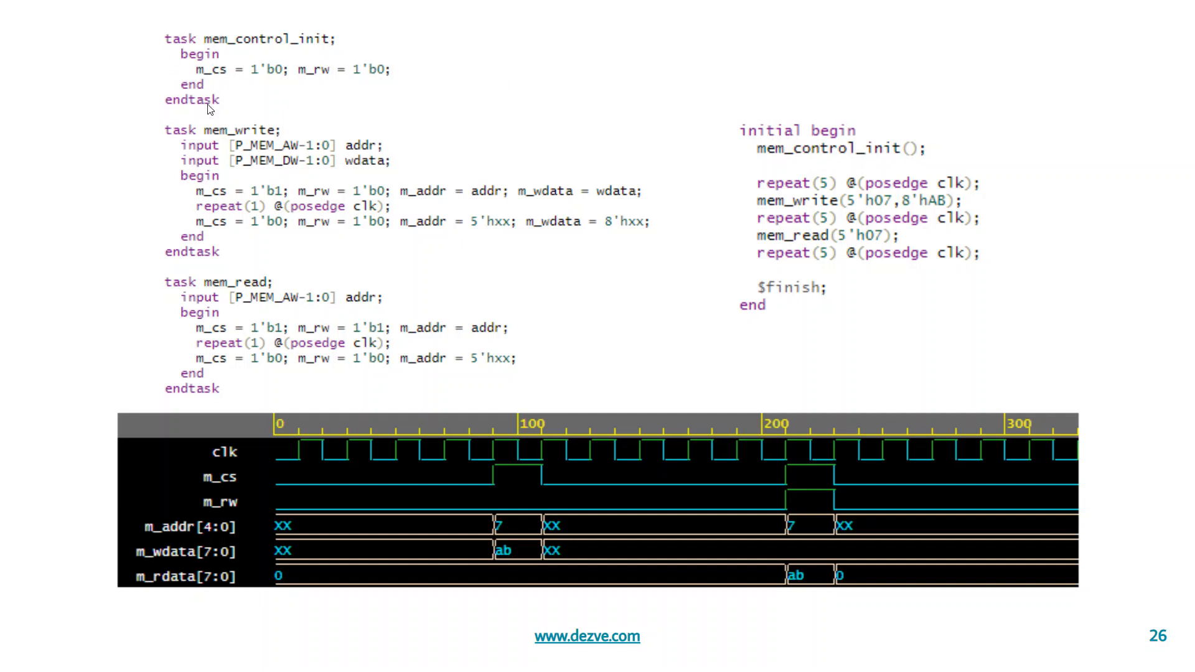
mouse_move(793, 179)
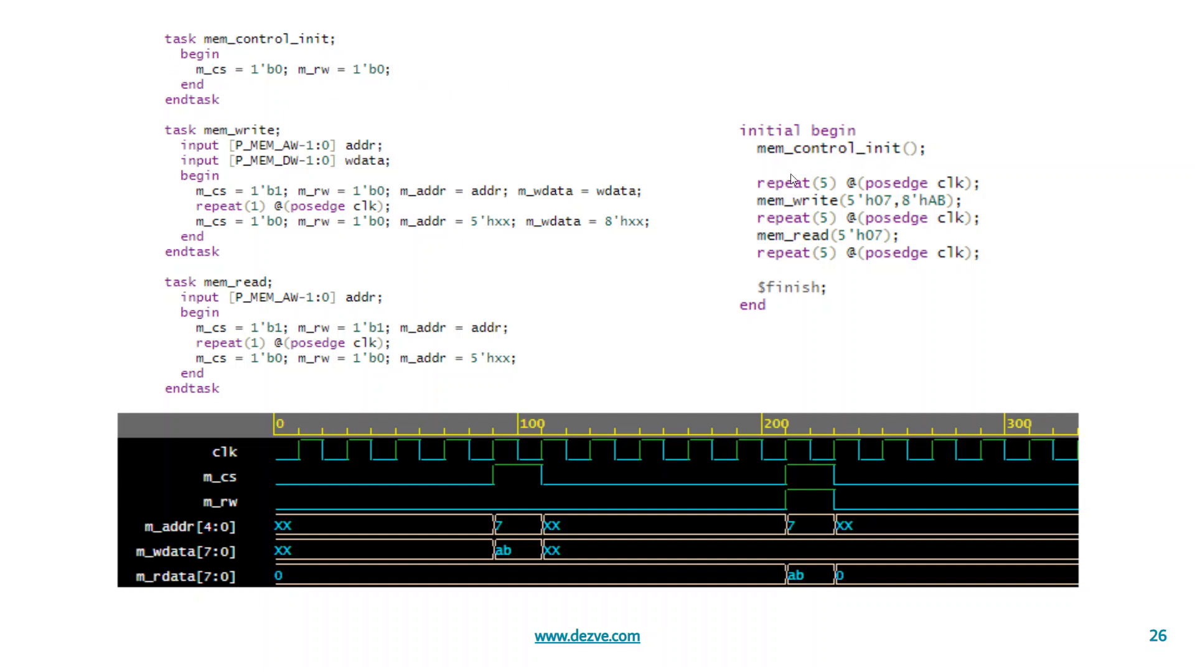
mouse_move(900, 158)
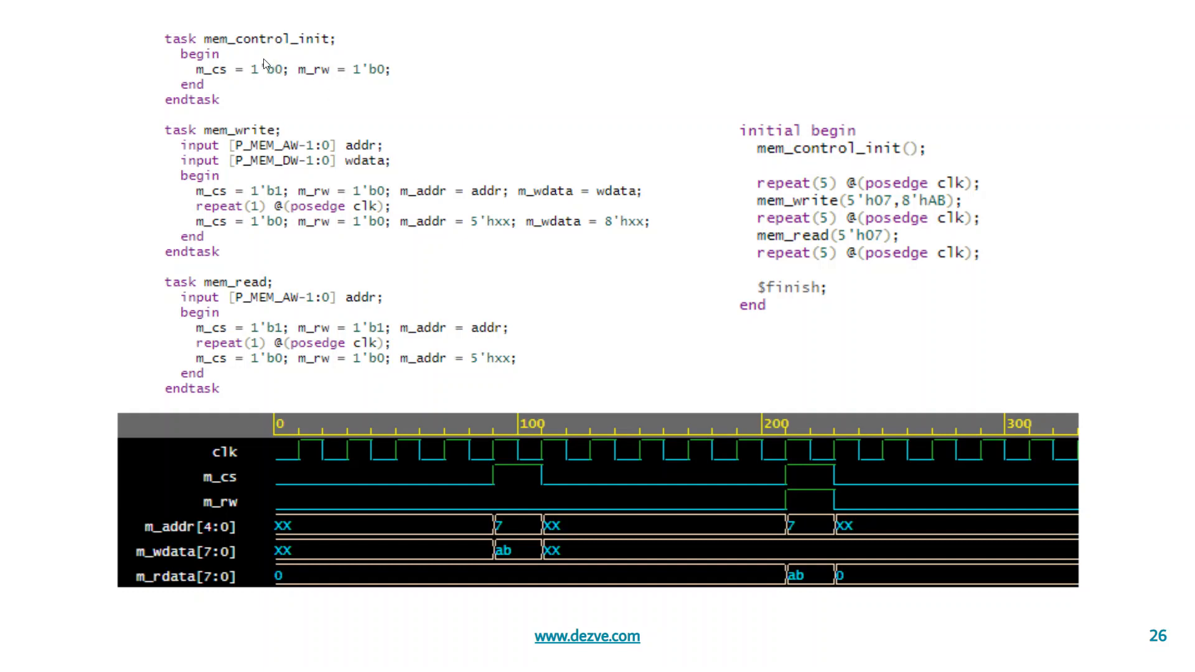
mouse_move(324, 80)
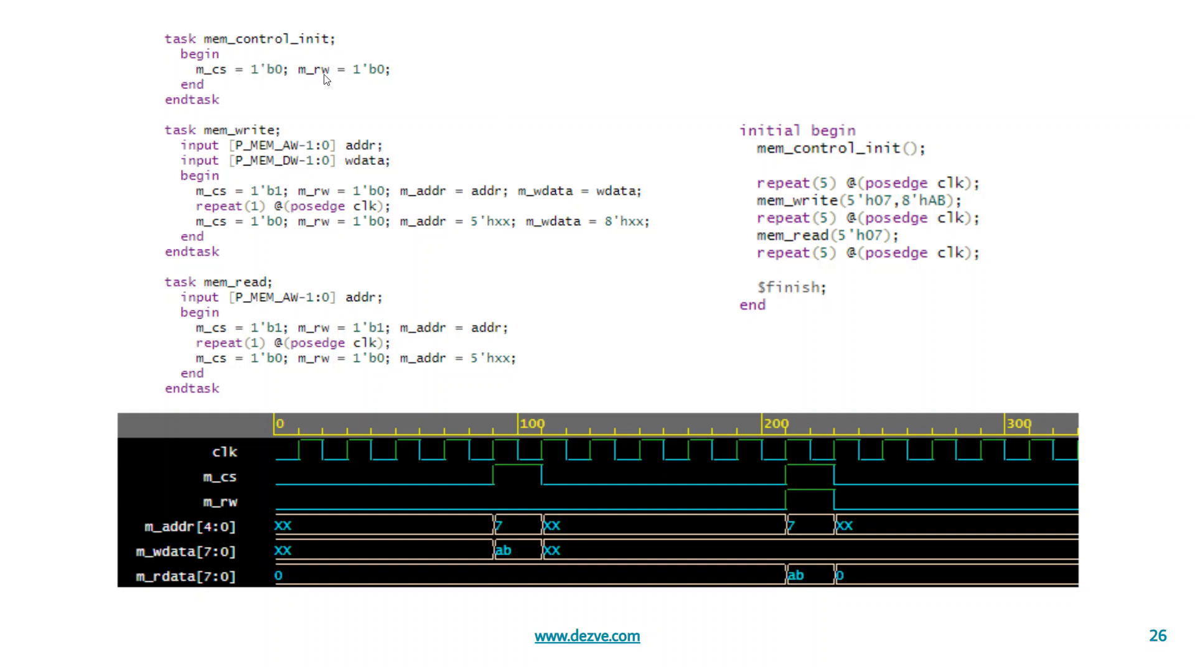
mouse_move(328, 87)
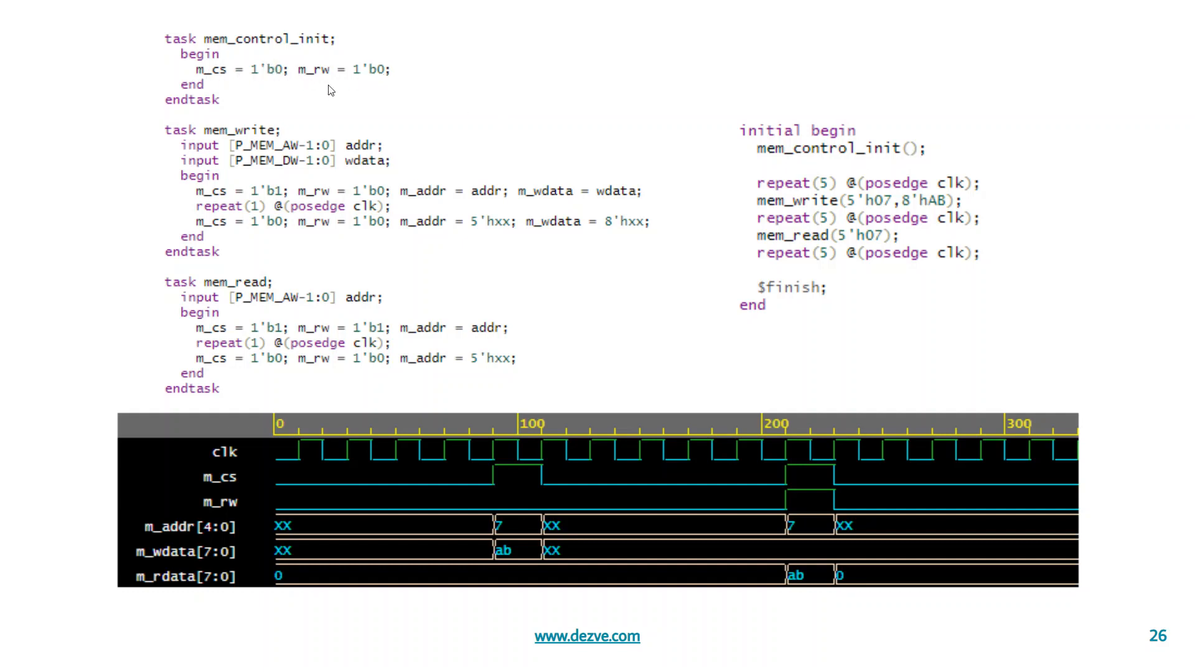
mouse_move(173, 147)
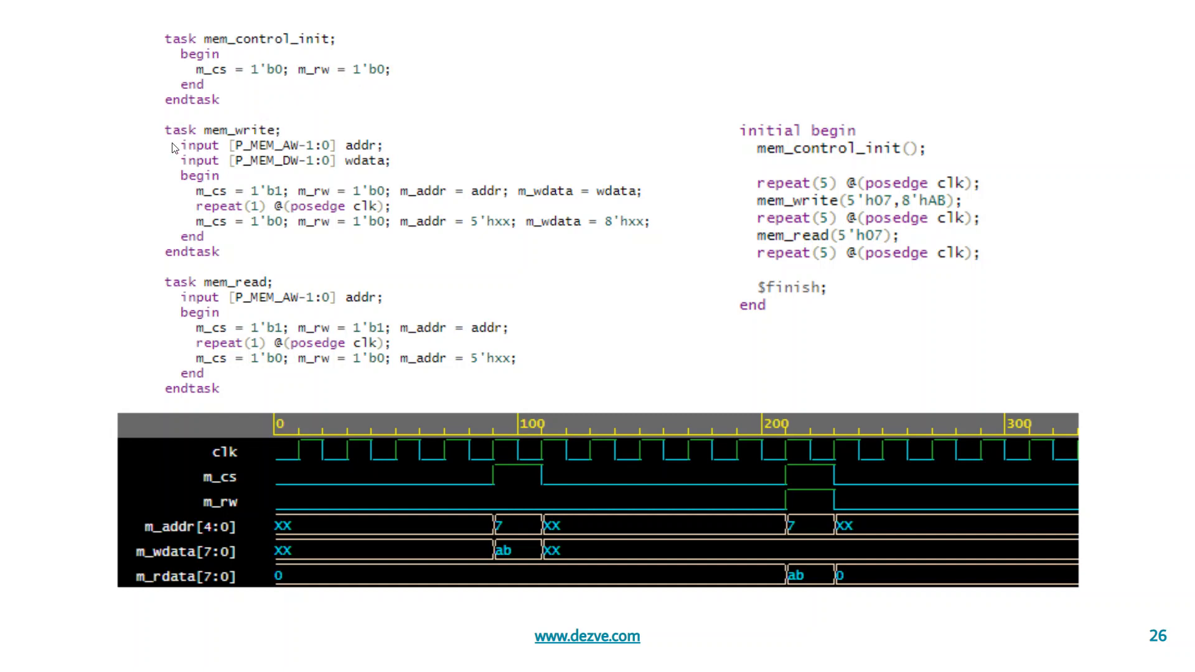
mouse_move(219, 137)
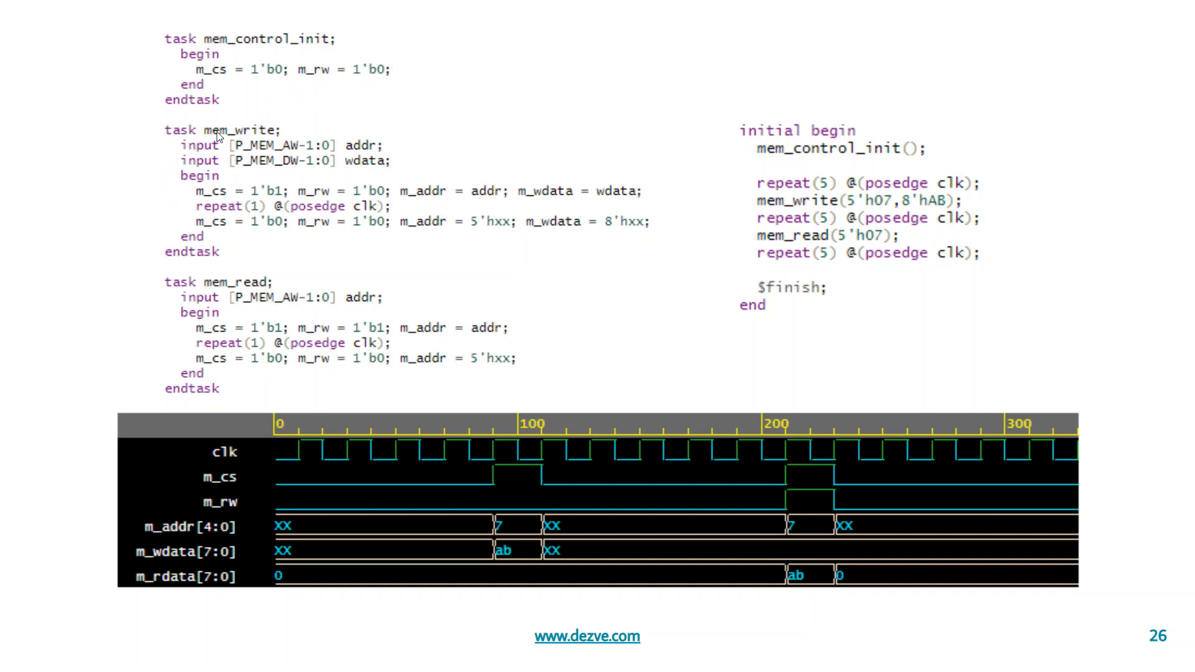
mouse_move(352, 146)
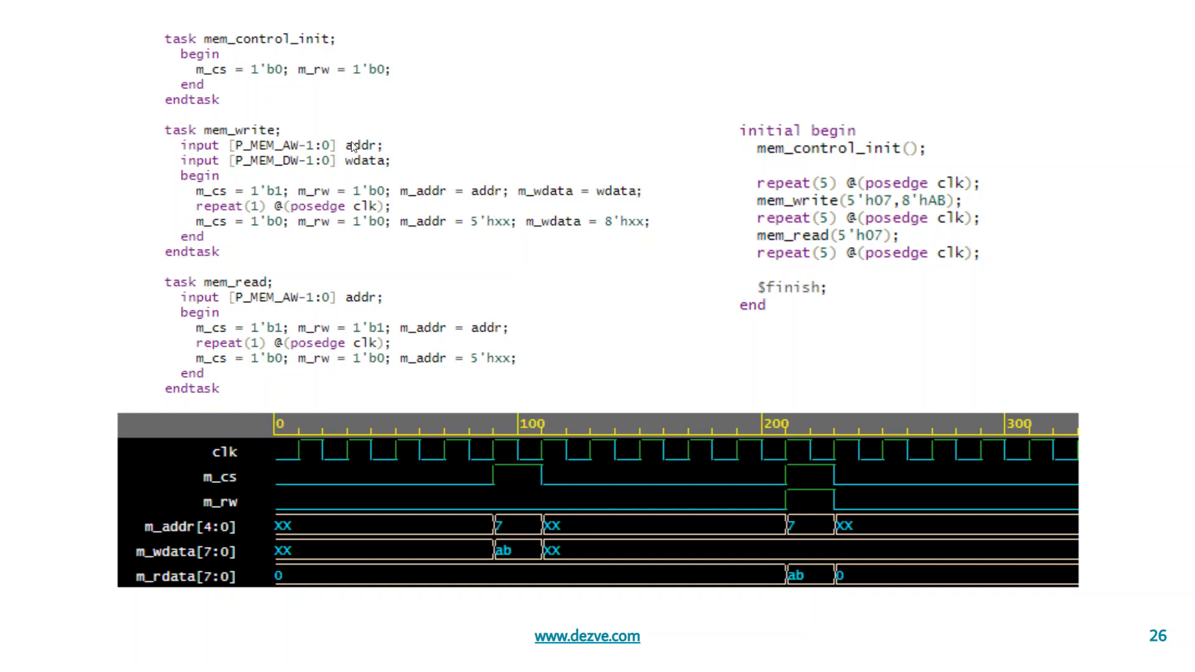
mouse_move(369, 153)
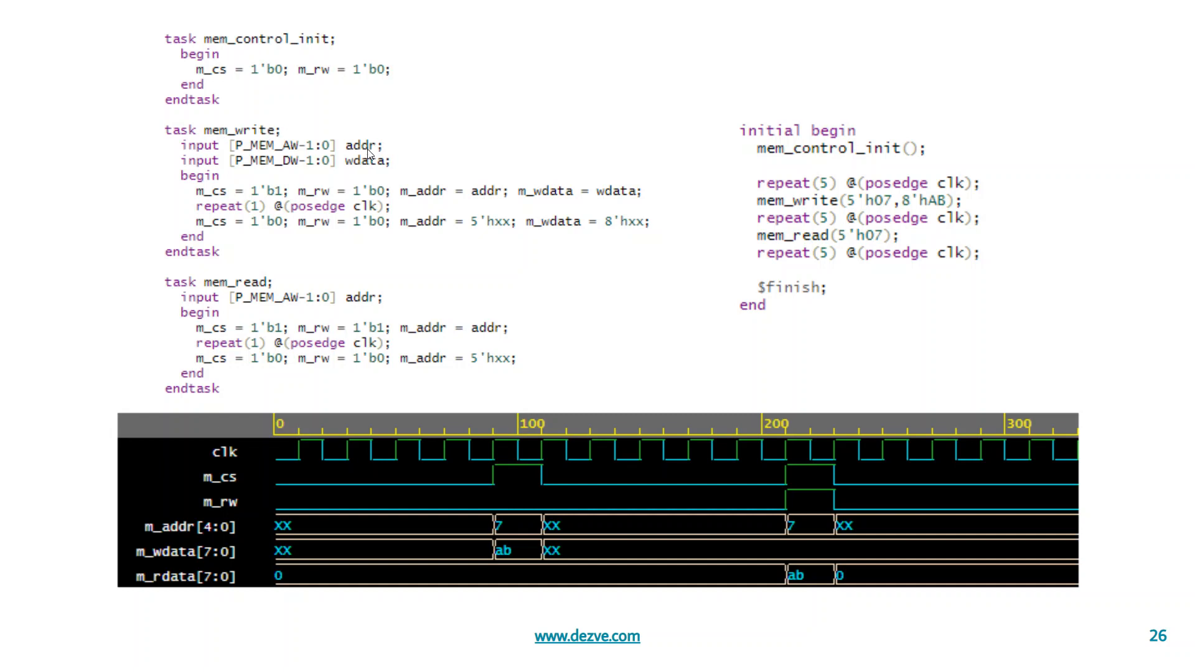
mouse_move(379, 169)
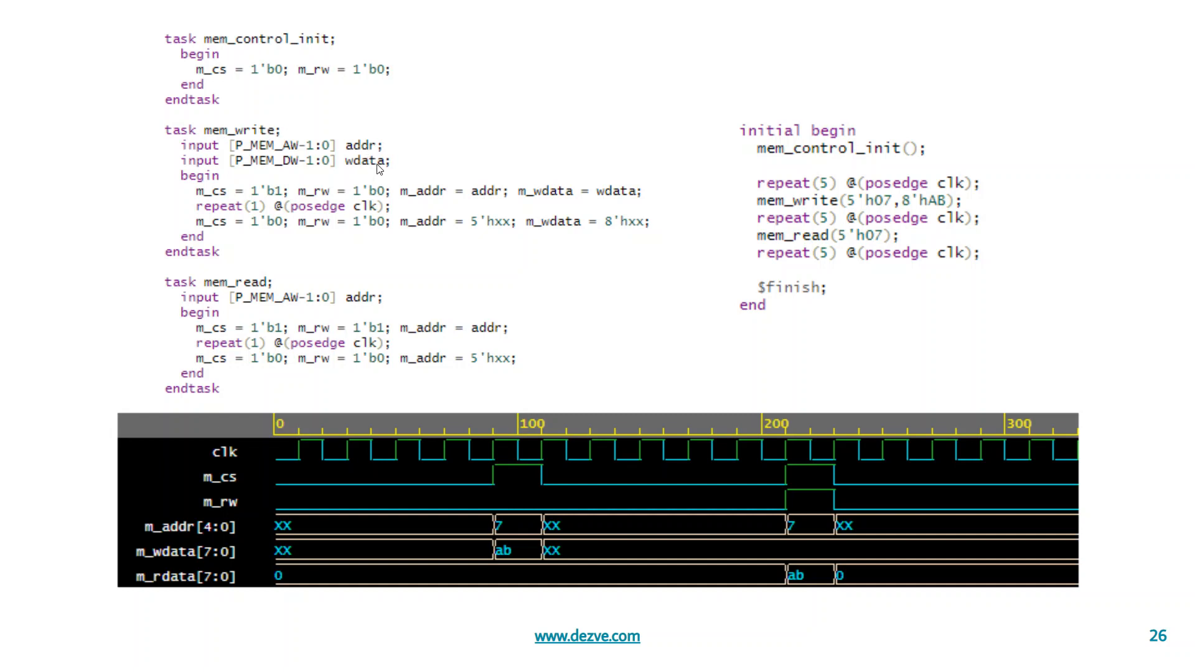
mouse_move(368, 165)
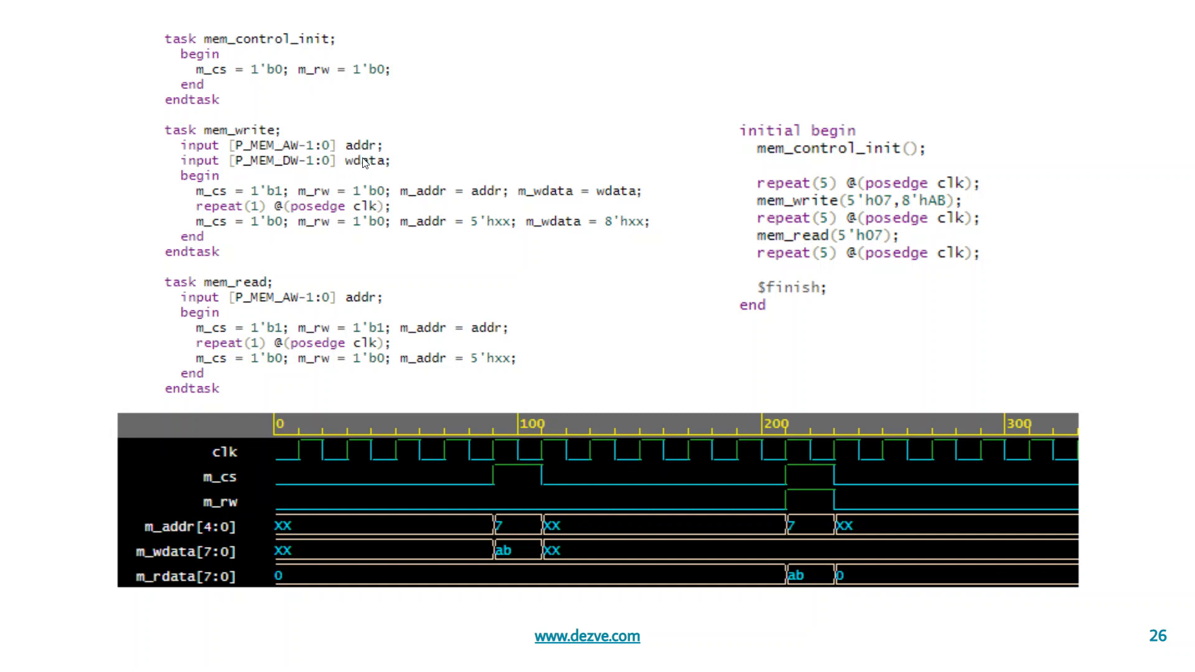
mouse_move(365, 166)
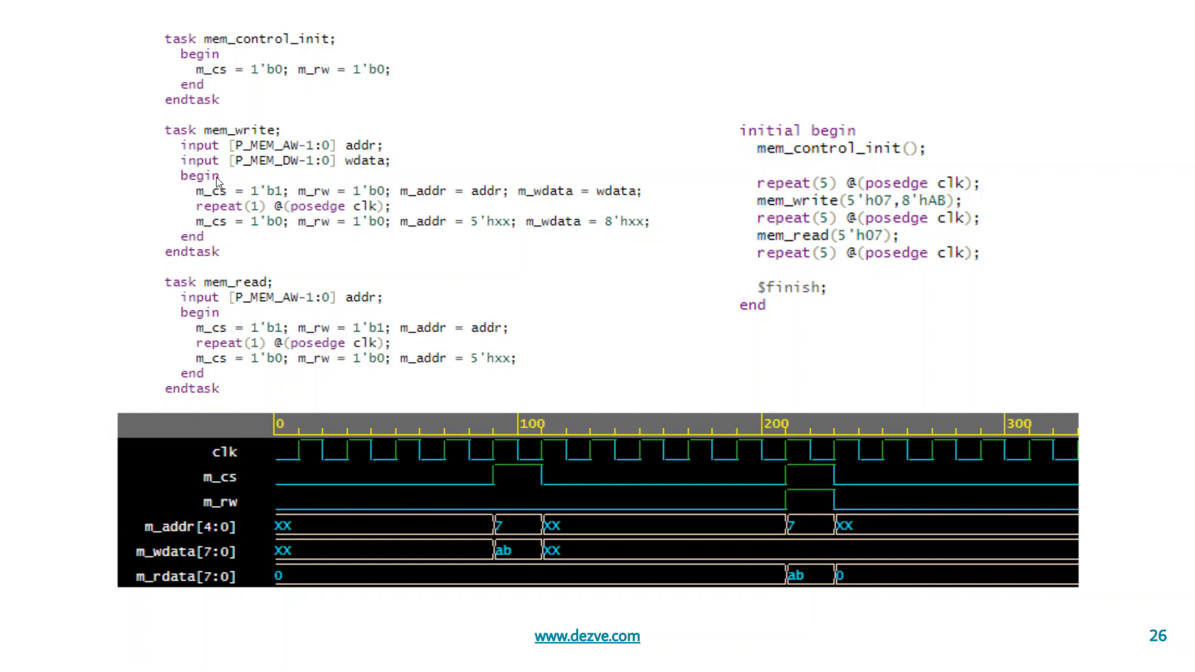
mouse_move(259, 199)
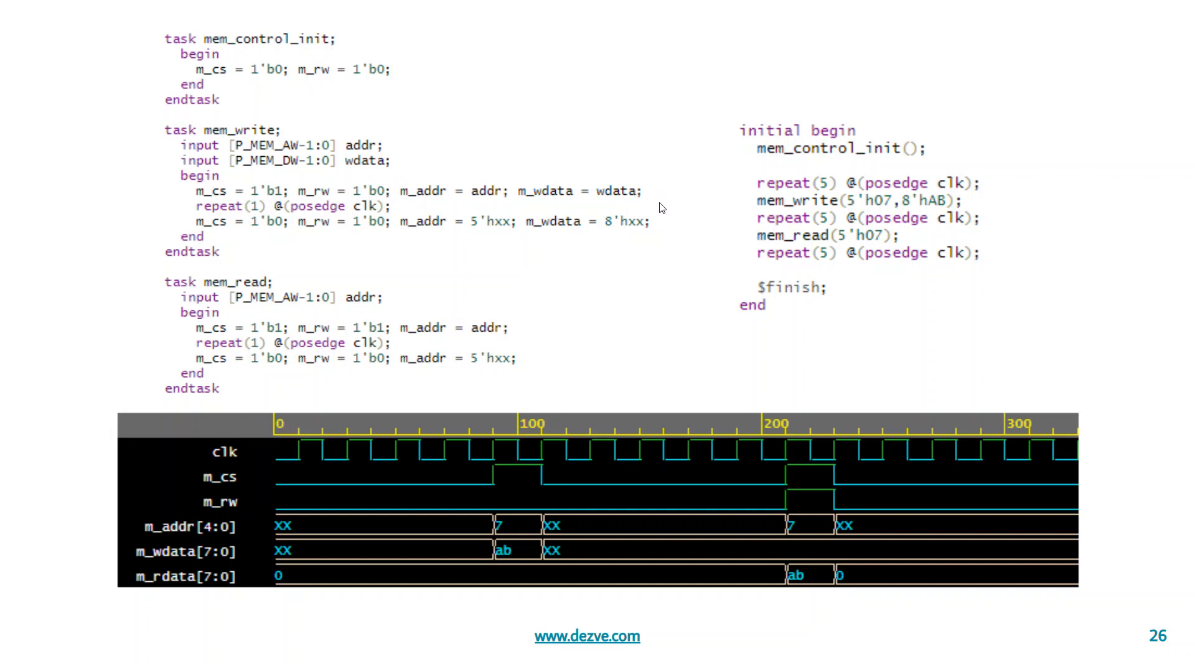
mouse_move(653, 195)
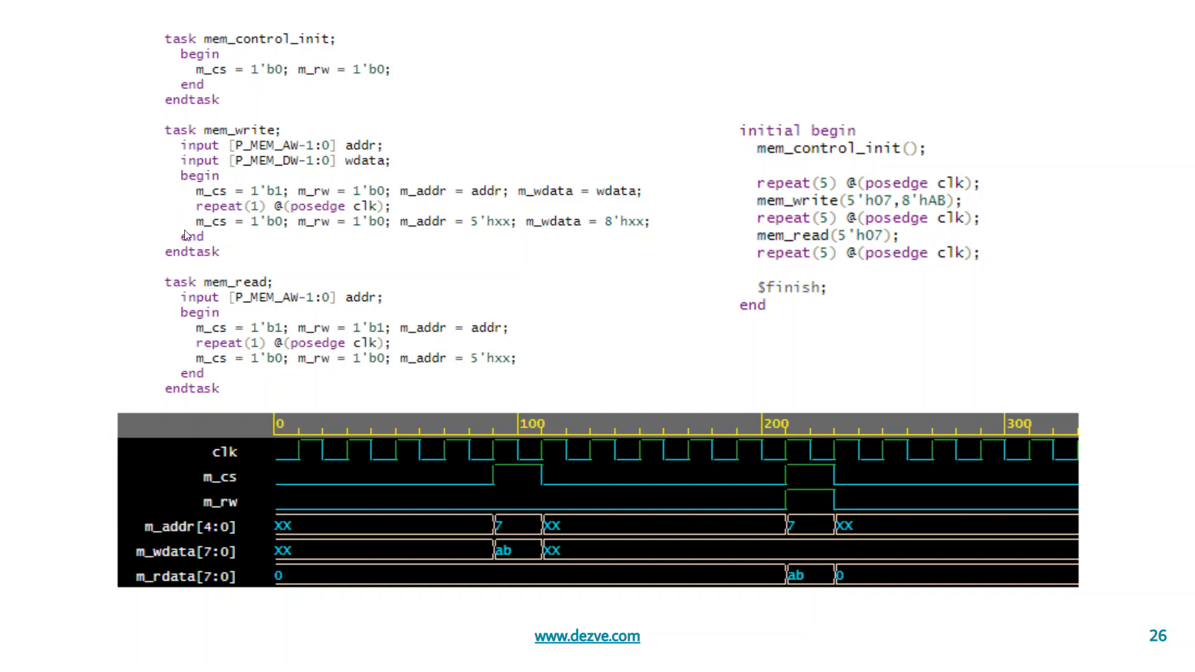
mouse_move(210, 226)
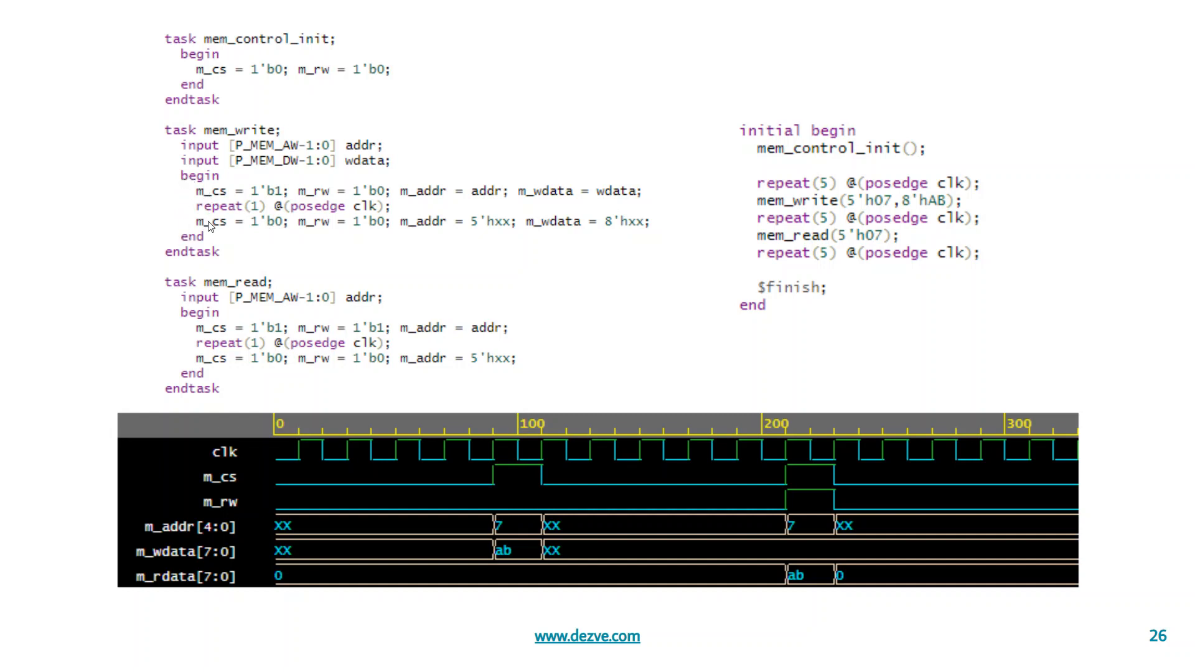
mouse_move(225, 205)
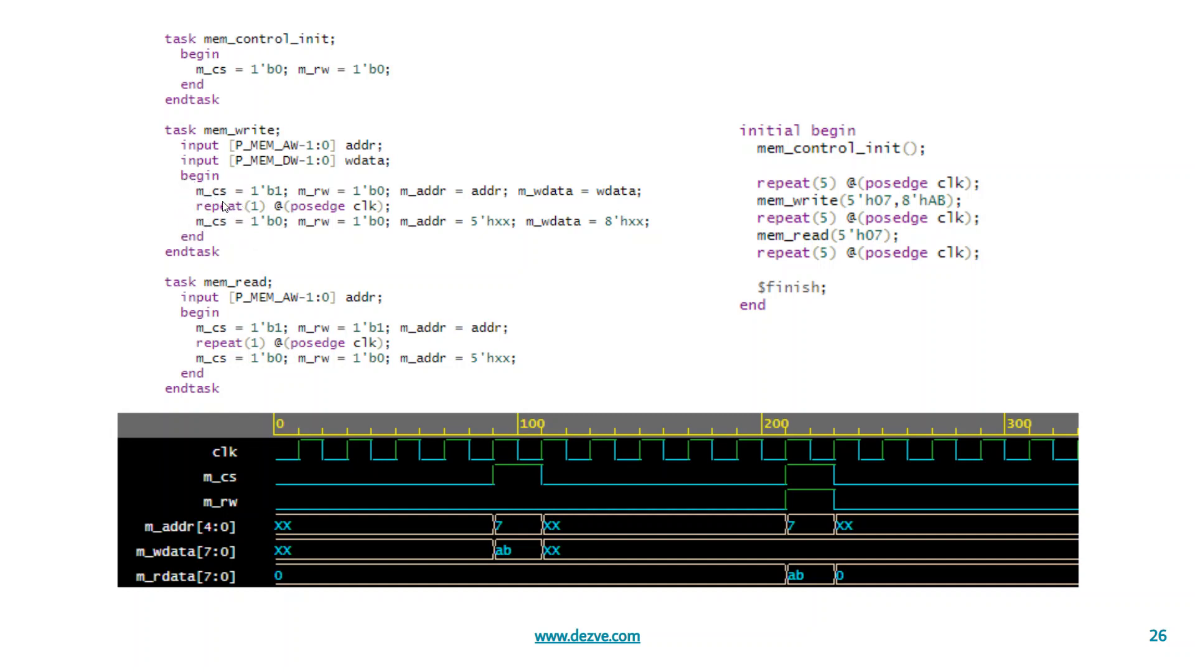
mouse_move(227, 200)
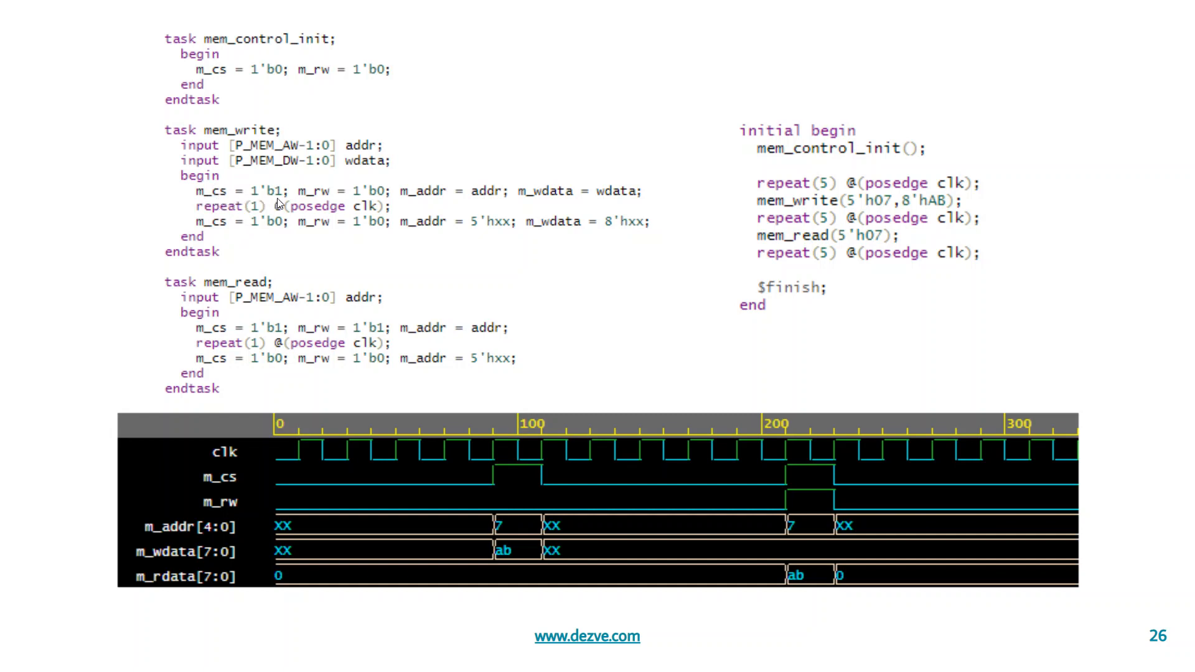
mouse_move(385, 200)
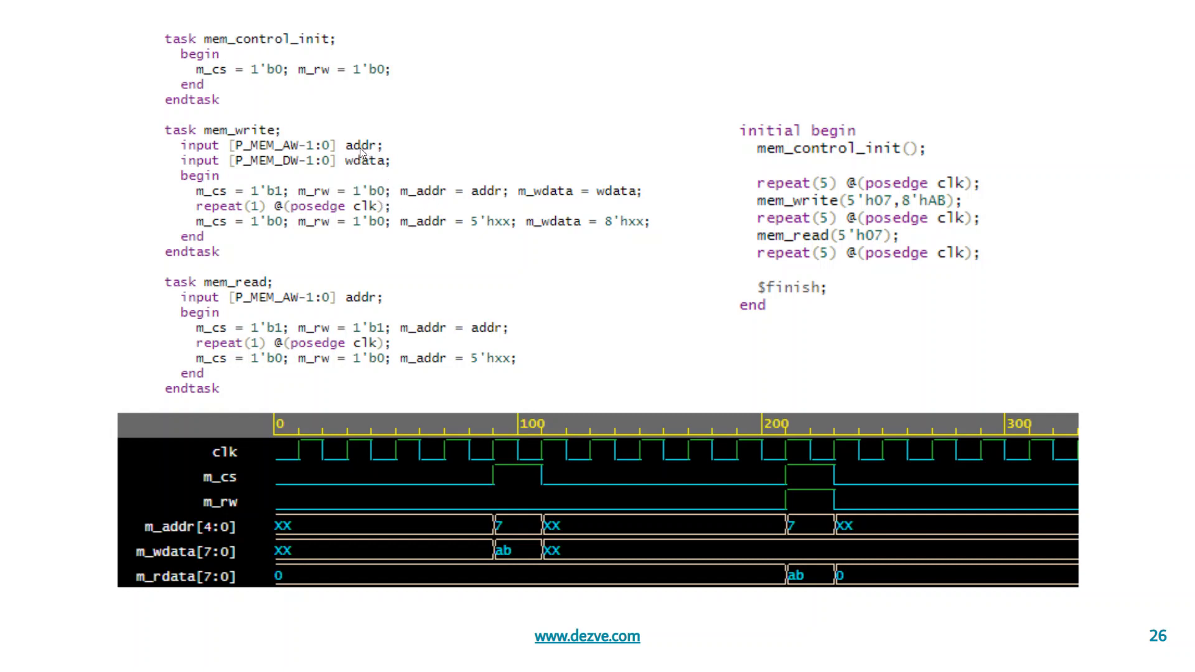
mouse_move(425, 197)
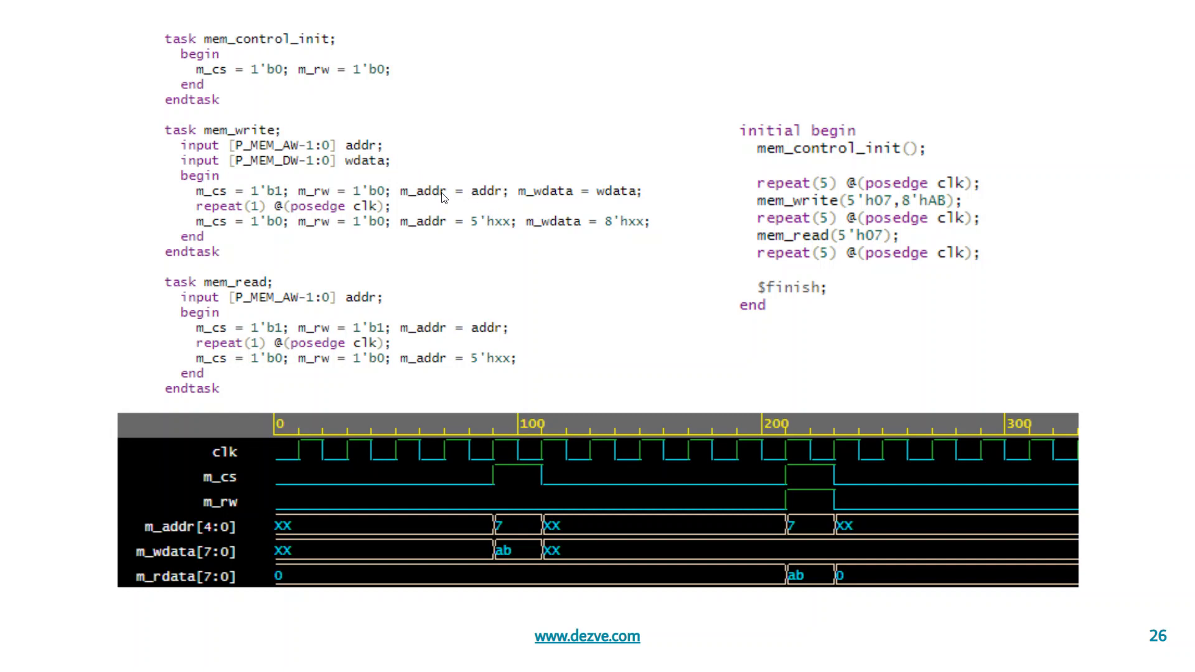
mouse_move(388, 176)
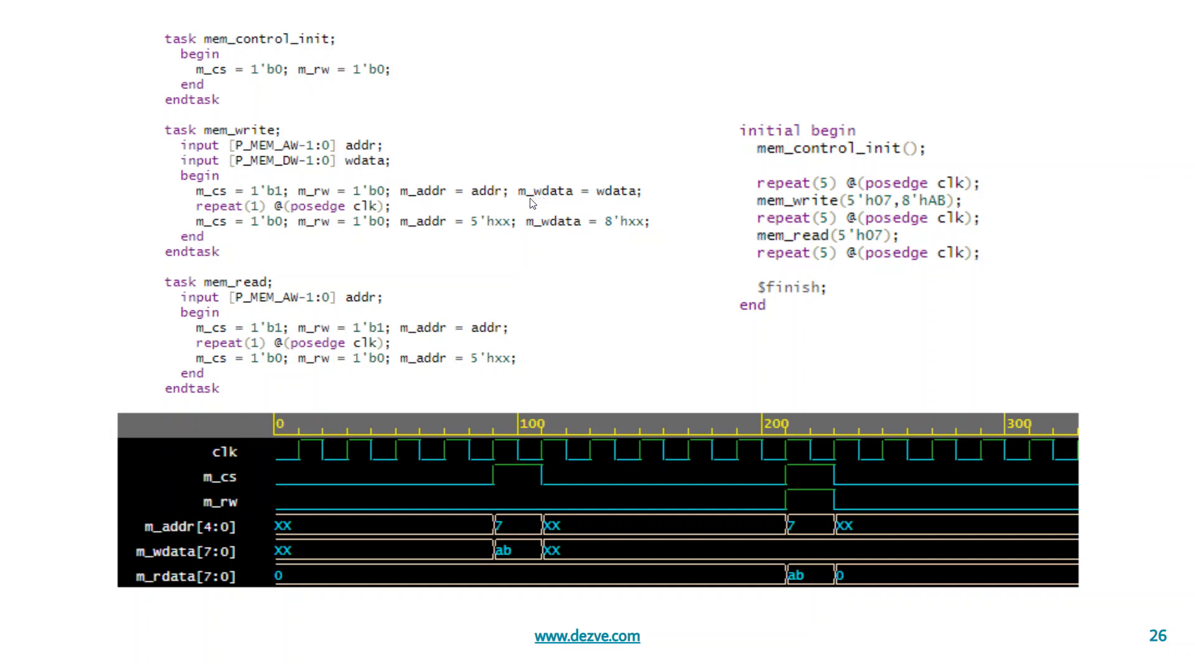
mouse_move(593, 199)
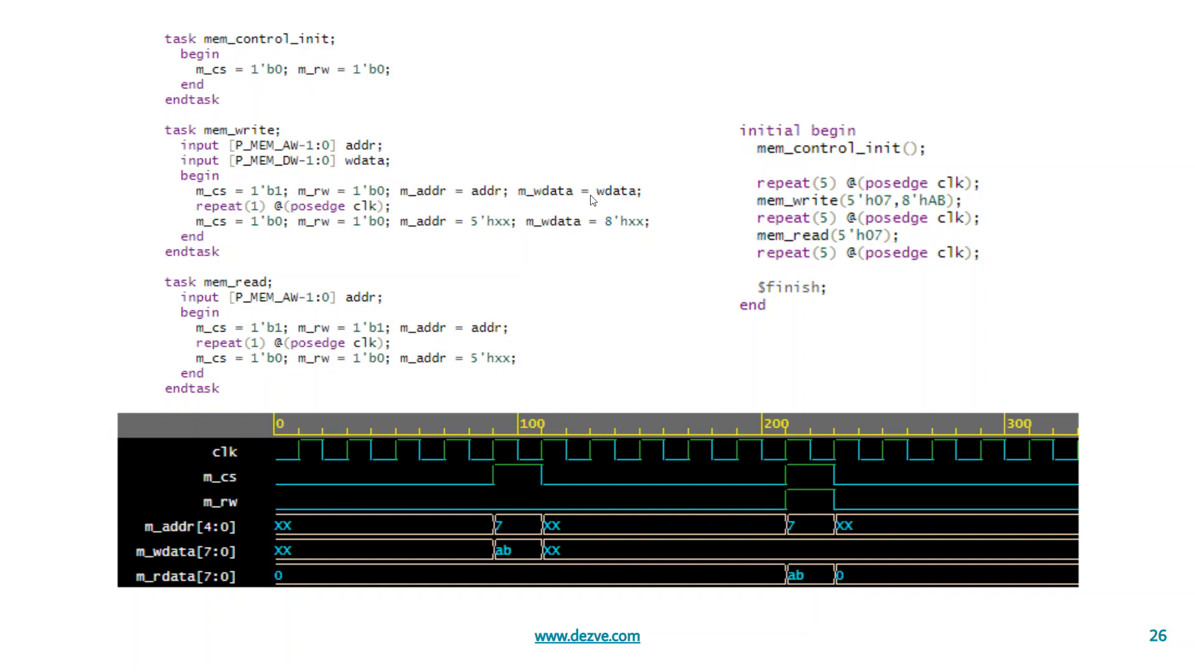
mouse_move(205, 216)
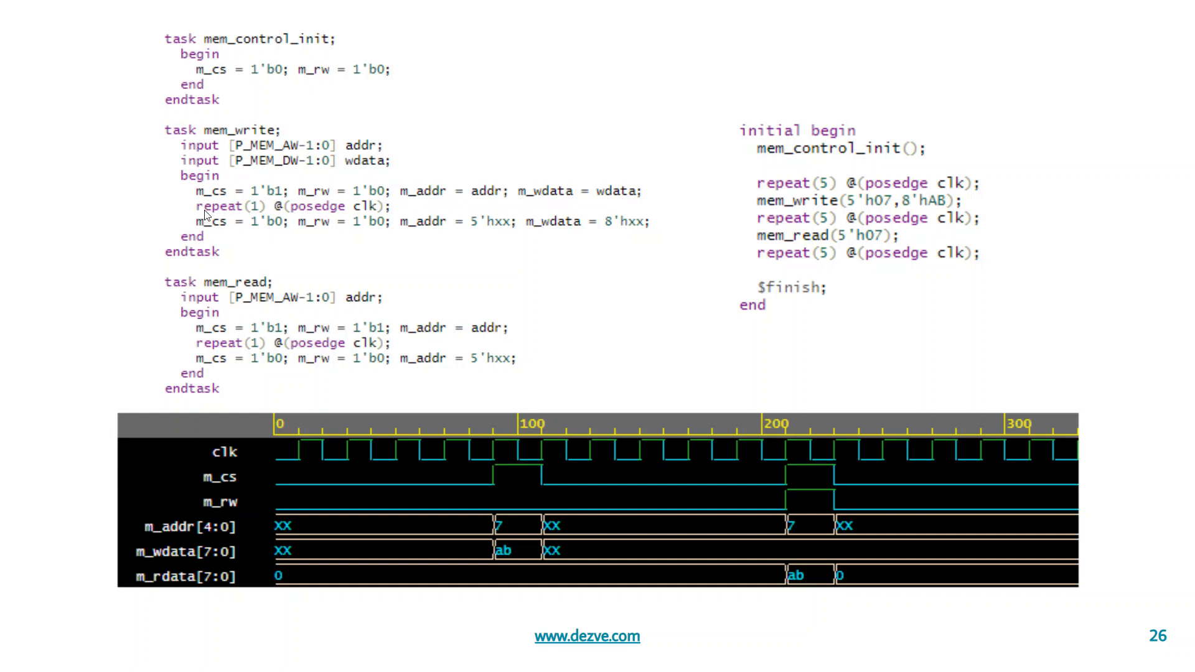
mouse_move(349, 243)
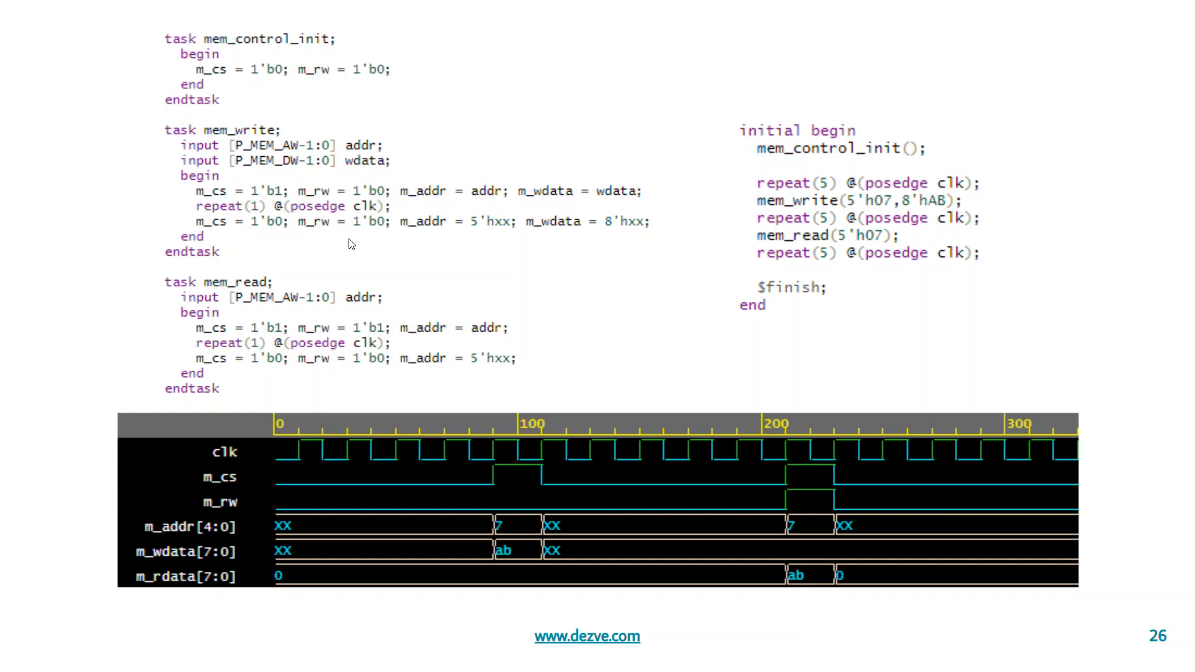
mouse_move(389, 227)
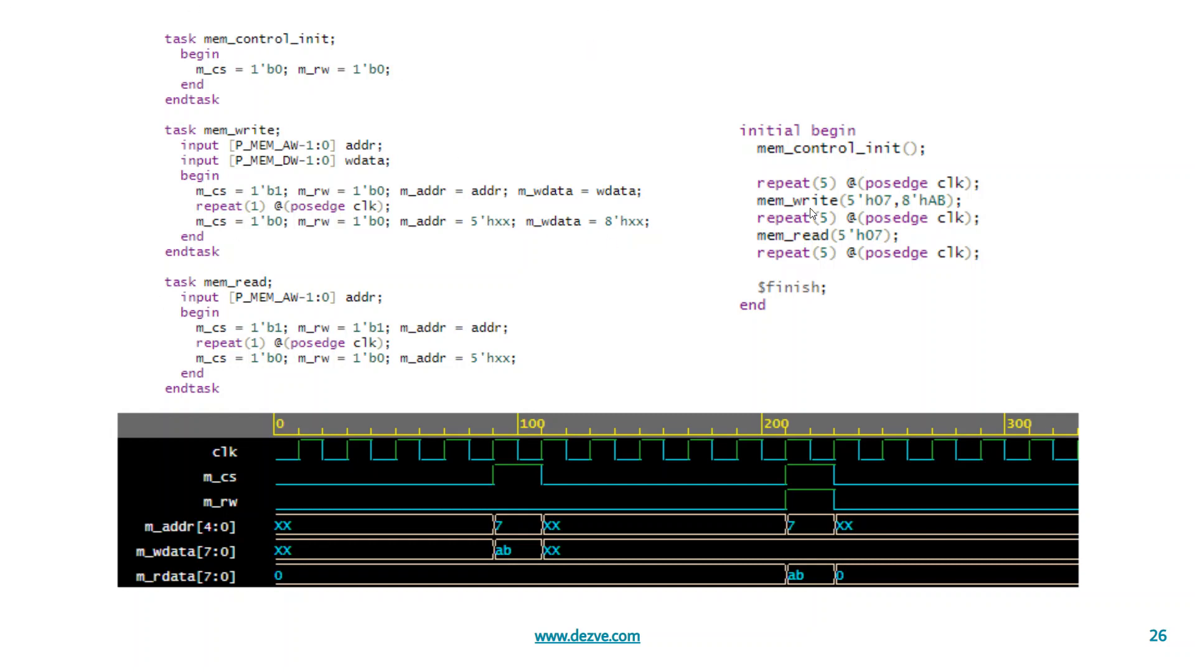
mouse_move(809, 160)
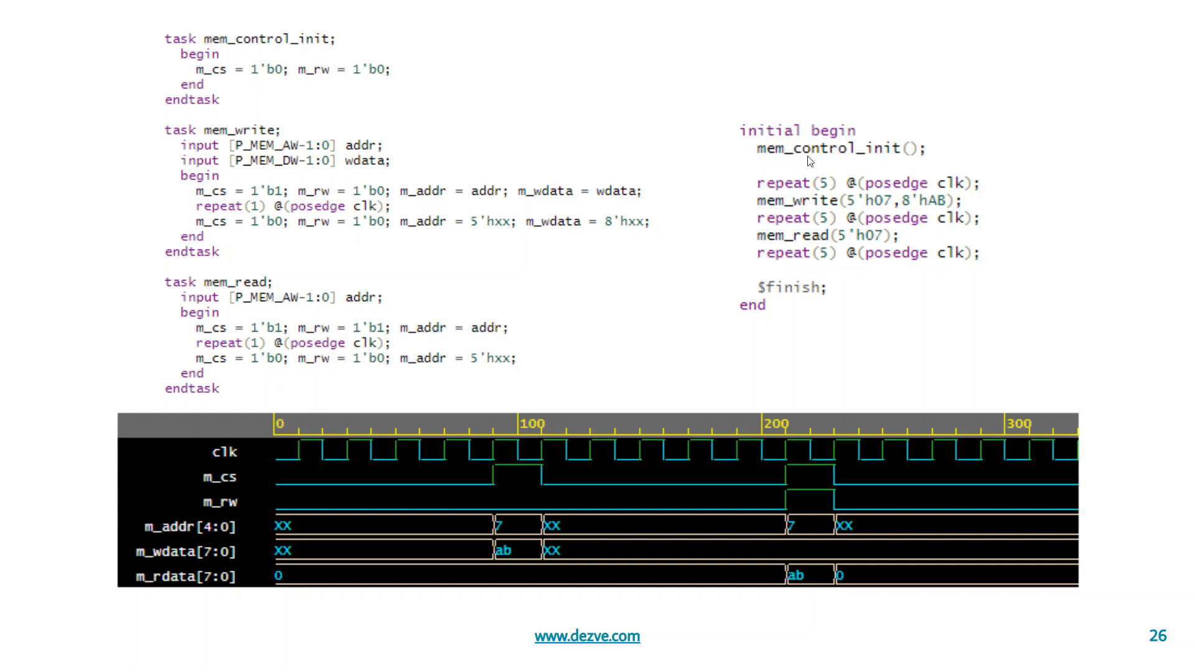
mouse_move(769, 155)
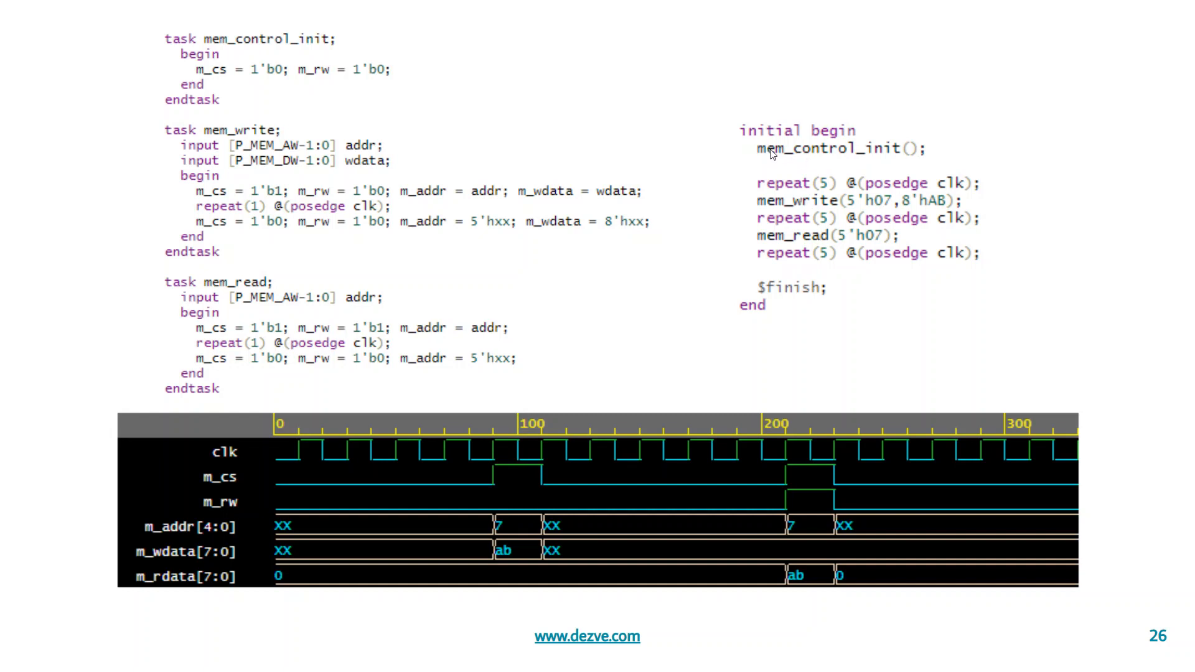
mouse_move(931, 154)
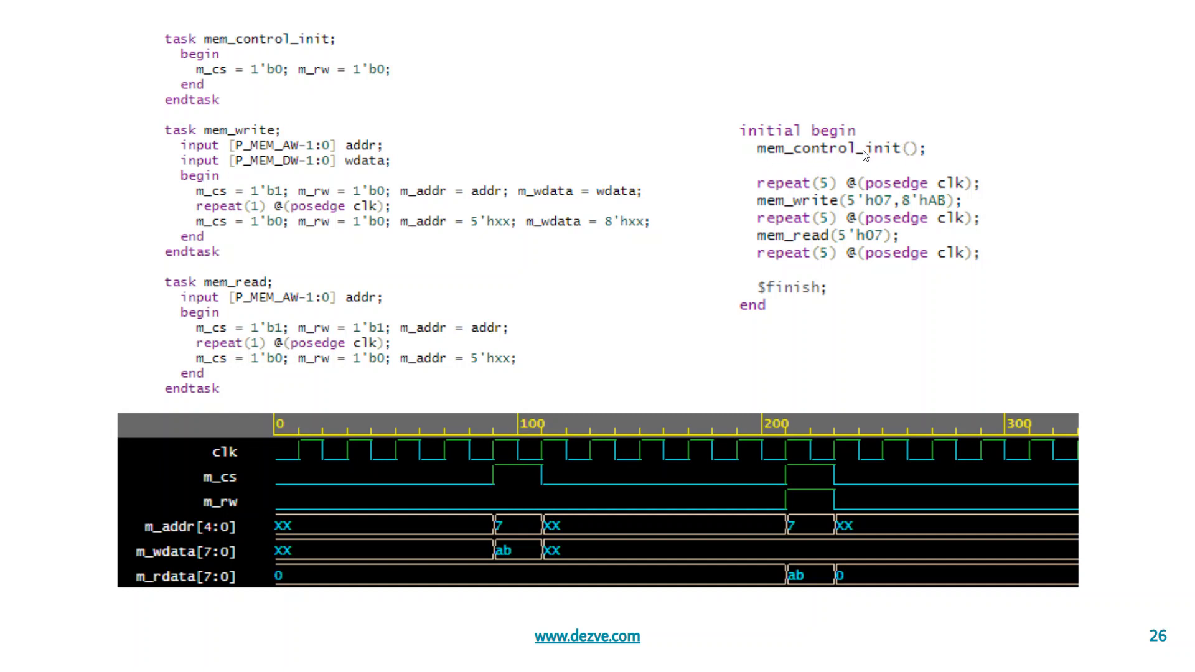
mouse_move(311, 46)
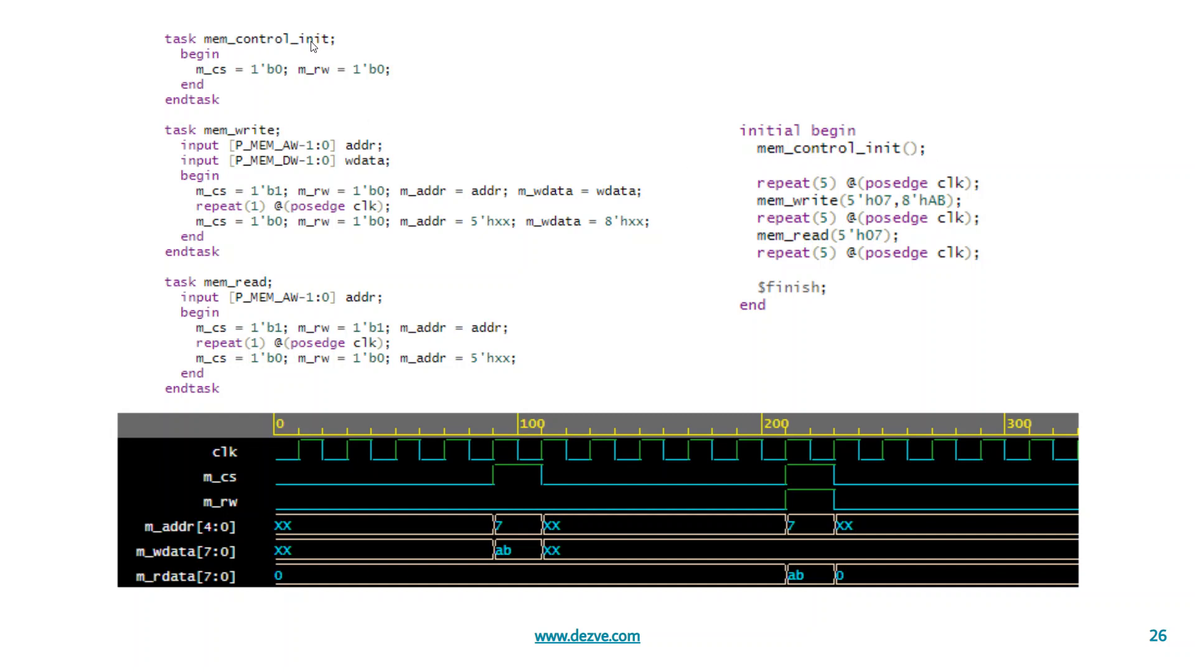
mouse_move(767, 194)
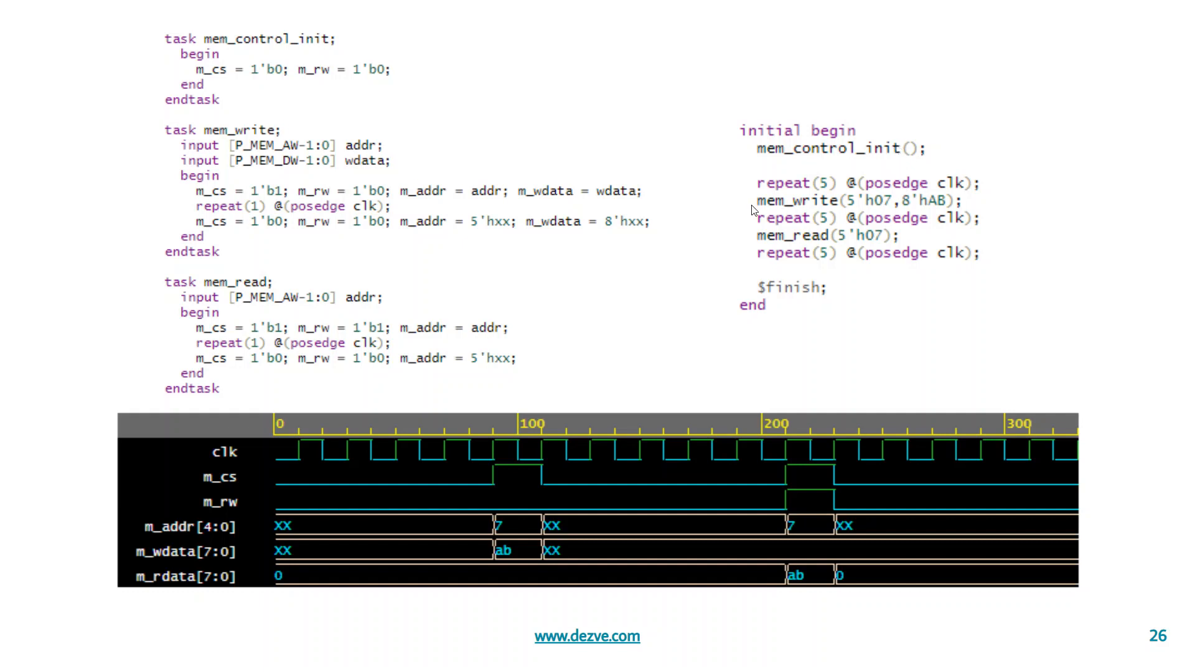
mouse_move(437, 219)
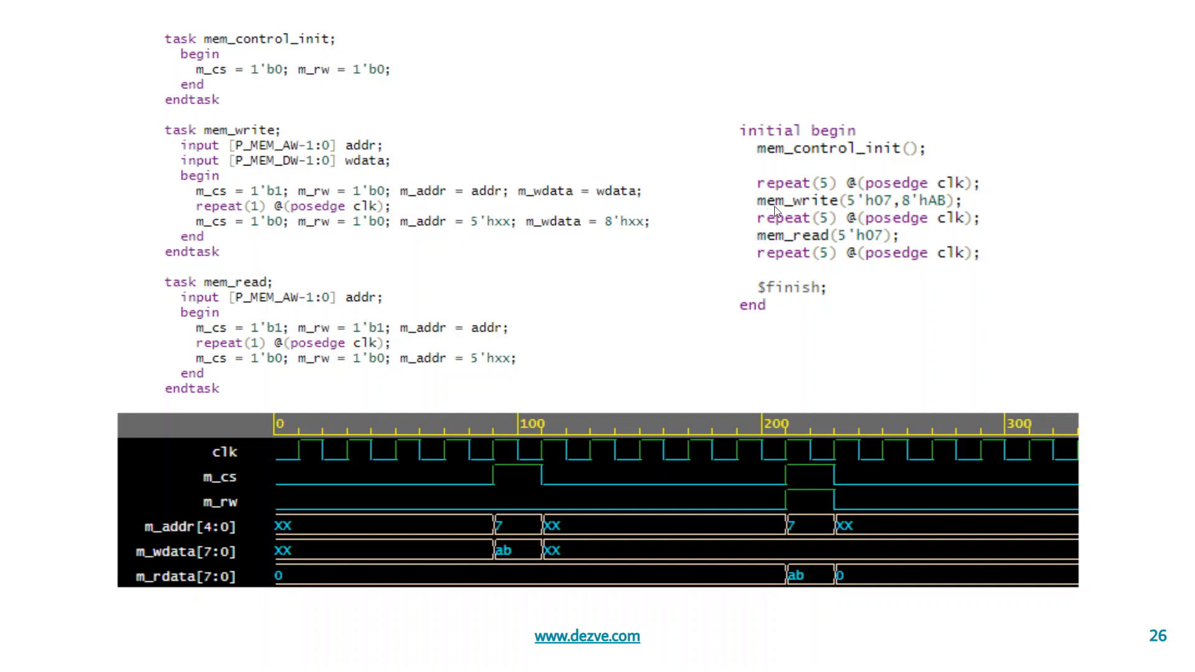
mouse_move(827, 208)
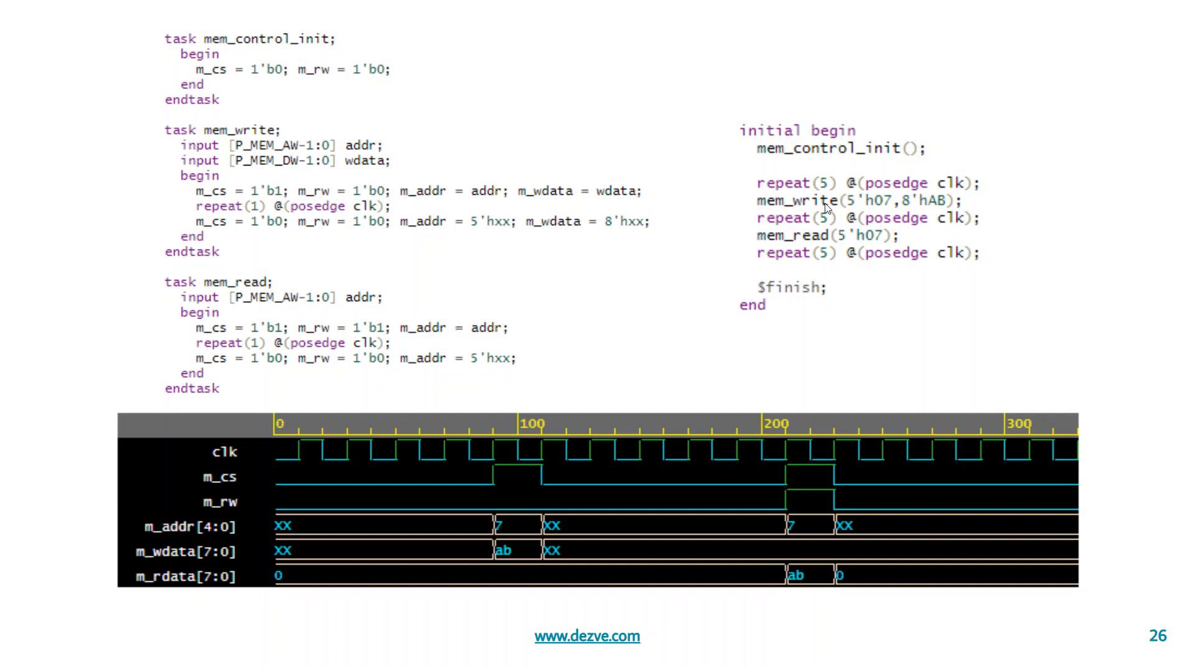
mouse_move(850, 212)
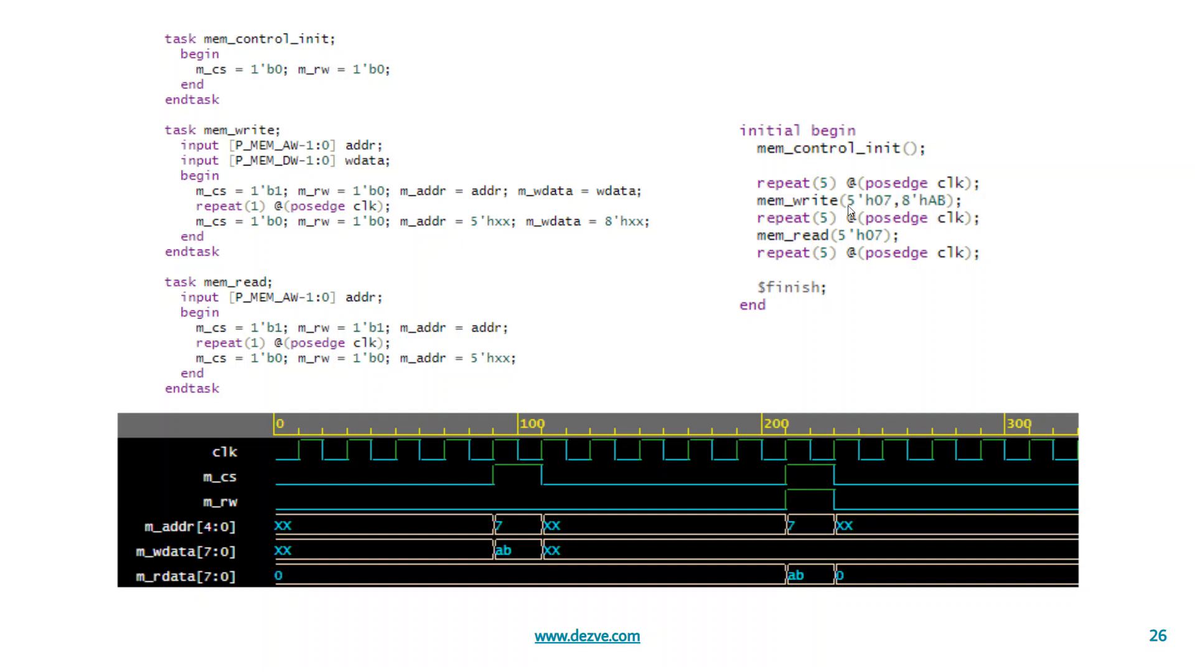
mouse_move(932, 208)
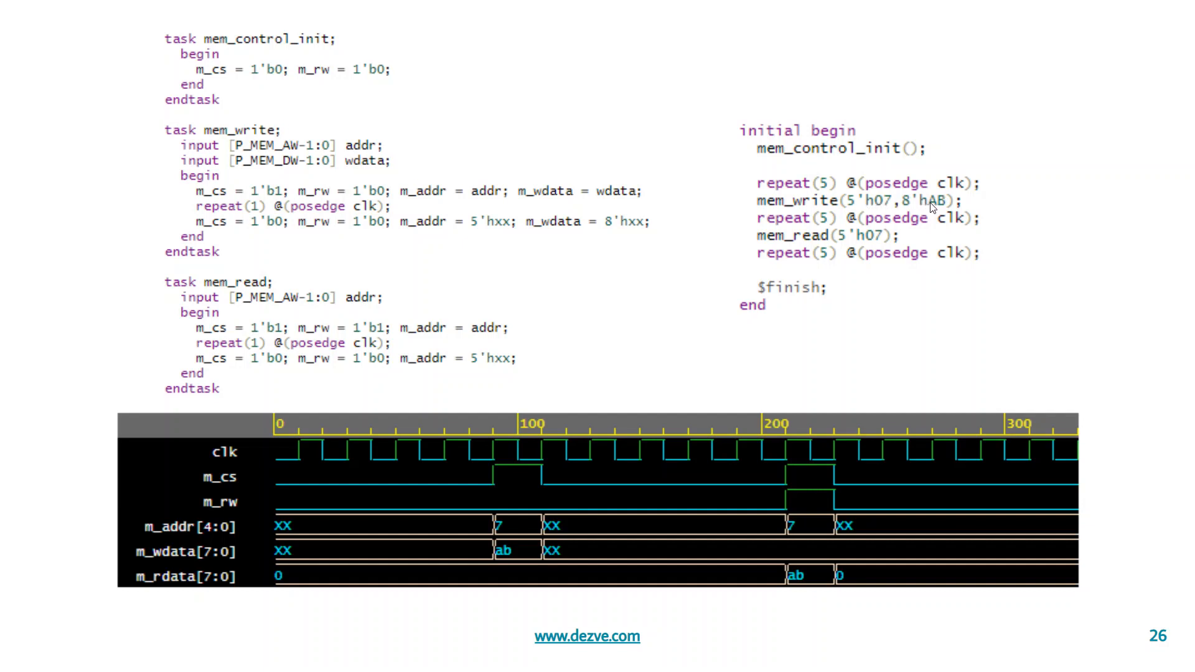
mouse_move(869, 205)
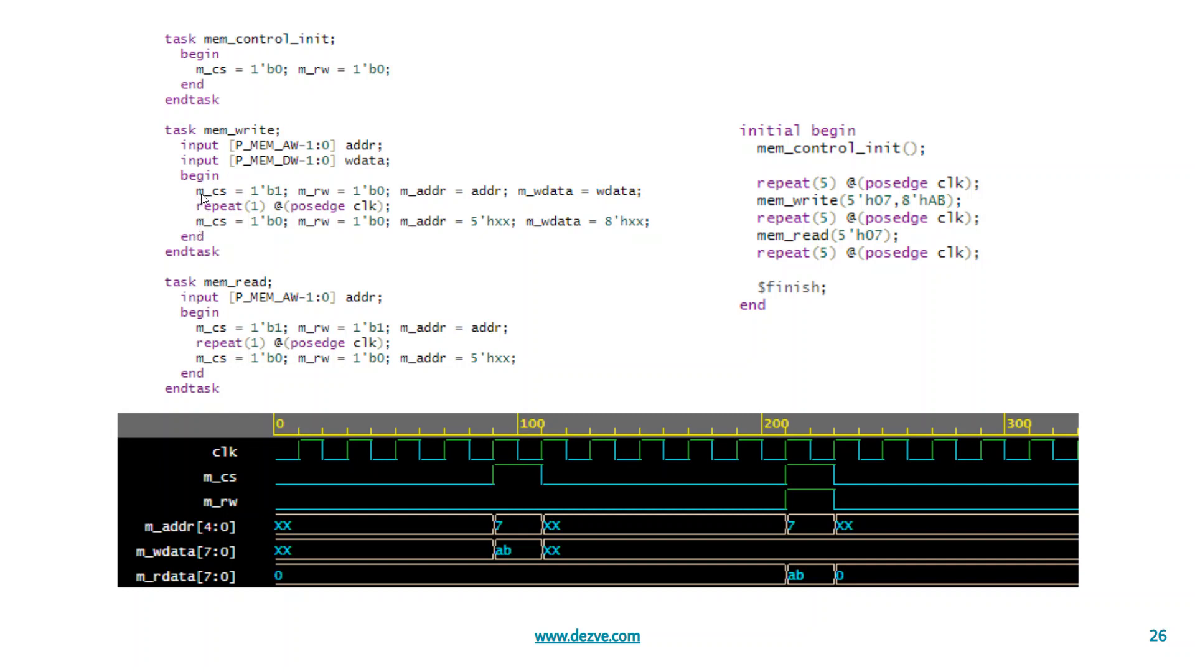
mouse_move(280, 208)
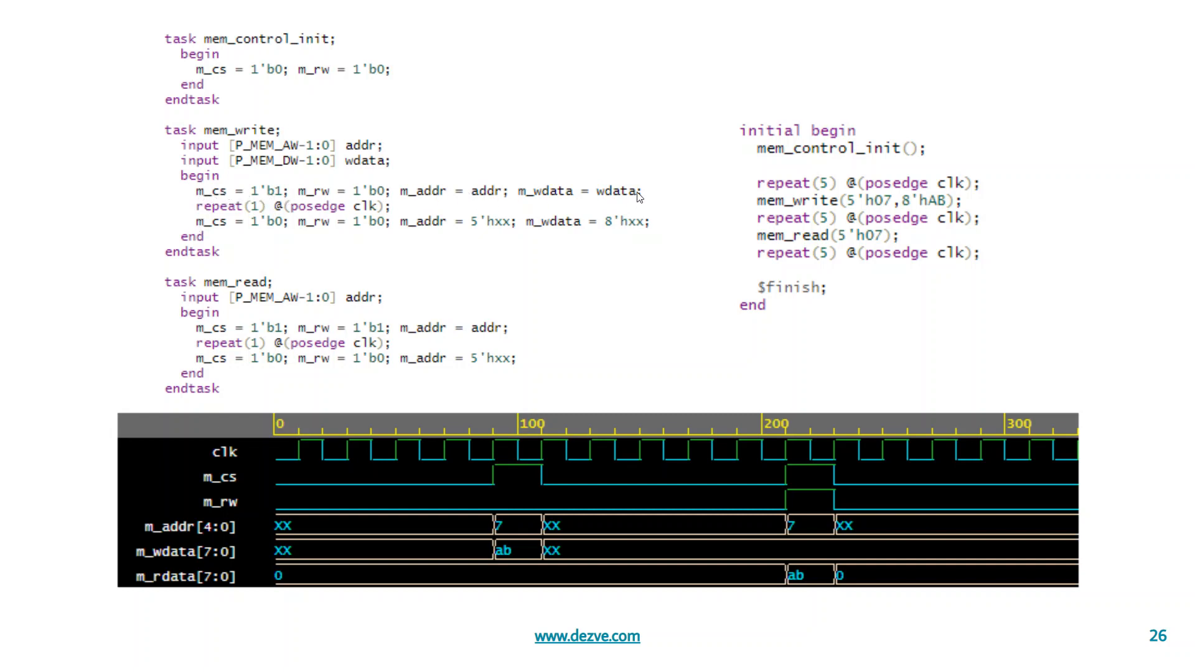
mouse_move(215, 230)
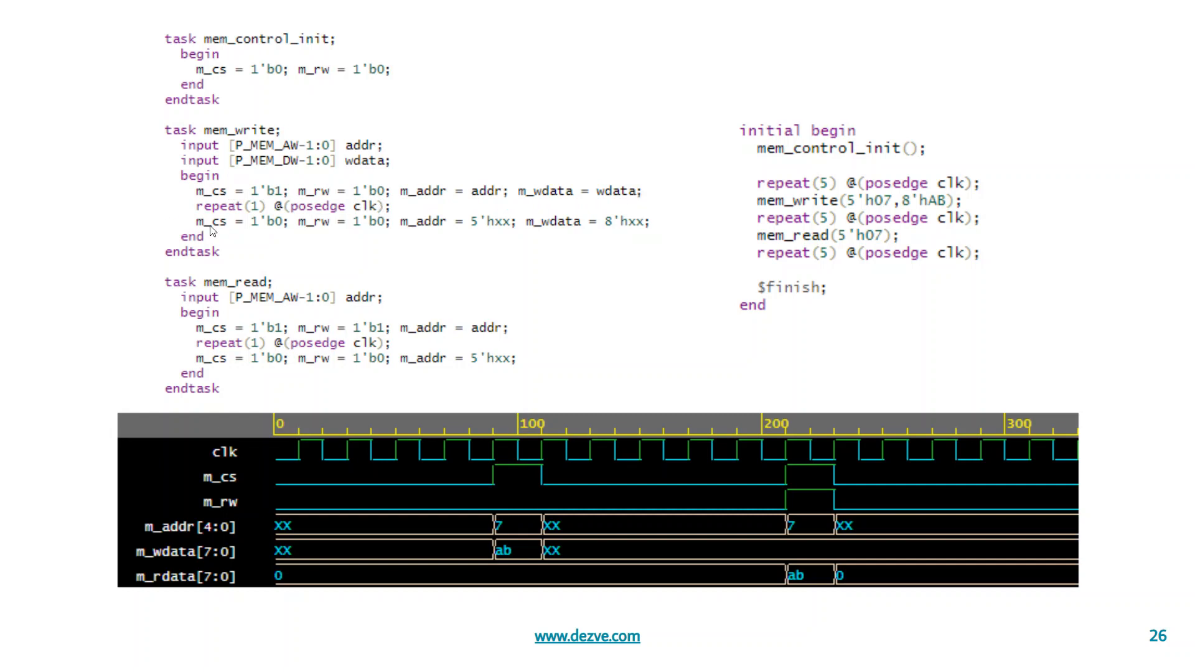
mouse_move(656, 226)
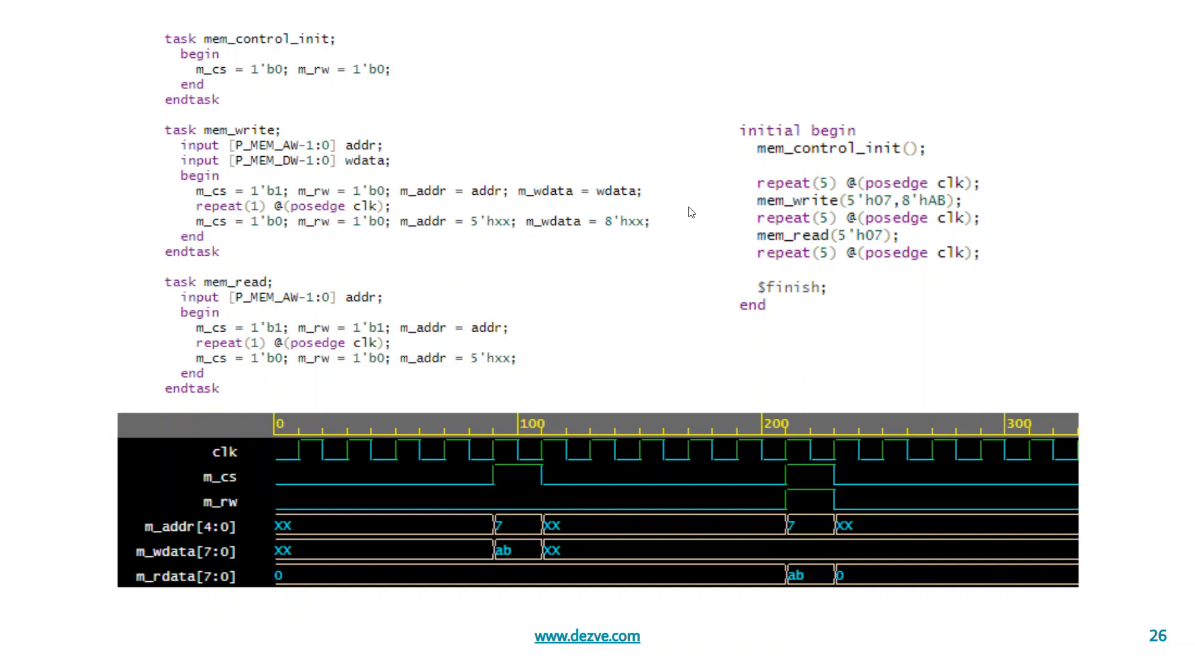
mouse_move(966, 212)
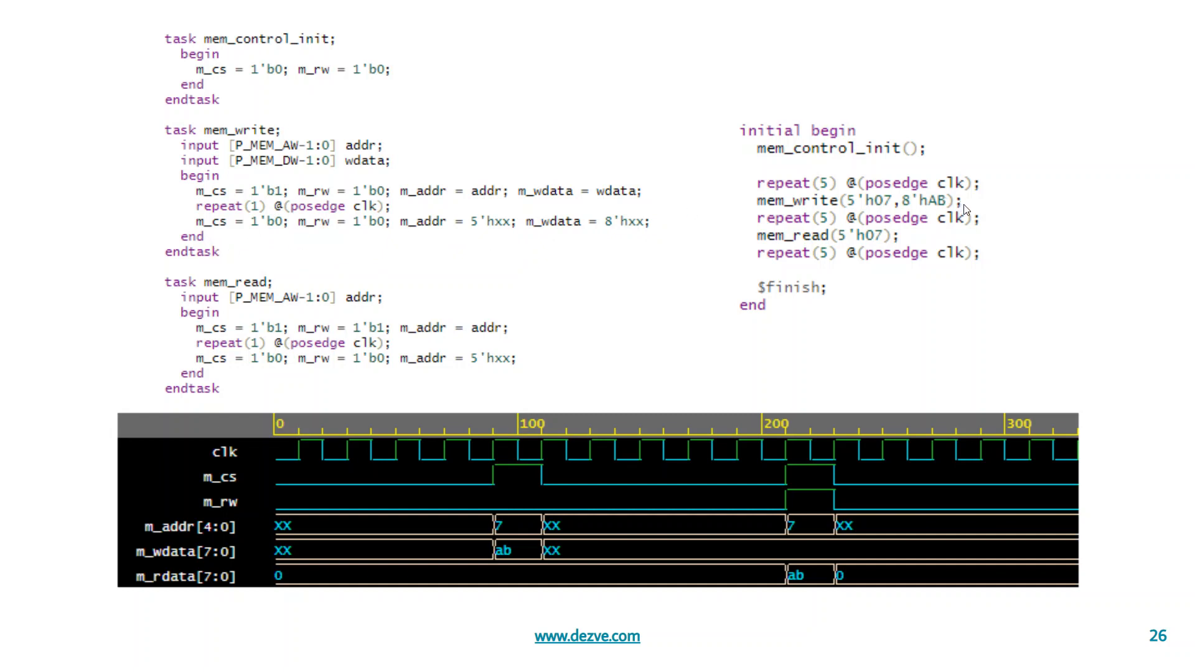
mouse_move(856, 235)
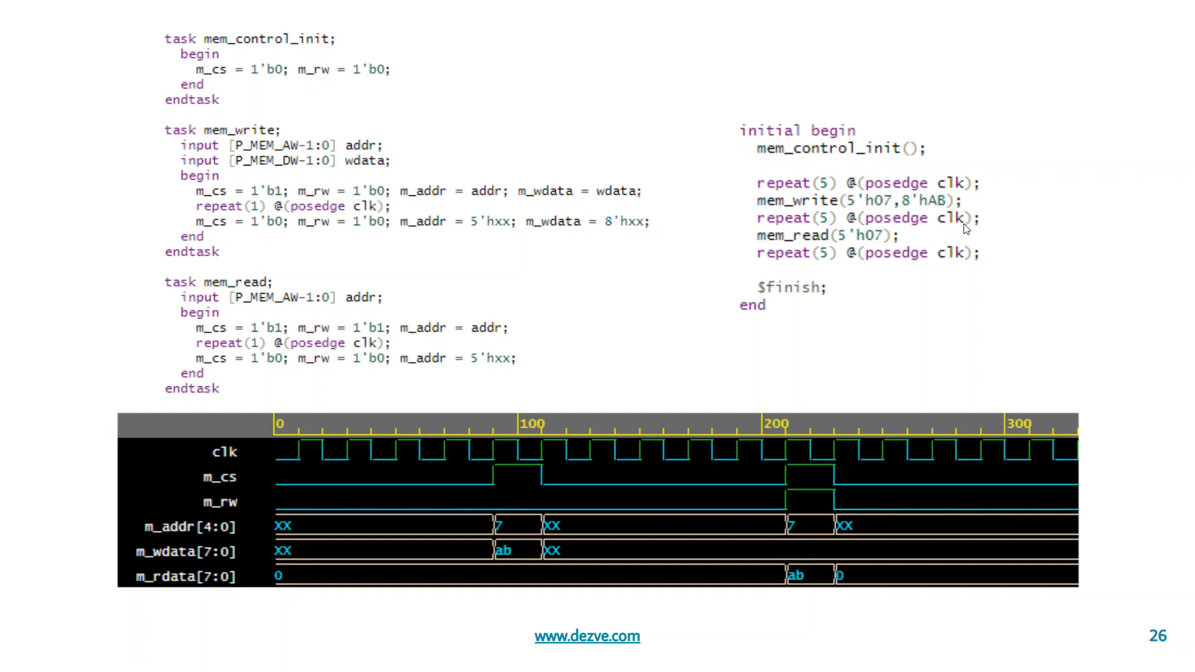
mouse_move(294, 296)
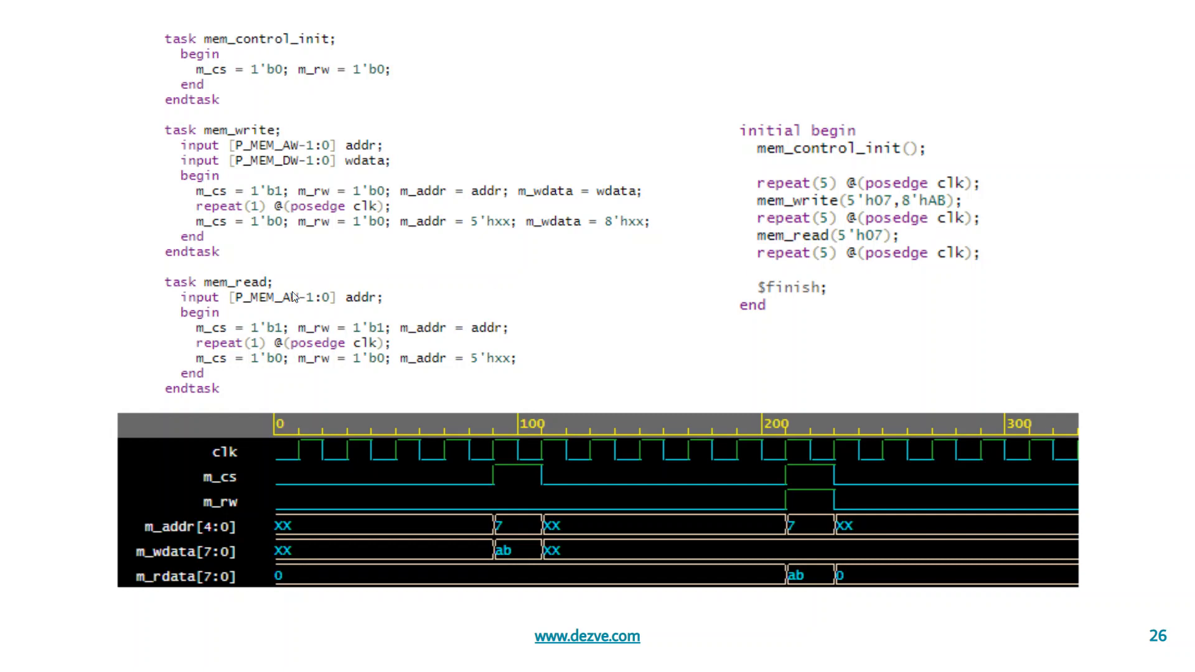
mouse_move(248, 324)
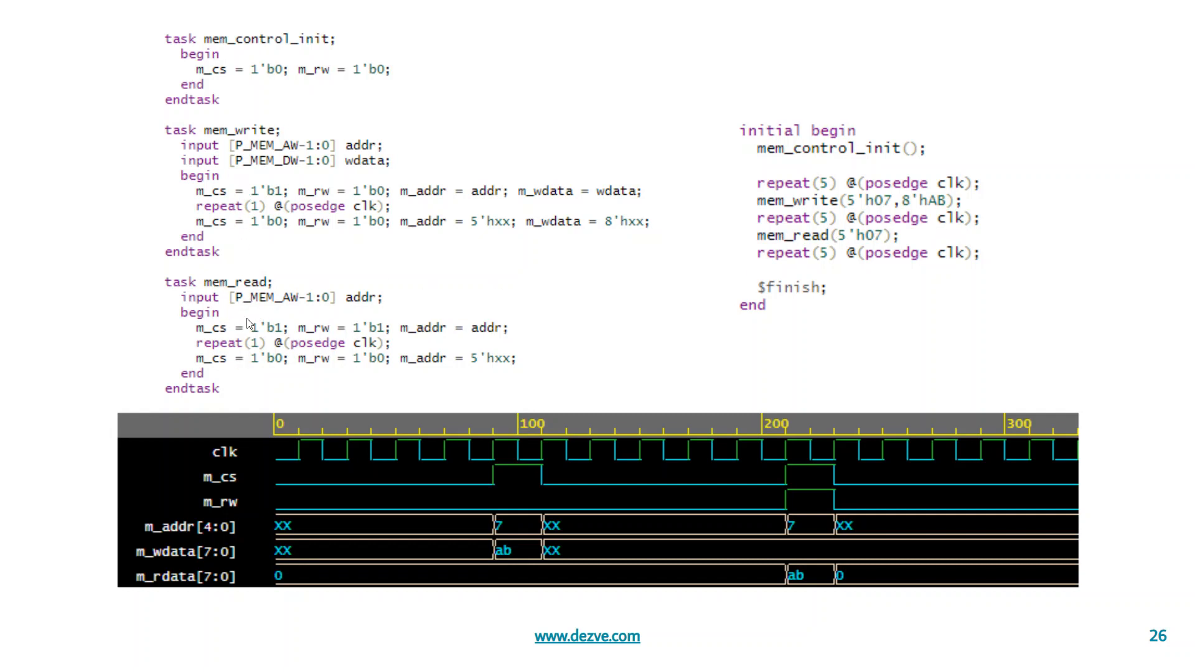
mouse_move(269, 311)
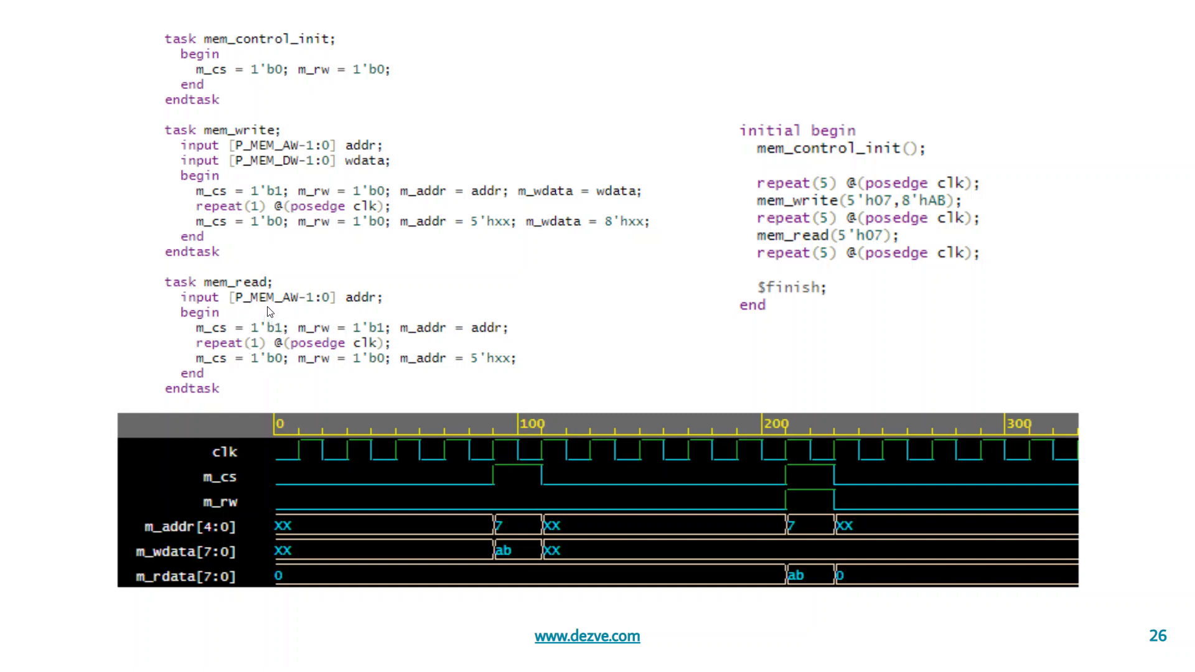
mouse_move(352, 300)
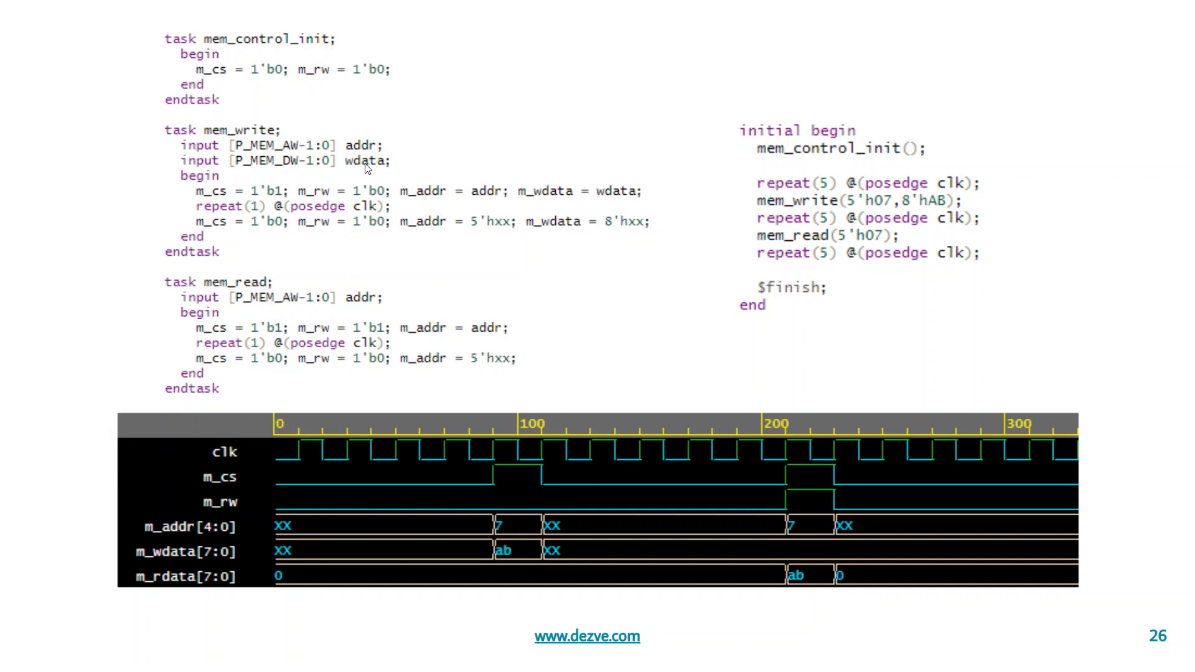
mouse_move(277, 311)
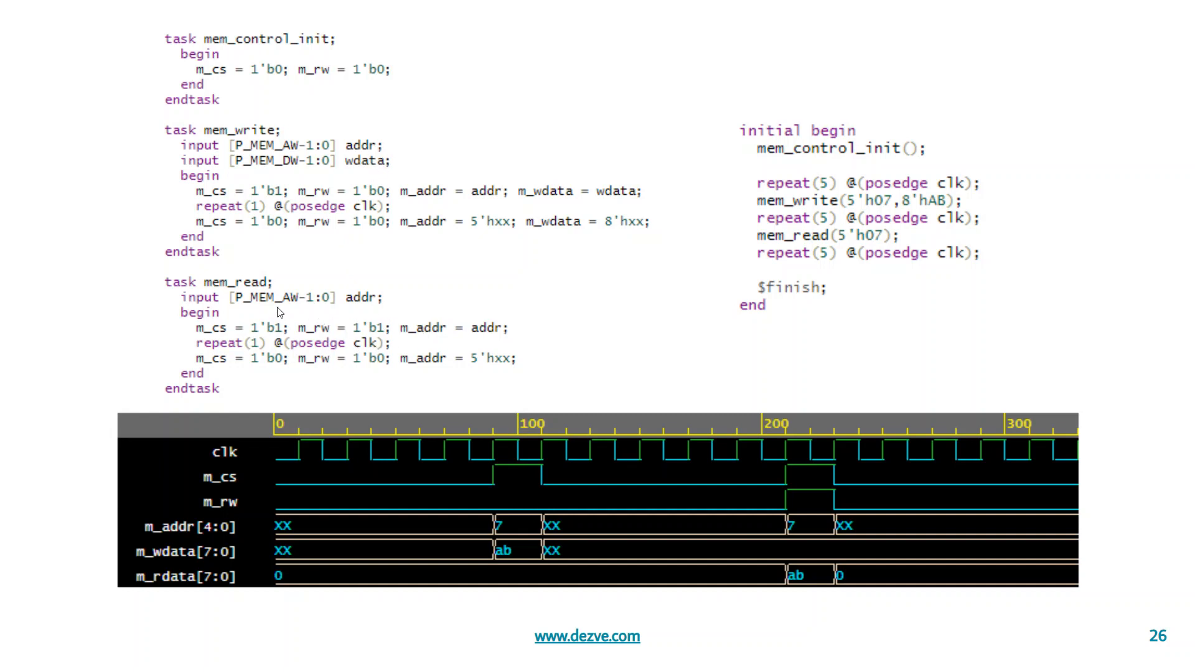
mouse_move(311, 330)
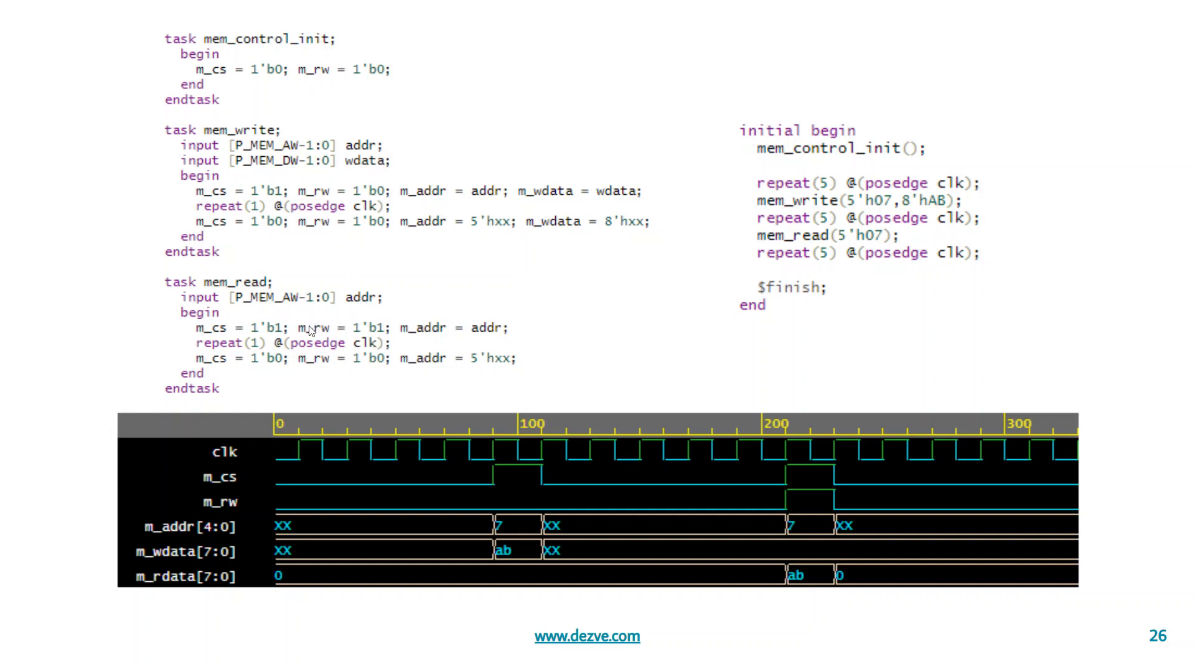
mouse_move(341, 300)
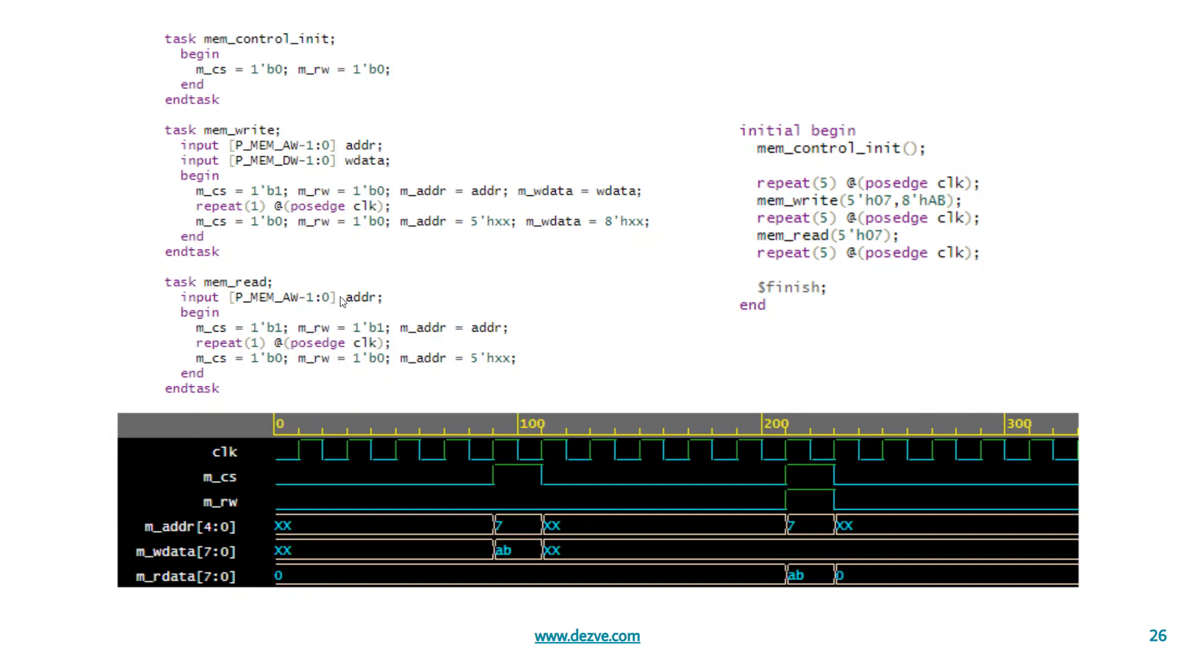
mouse_move(288, 311)
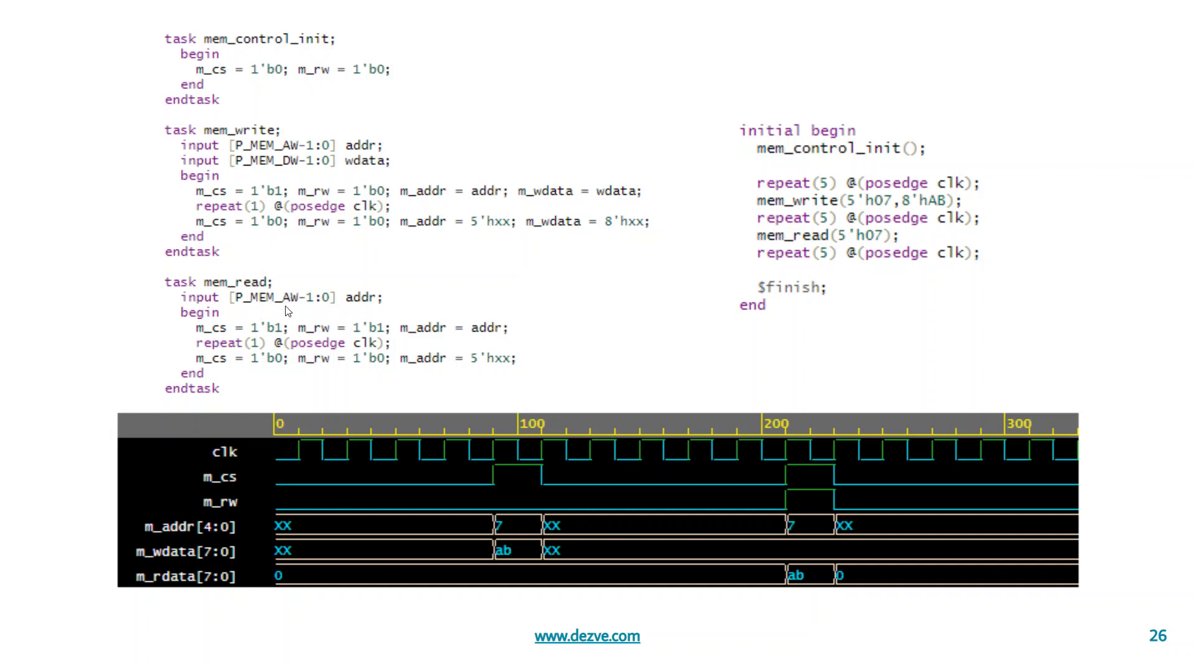
mouse_move(851, 254)
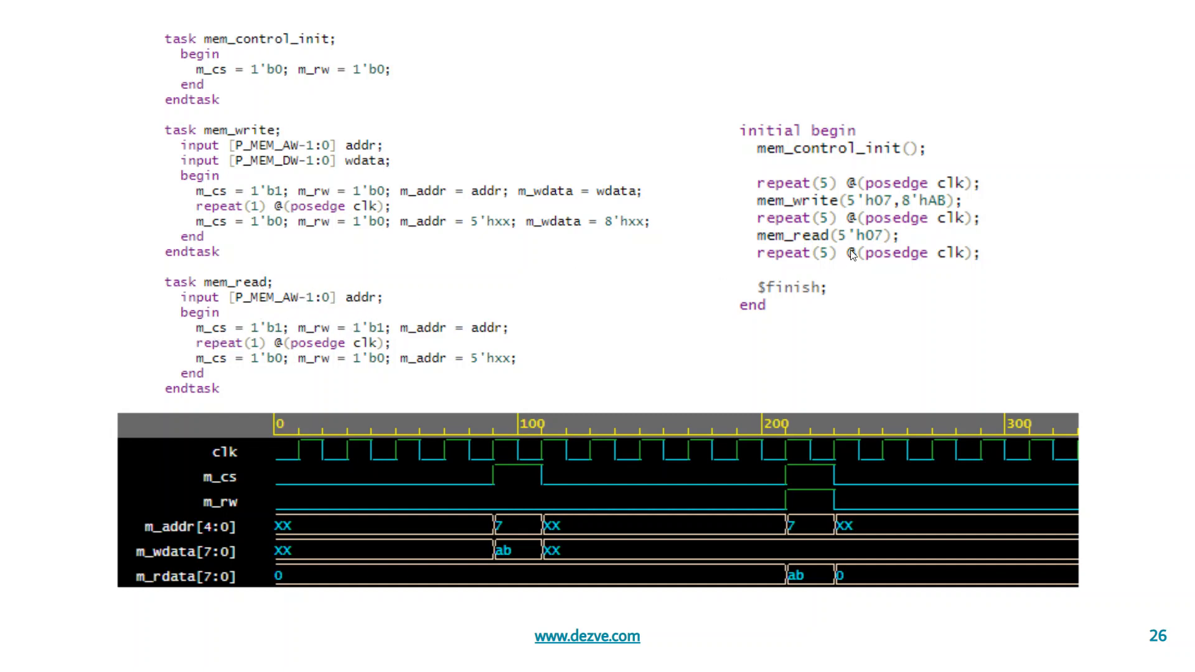
mouse_move(876, 244)
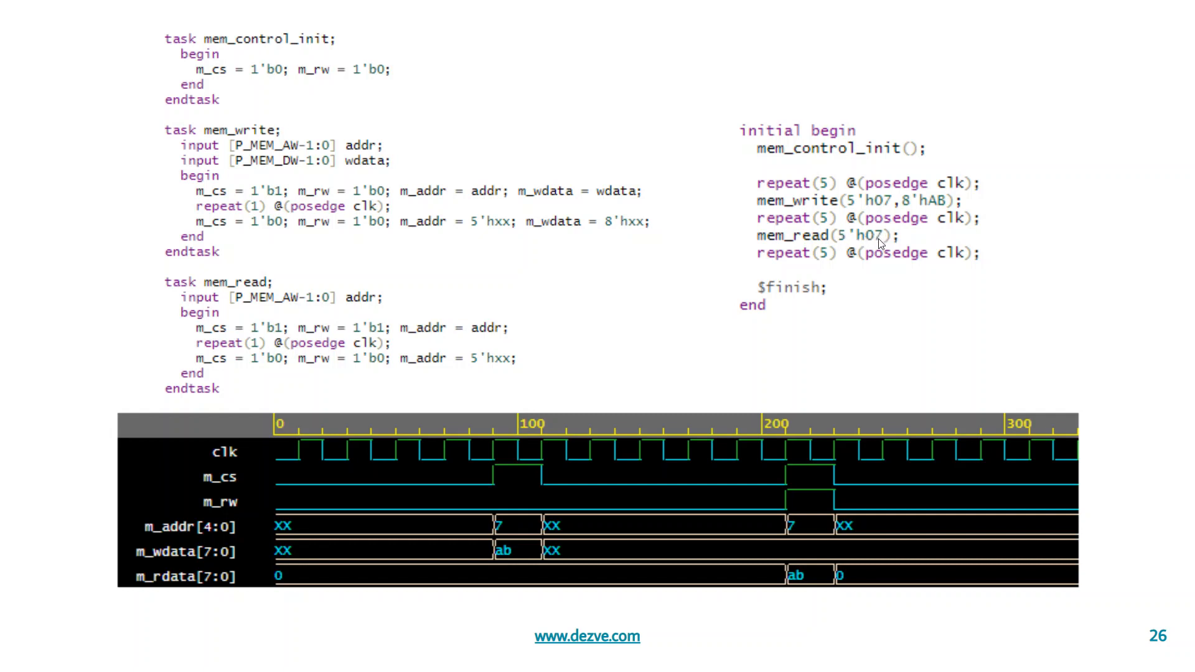
mouse_move(358, 297)
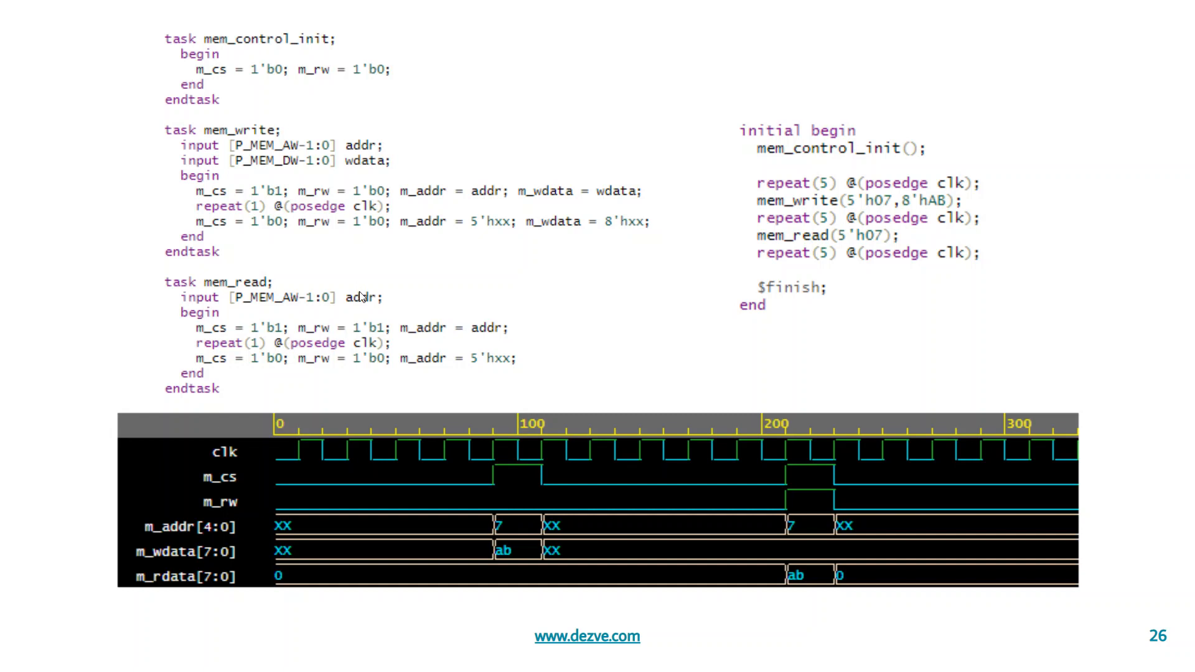
mouse_move(197, 343)
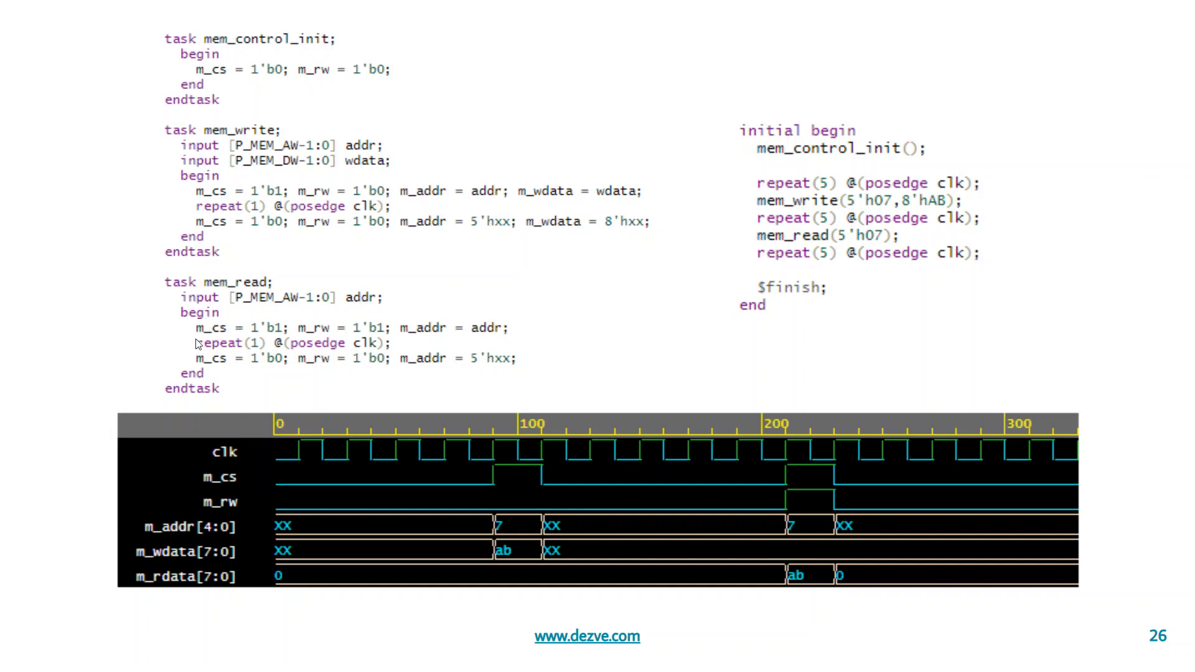
mouse_move(203, 343)
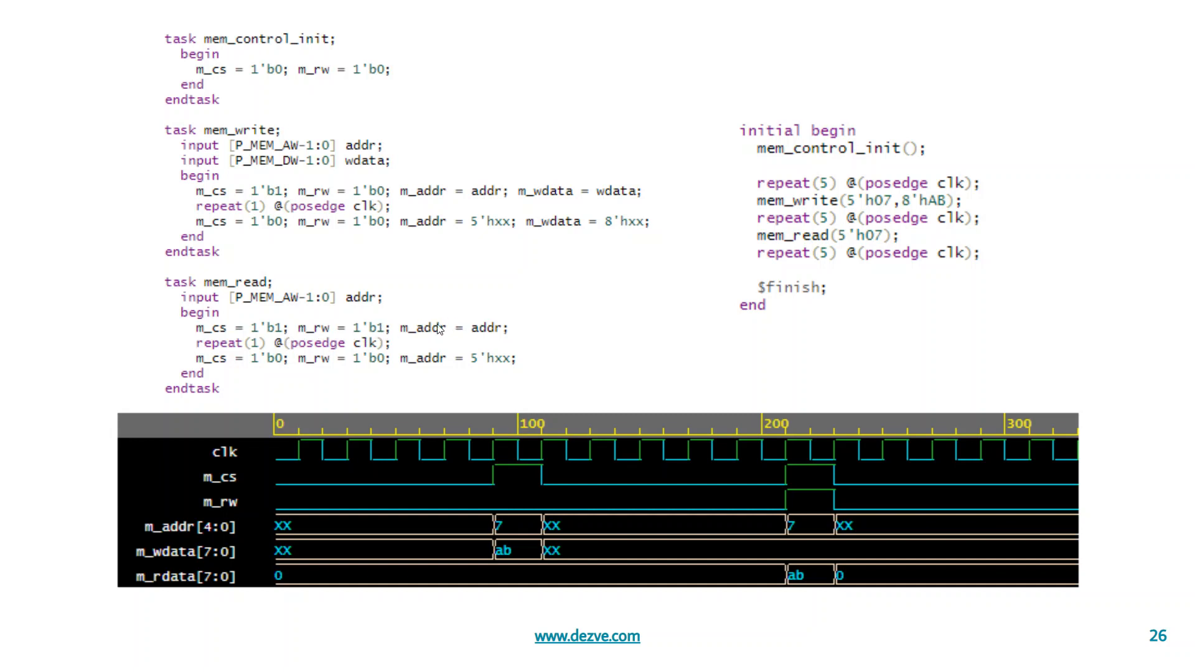
mouse_move(543, 338)
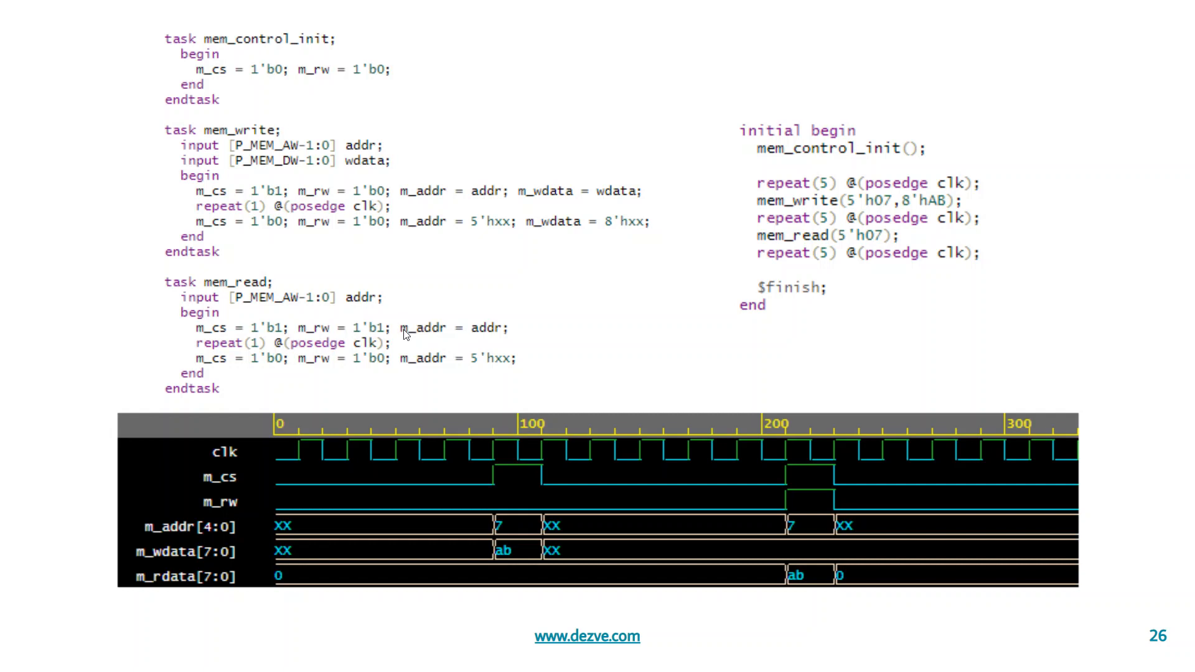
mouse_move(415, 346)
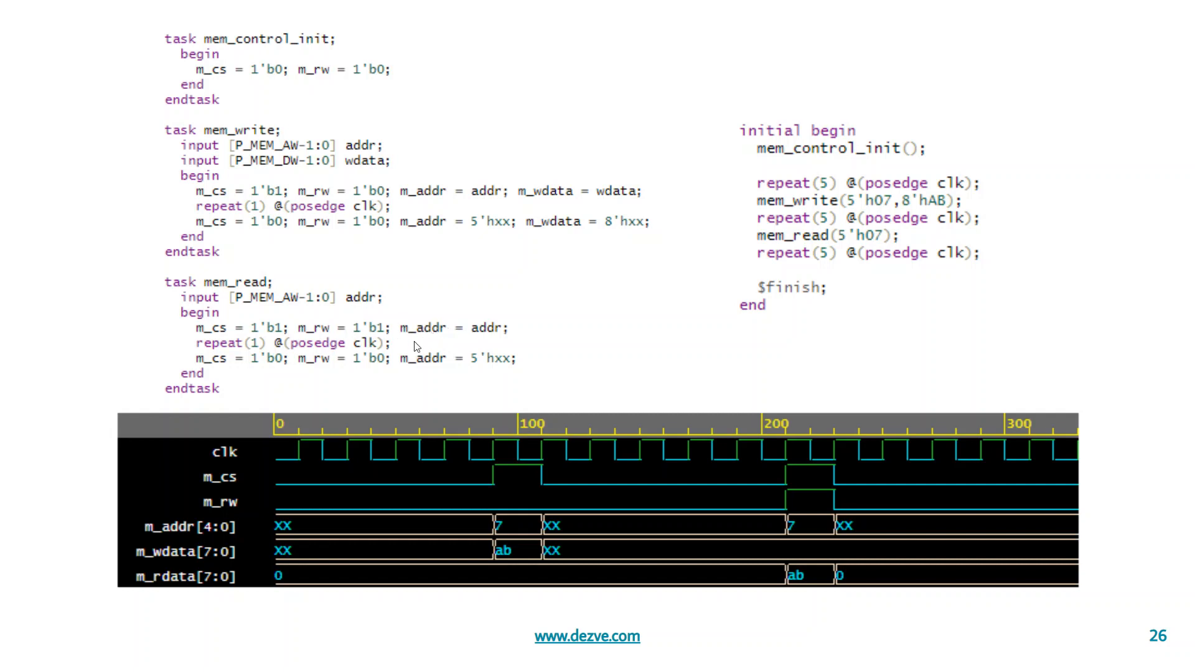
mouse_move(252, 366)
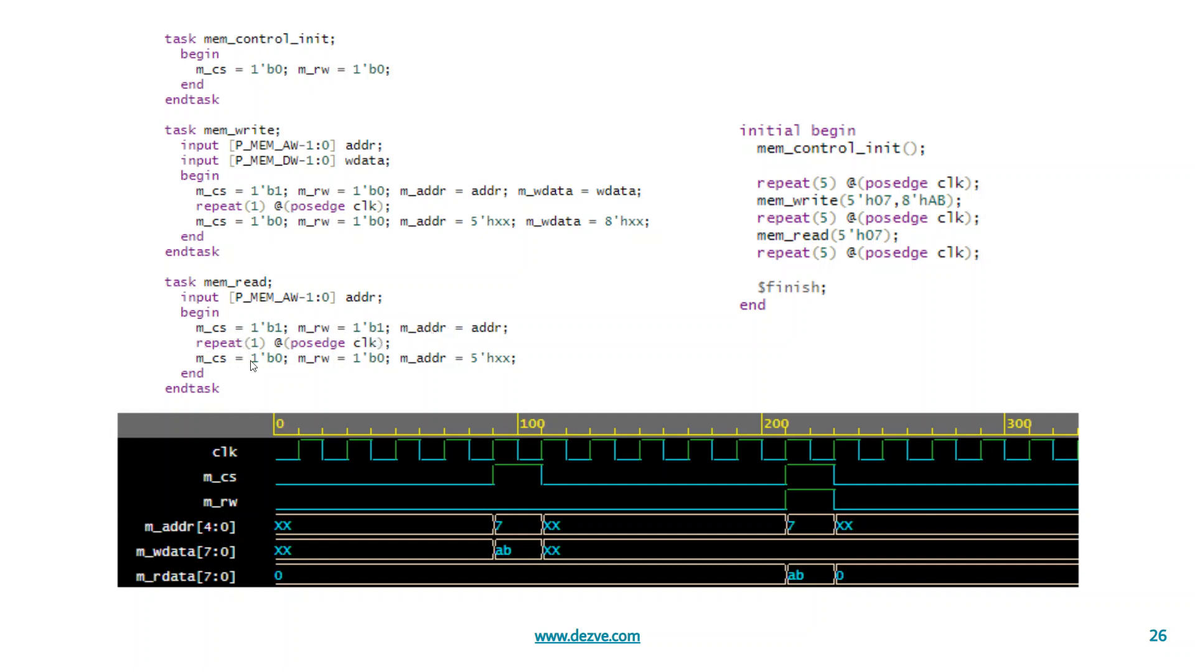
mouse_move(225, 368)
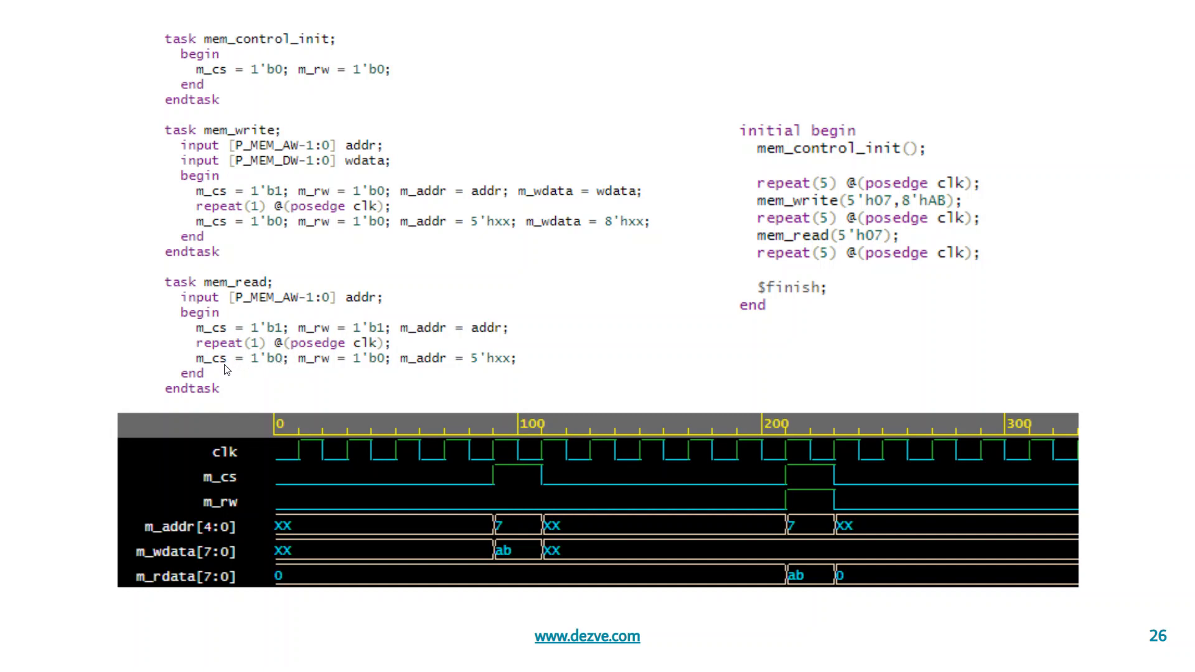
mouse_move(294, 372)
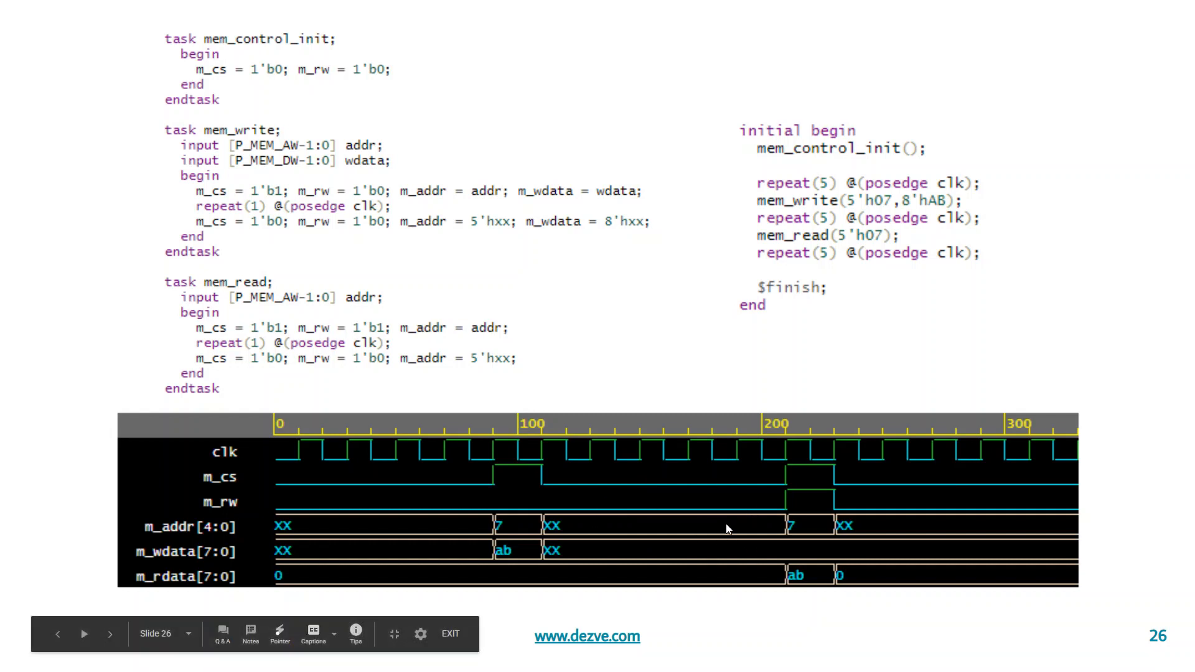
mouse_move(723, 529)
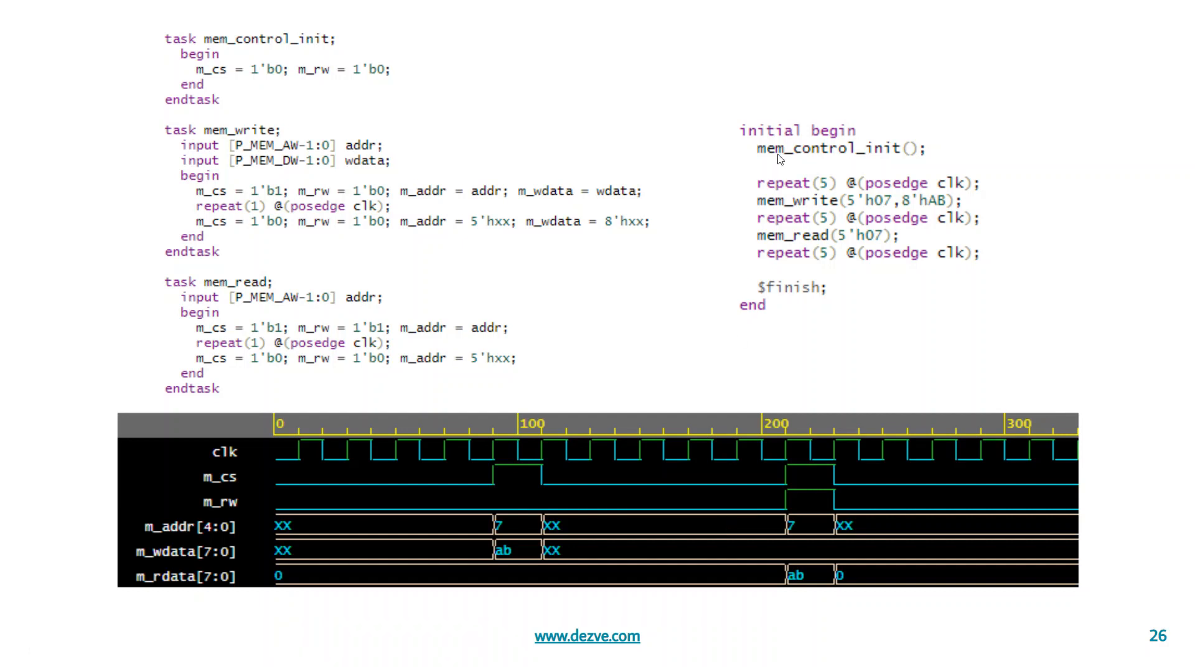
mouse_move(769, 301)
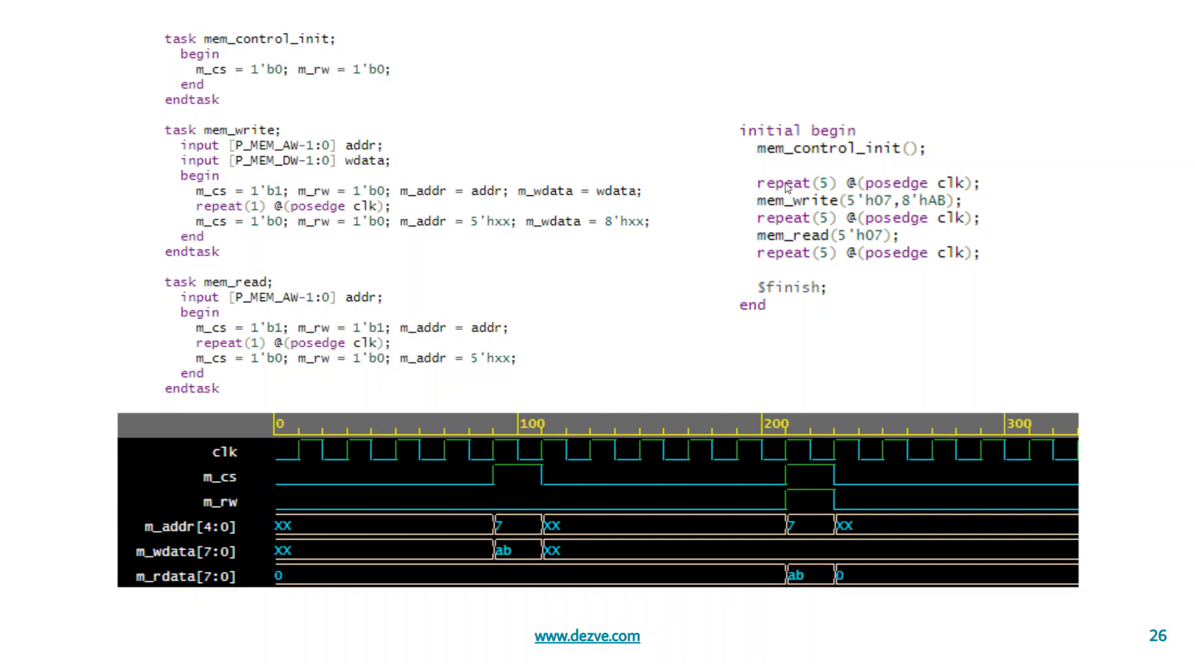
mouse_move(495, 197)
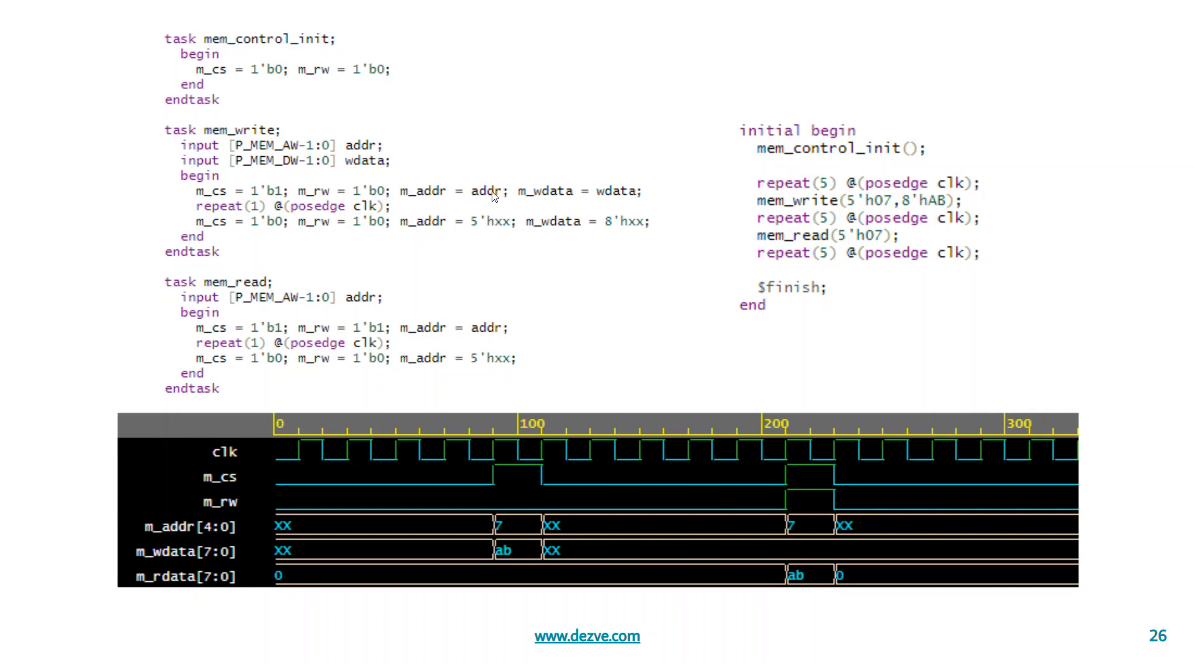
mouse_move(855, 212)
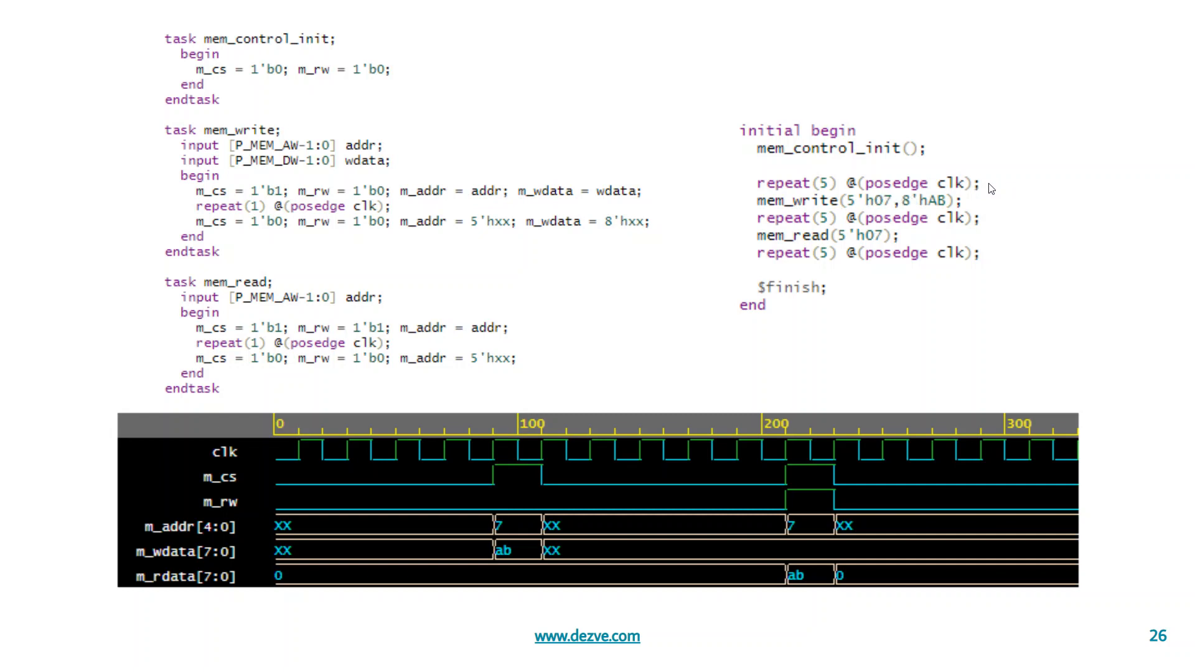
mouse_move(829, 270)
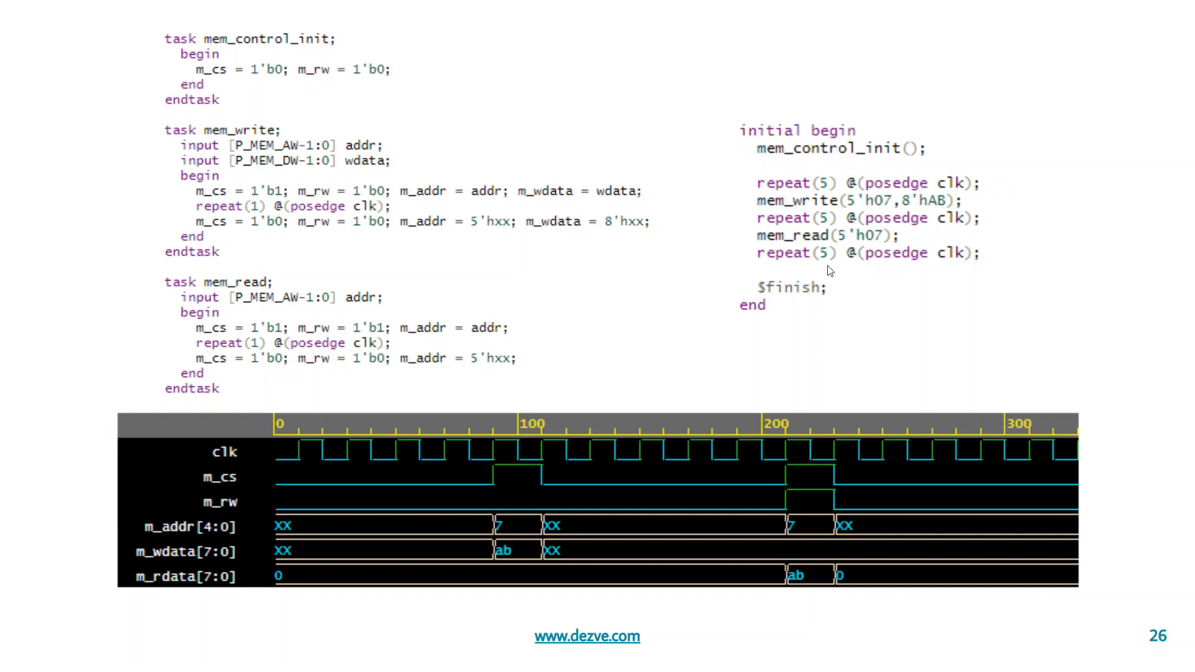
mouse_move(800, 270)
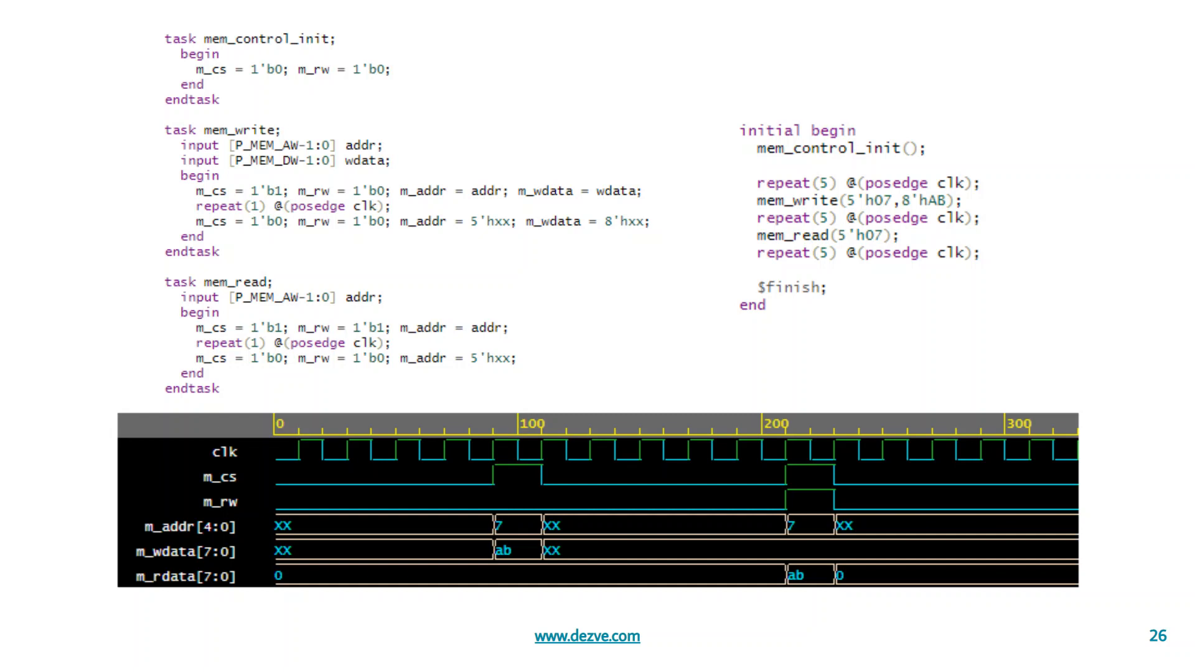
mouse_move(202, 264)
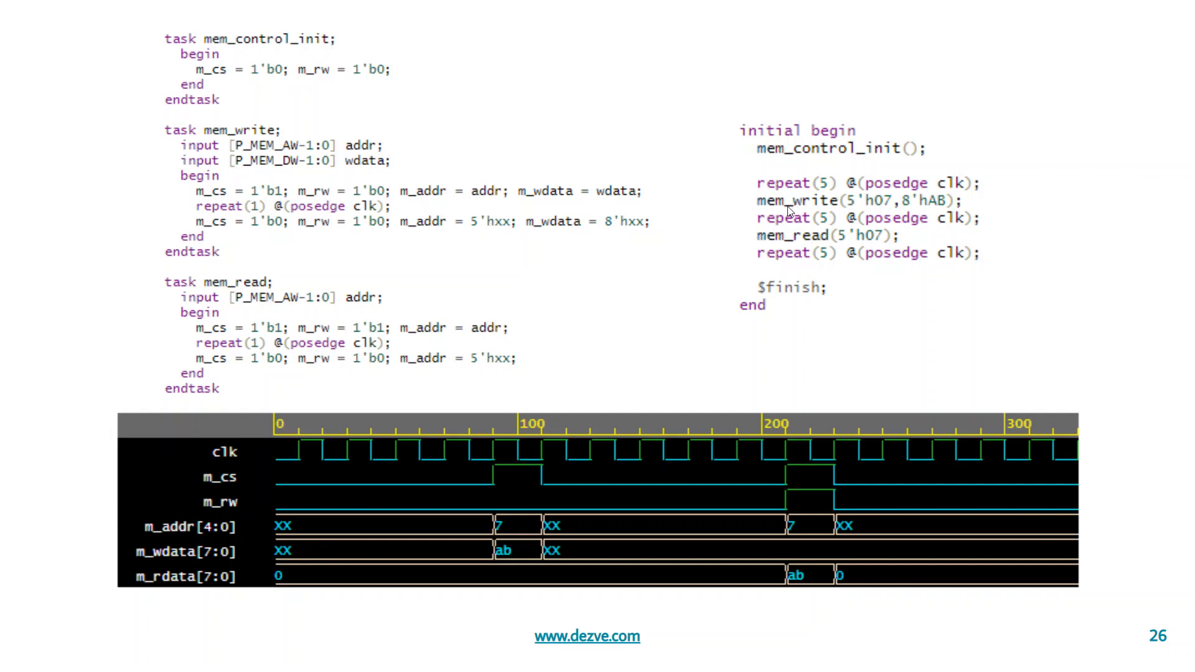
mouse_move(833, 213)
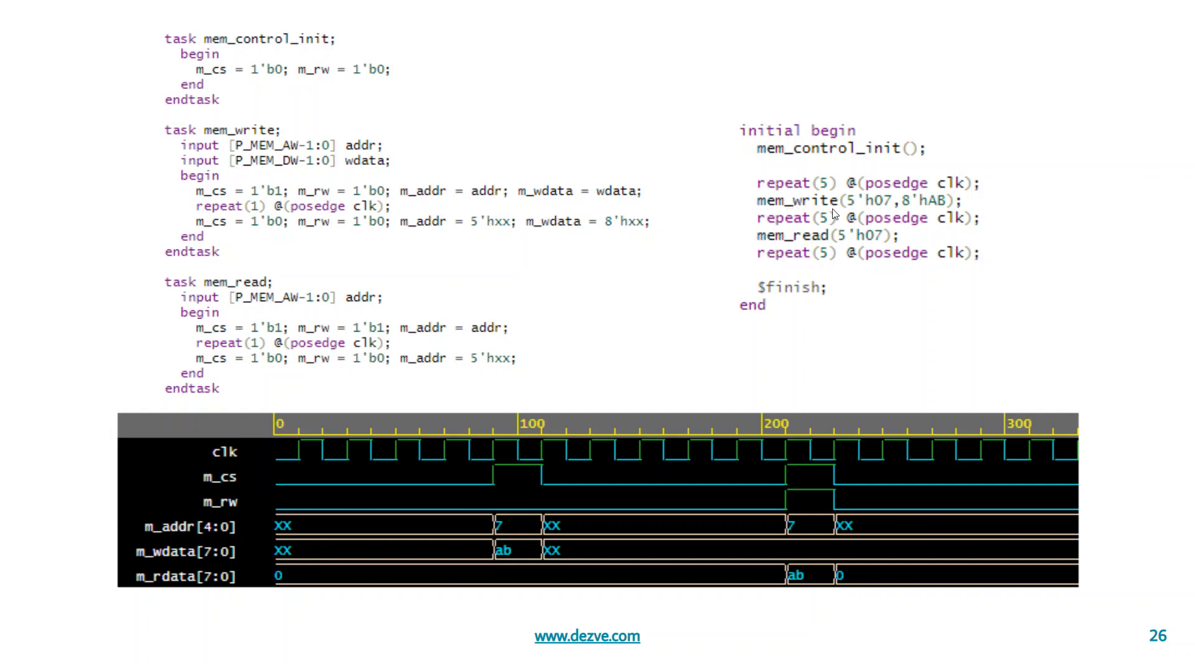
mouse_move(768, 212)
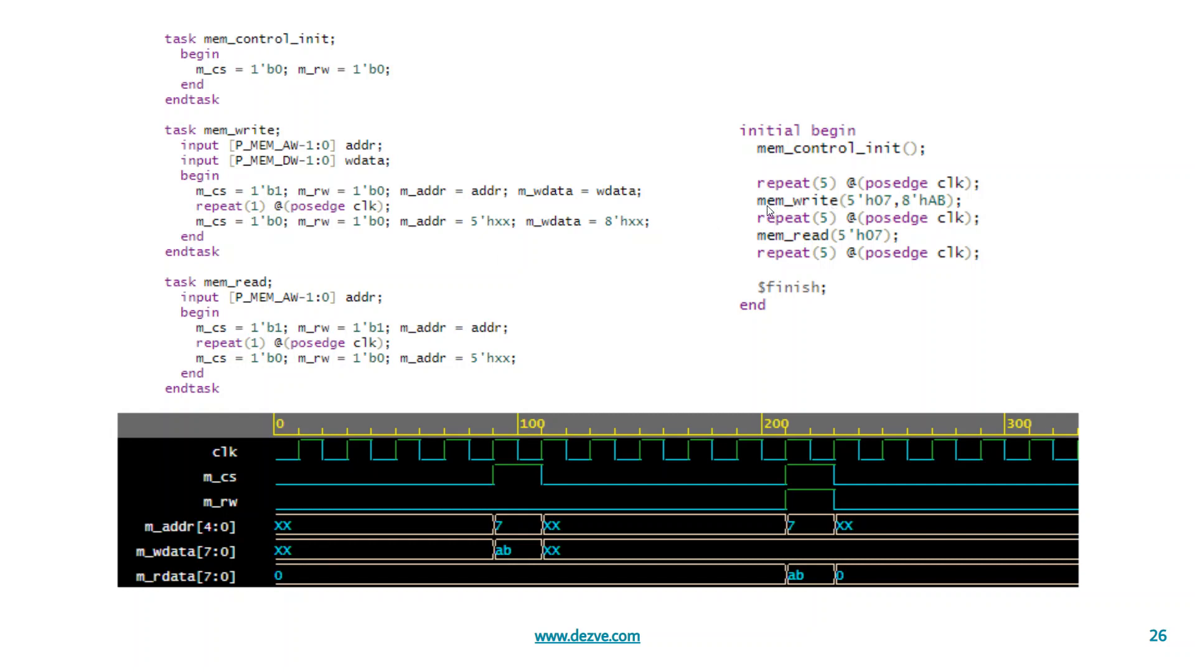
mouse_move(847, 205)
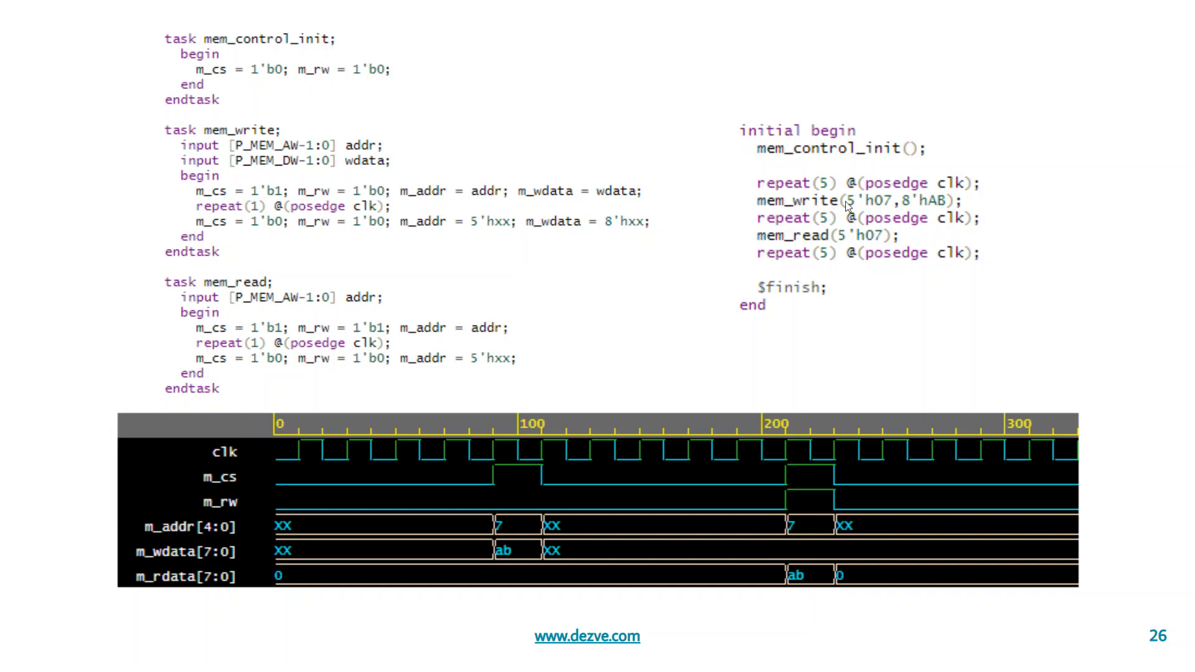
mouse_move(765, 209)
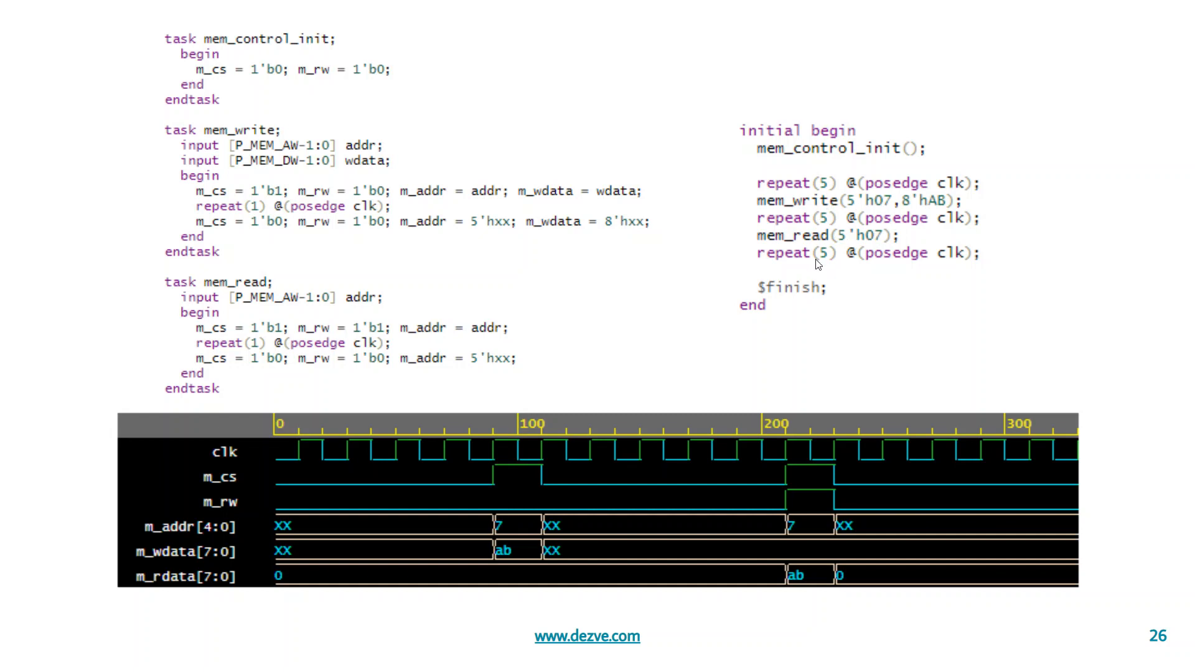
mouse_move(812, 220)
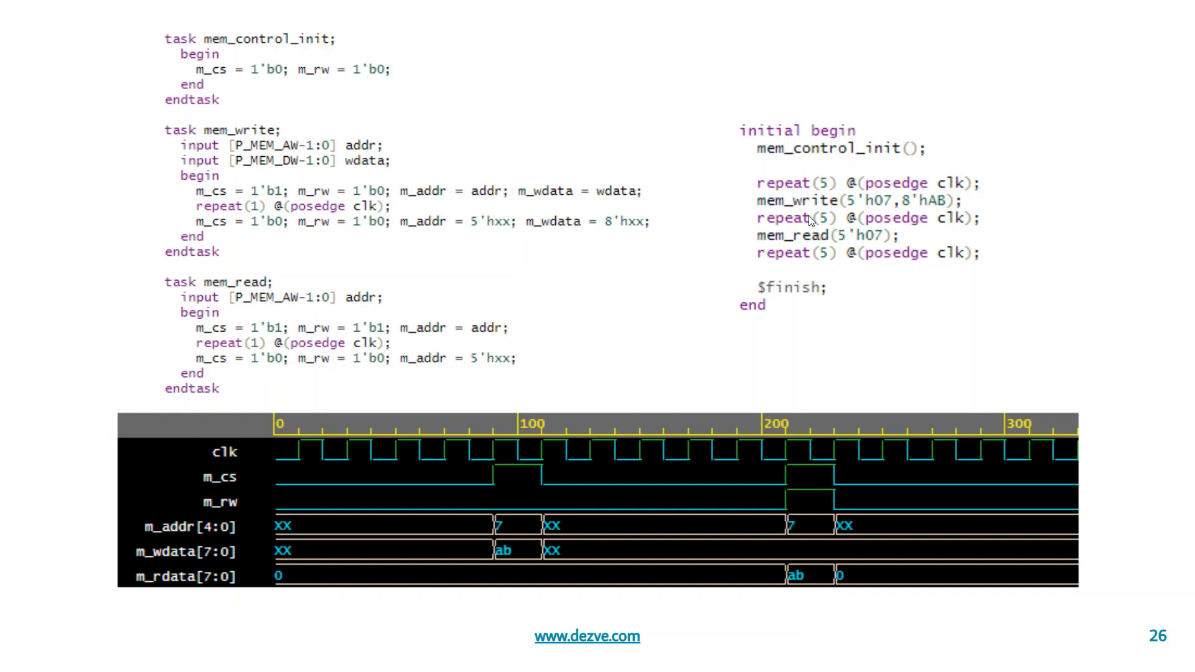
mouse_move(812, 215)
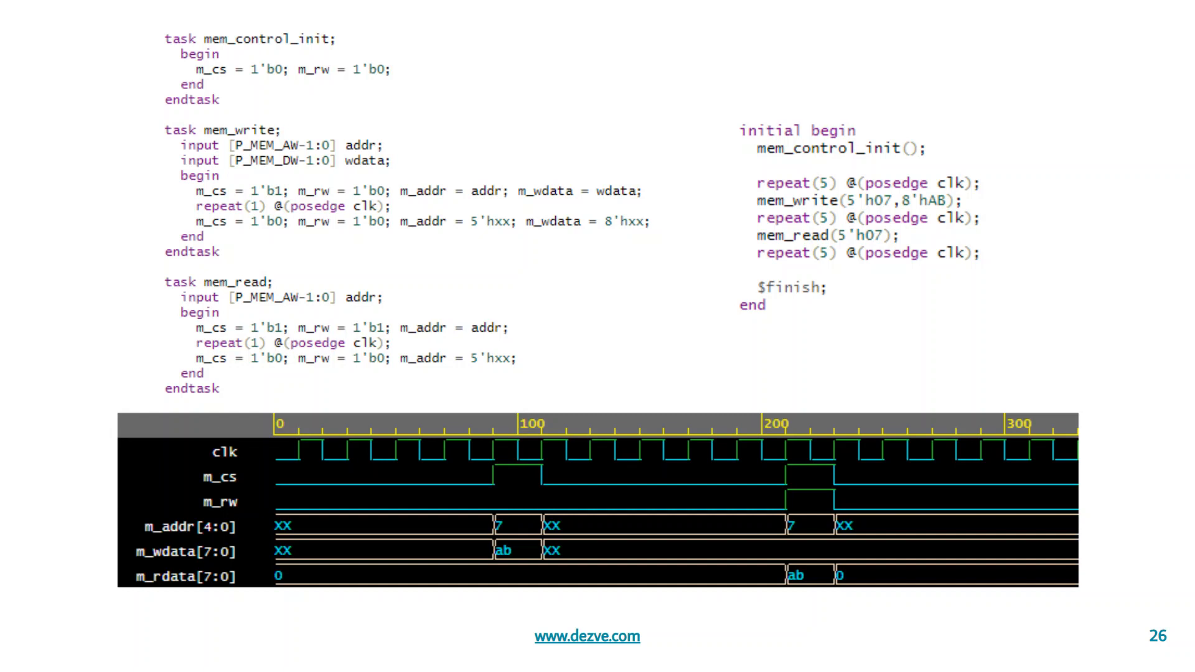
mouse_move(881, 209)
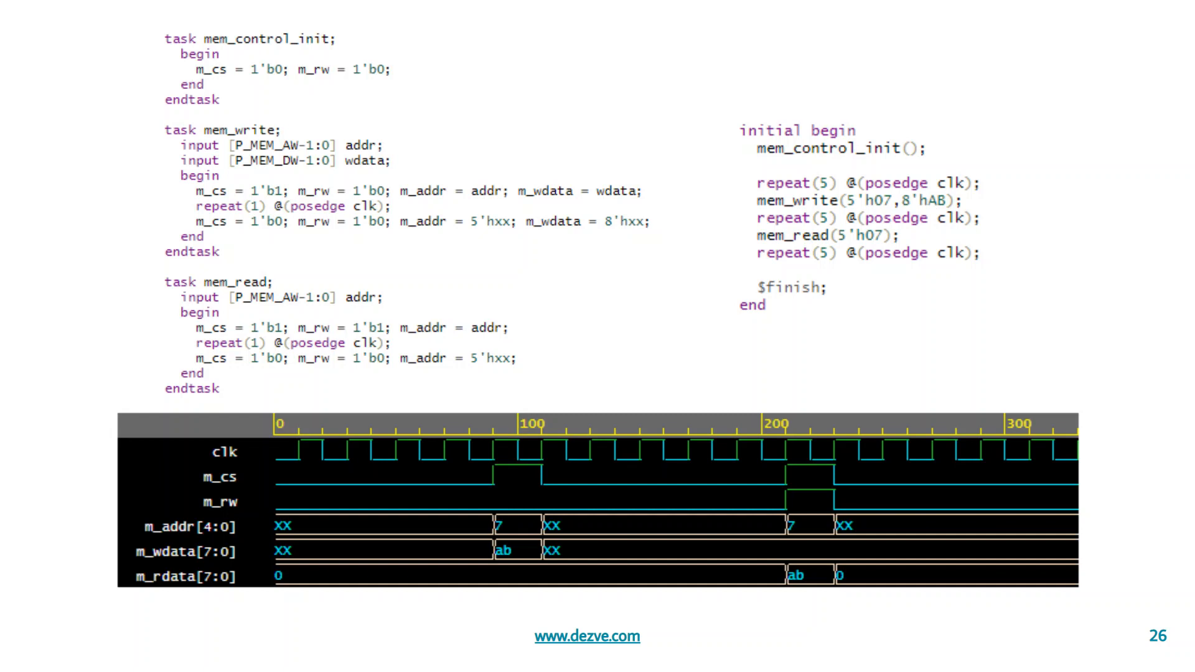
mouse_move(740, 233)
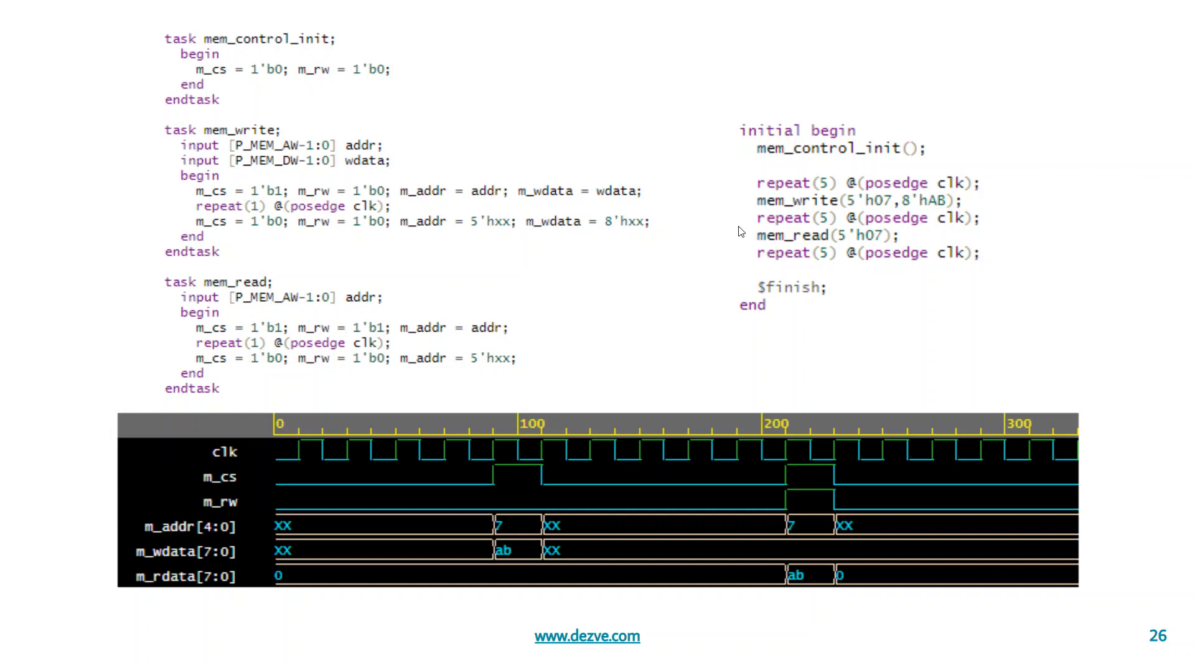
mouse_move(921, 205)
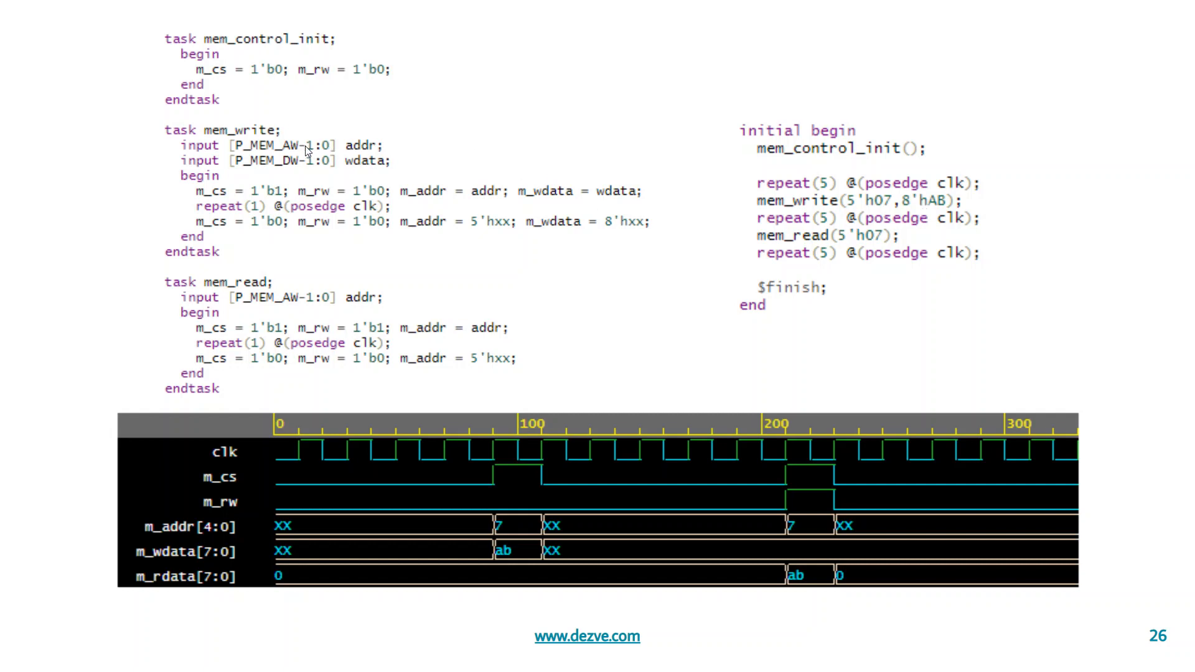
mouse_move(308, 178)
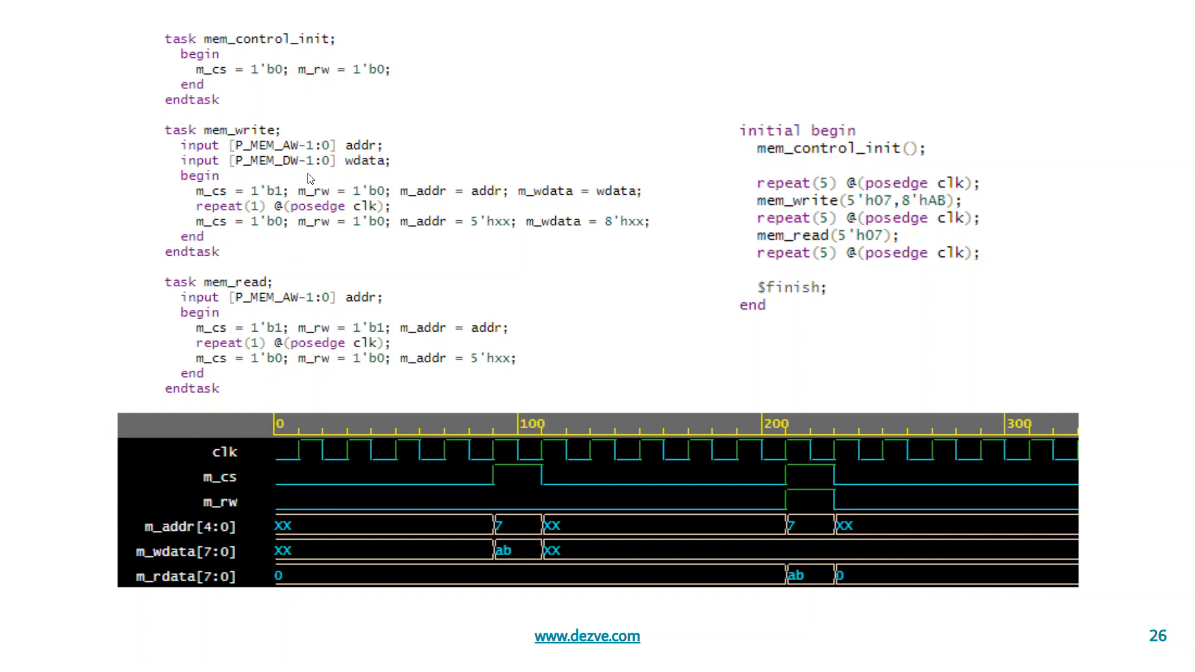